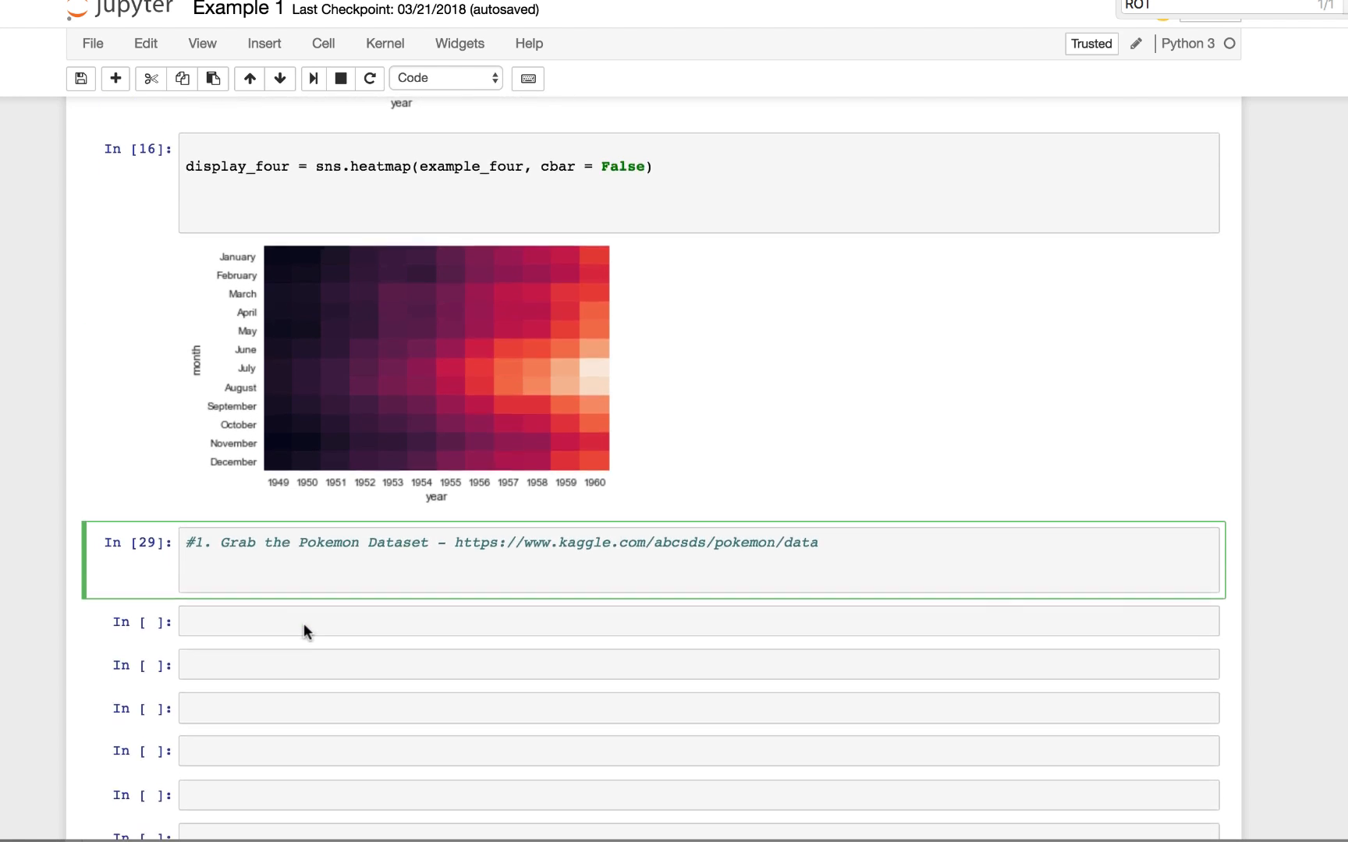
Step: Scroll the Jupyter home file listing to reach the Pokemon.csv upload
scroll(down, 3)
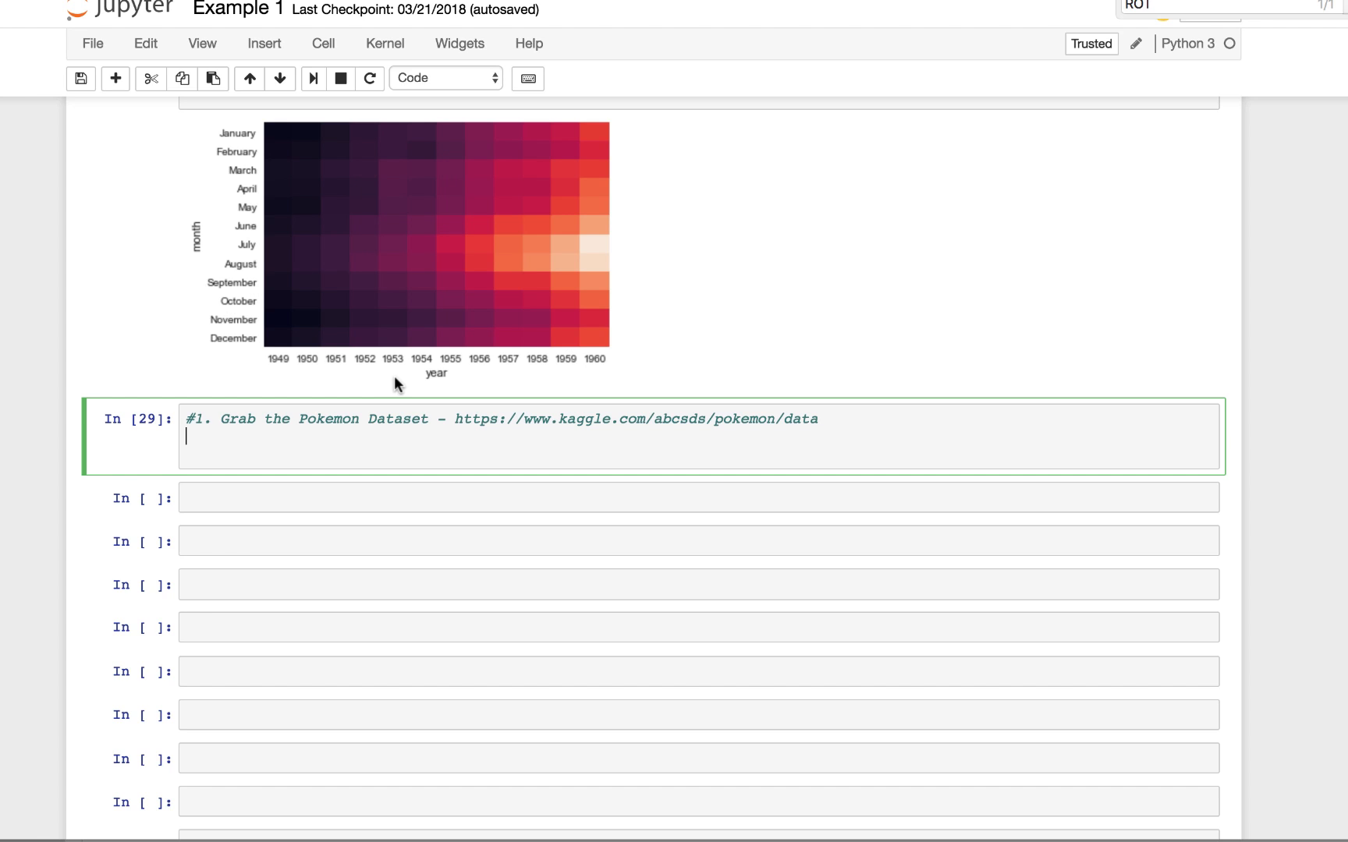
mouse_move(522, 406)
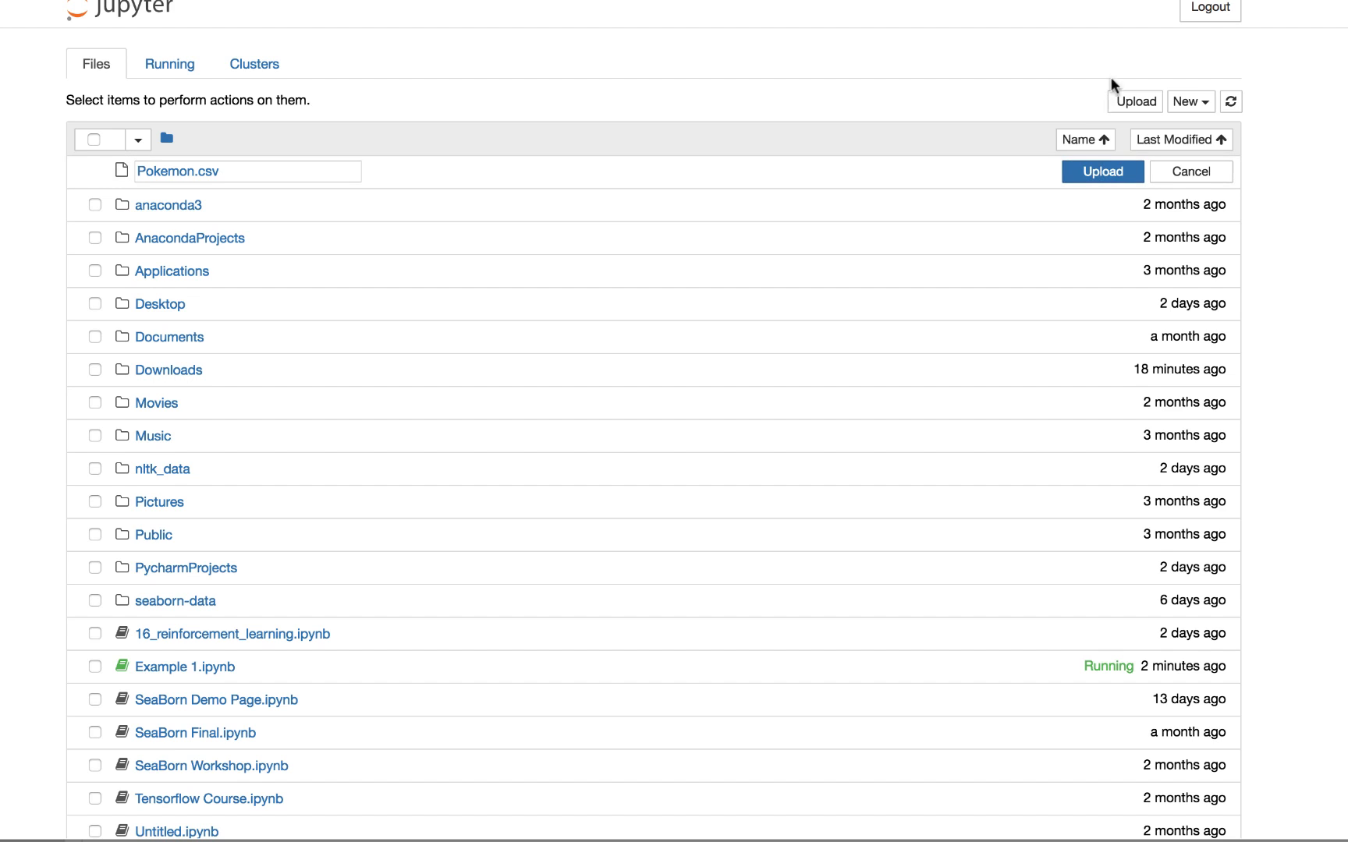
mouse_move(696, 167)
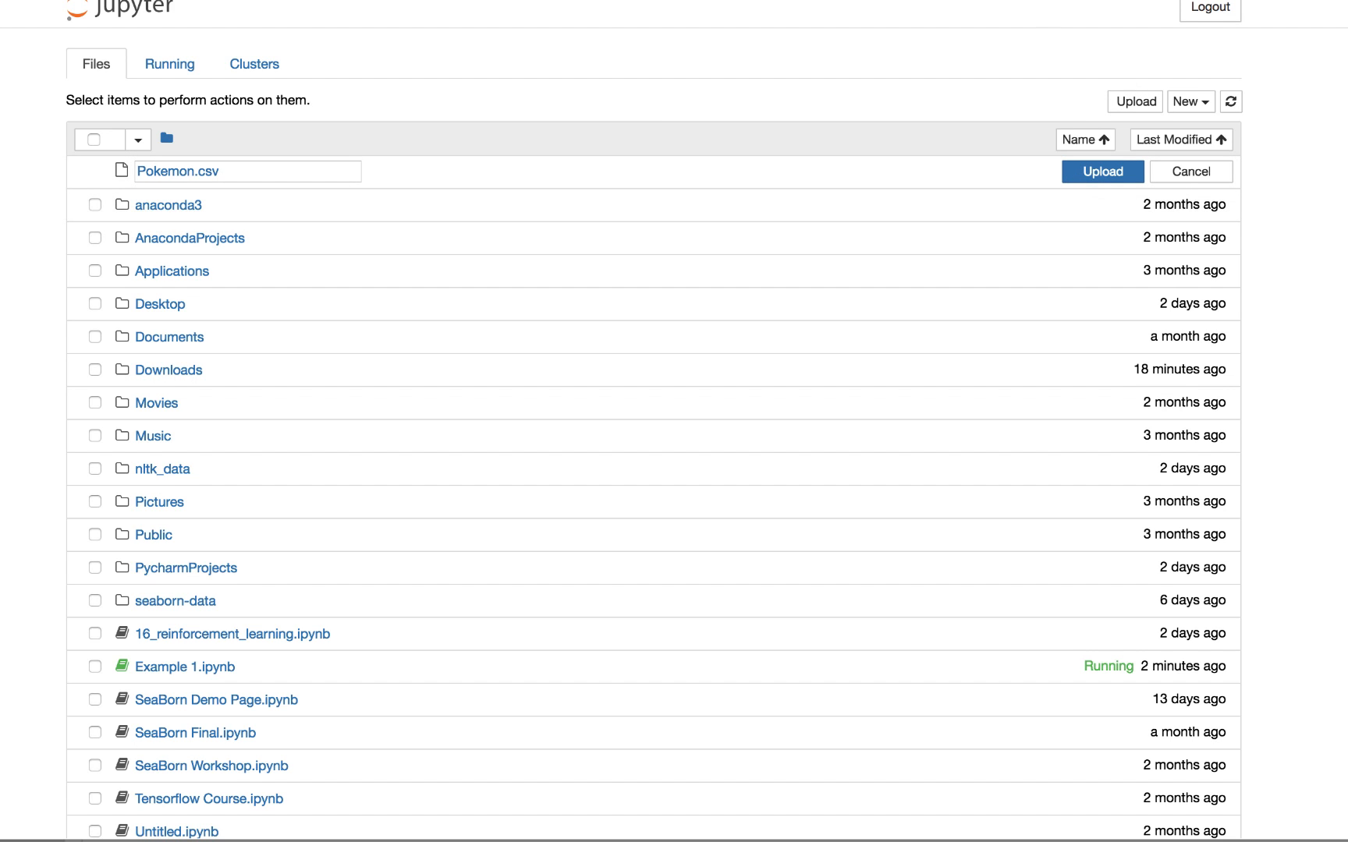
Step: Confirm the upload of Pokemon.csv into the home folder
click(184, 666)
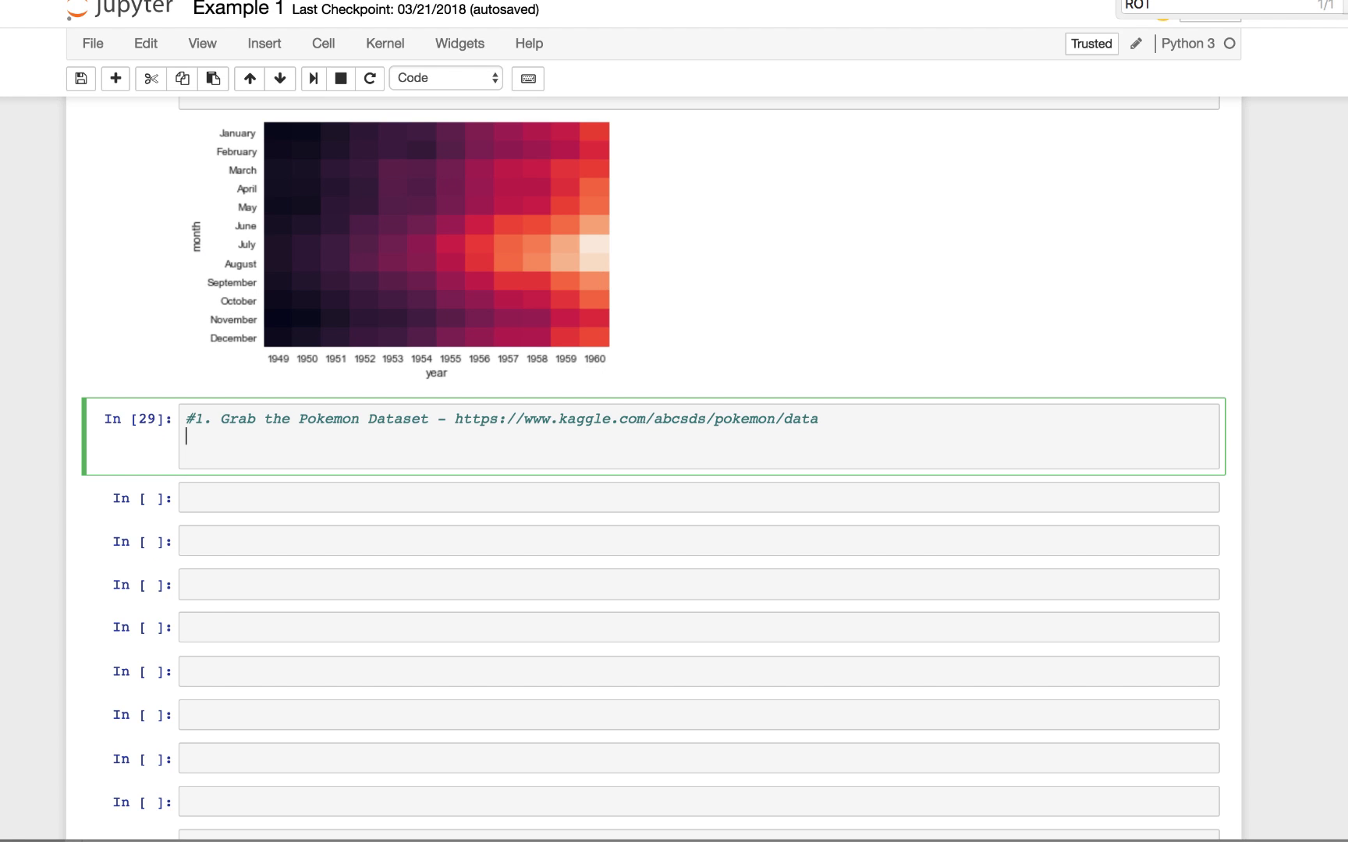
Step: Write pokemon_df = pd.read_csv('Pokemon.csv'), renaming the started new_df to pokemon_df
text(new_d)
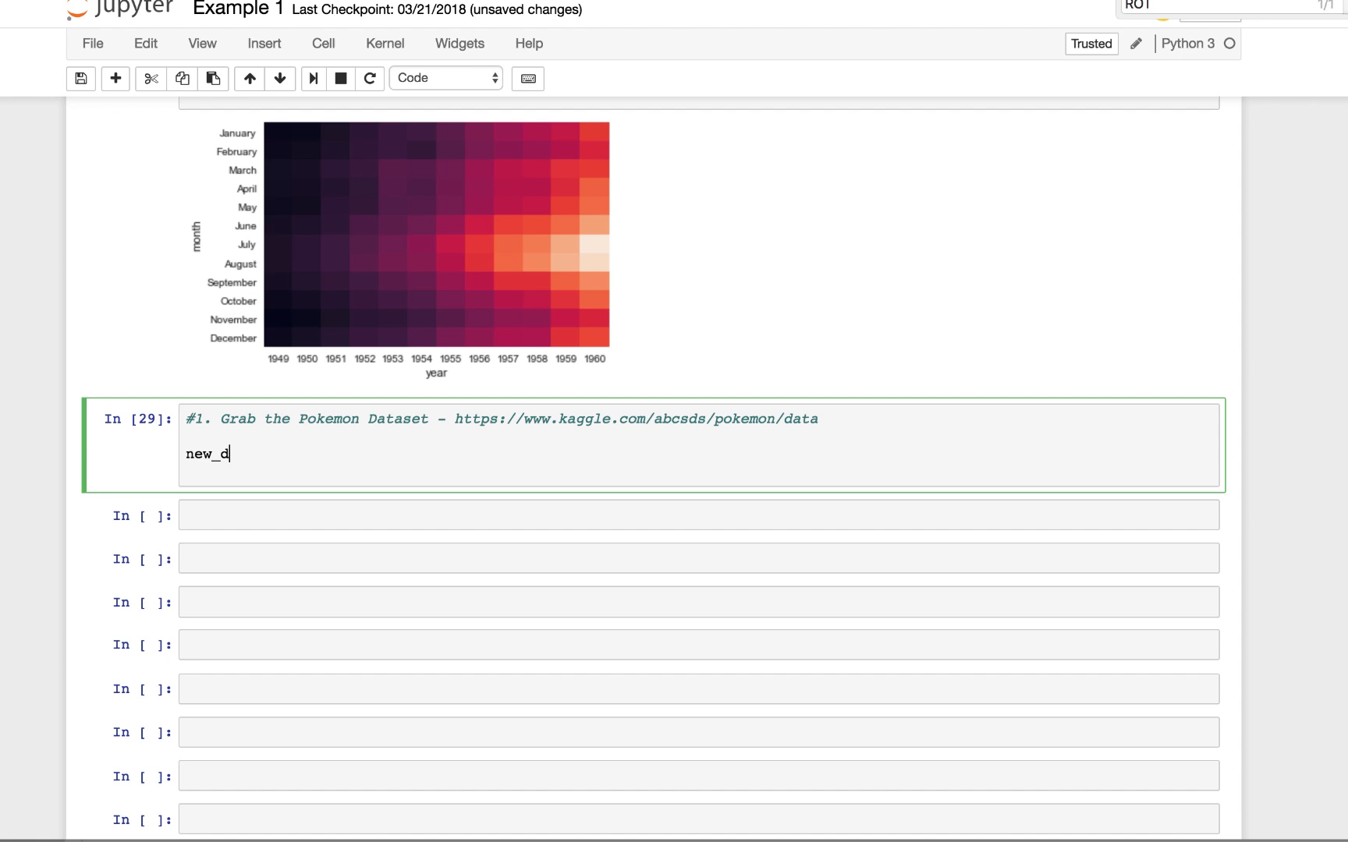
text(f)
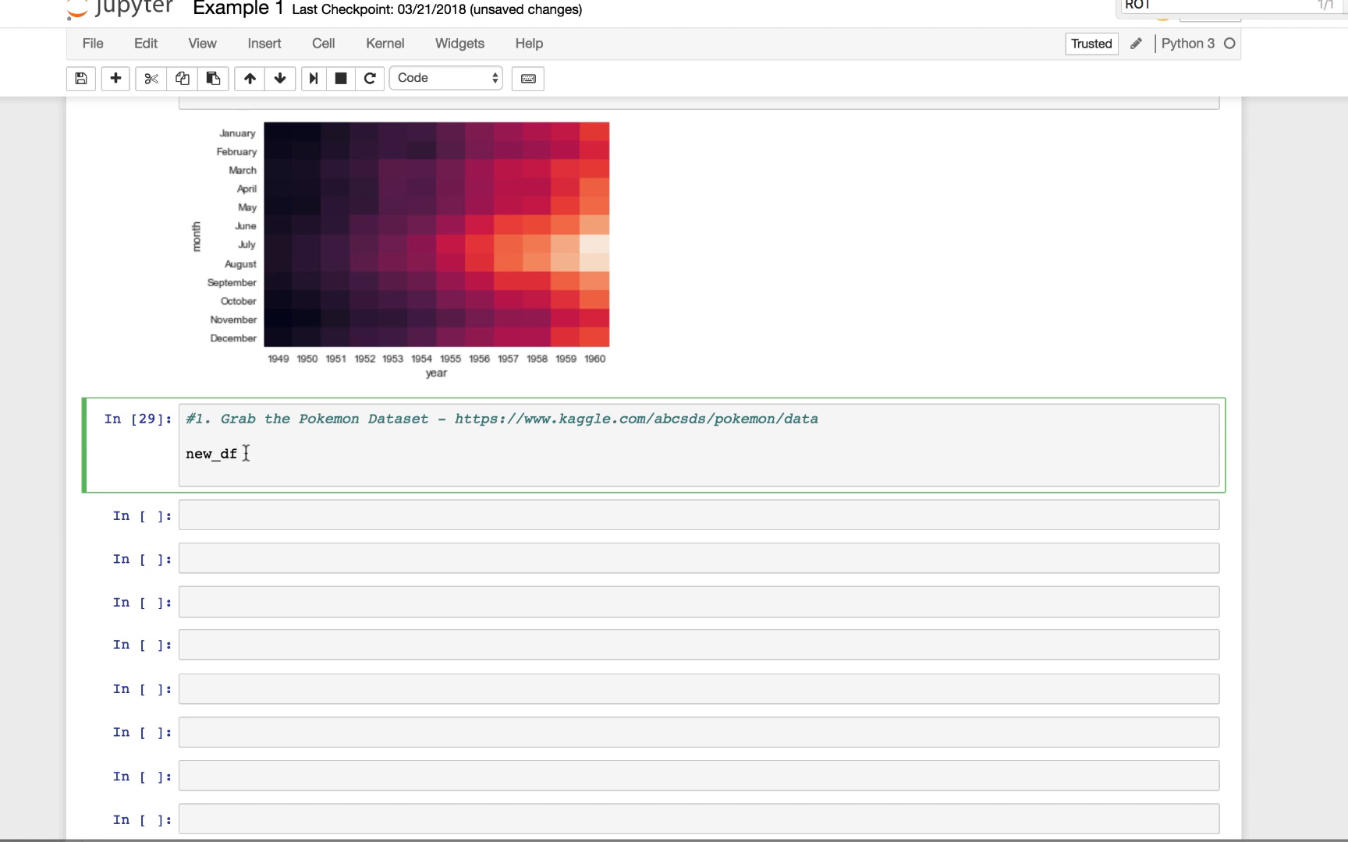
double_click(211, 452)
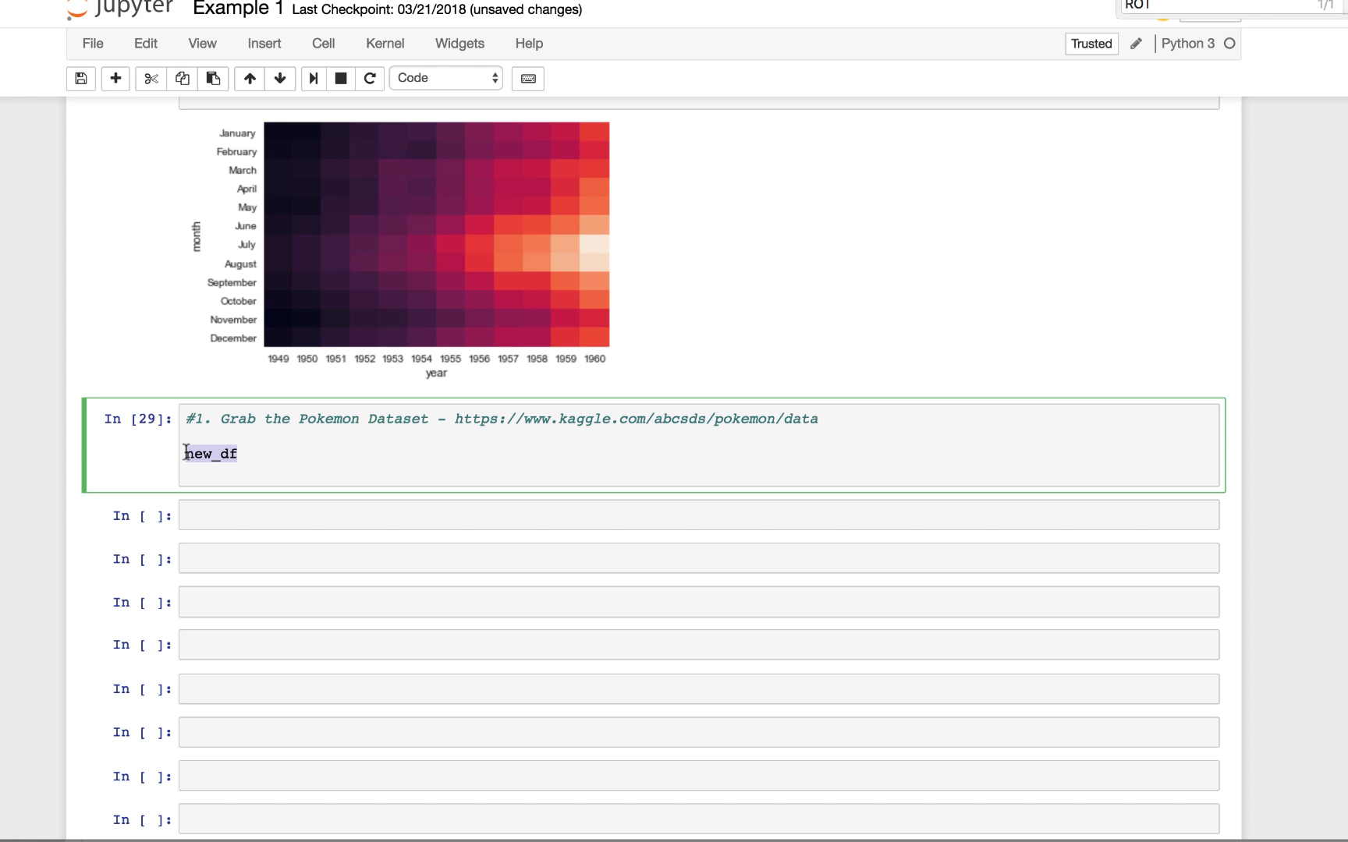
text(pokemon_)
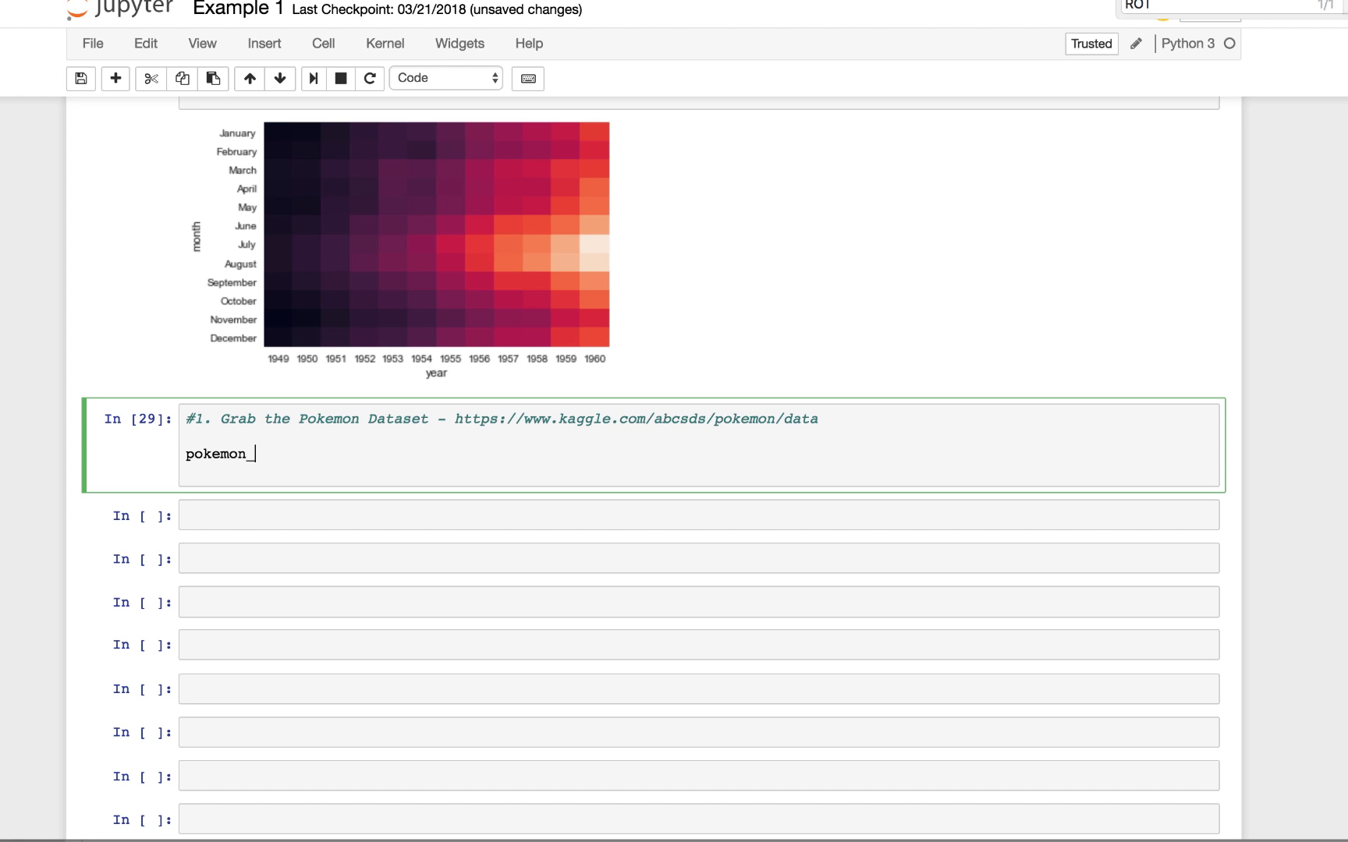
text(df =)
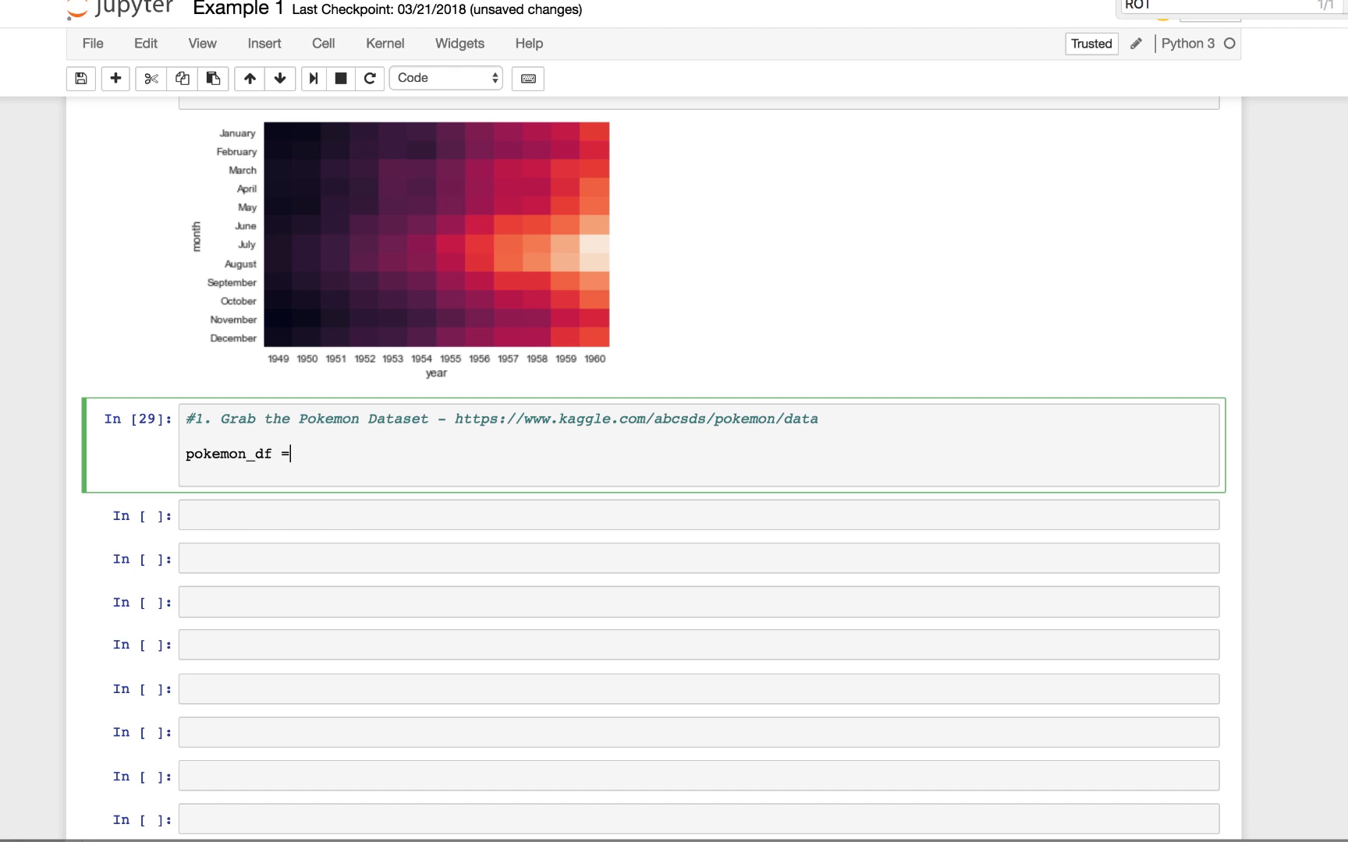
text(pd.rea)
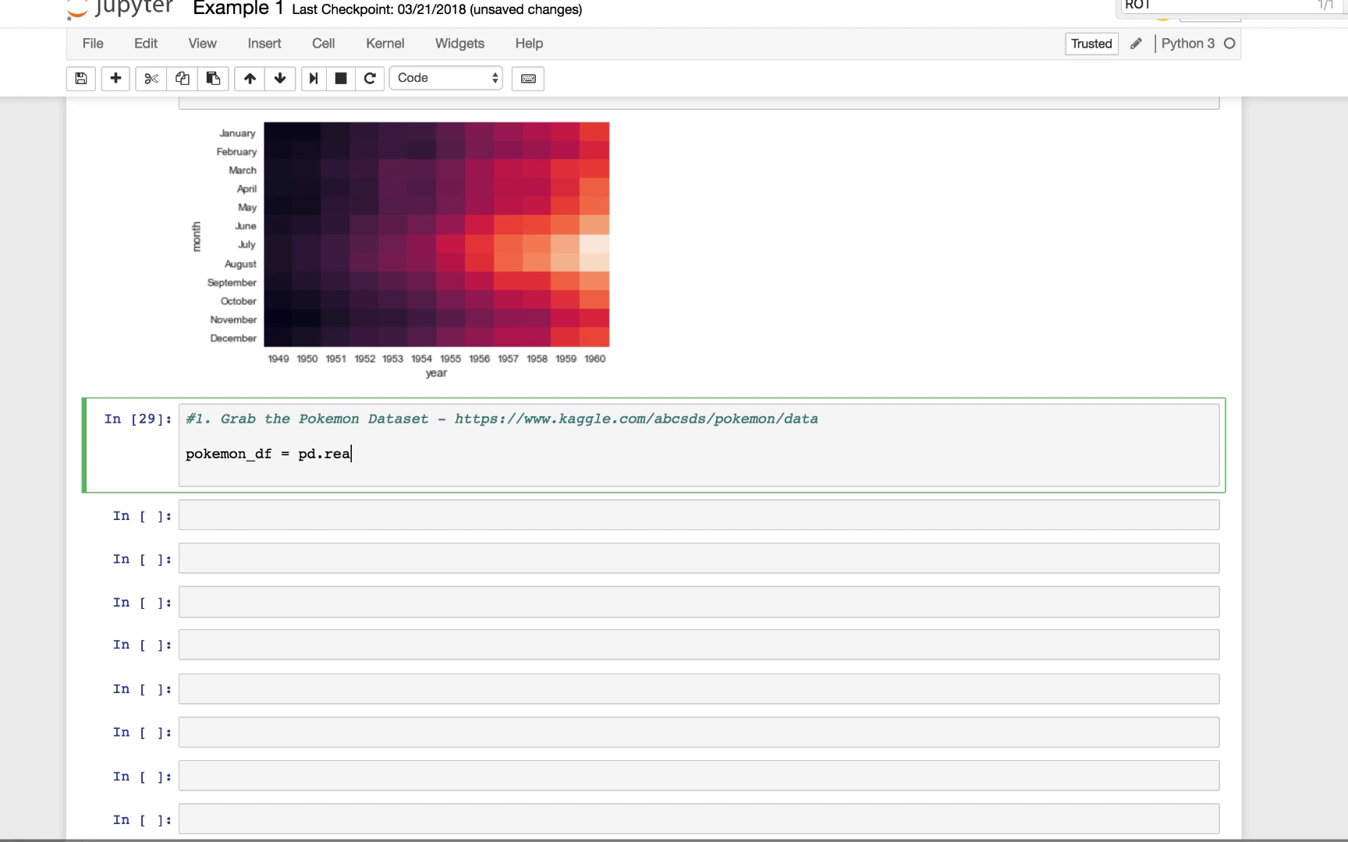
text(d_csv())
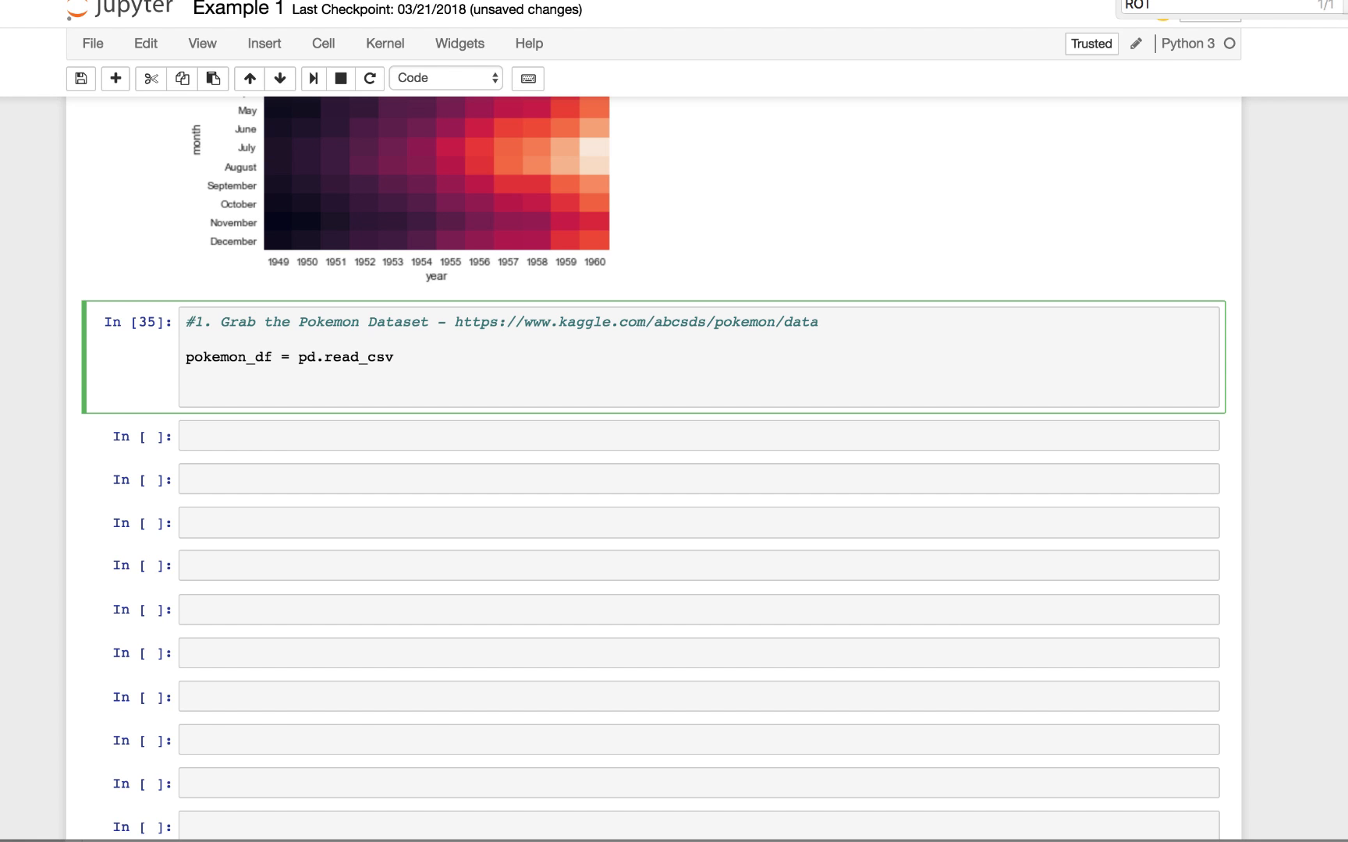
text(('Po')
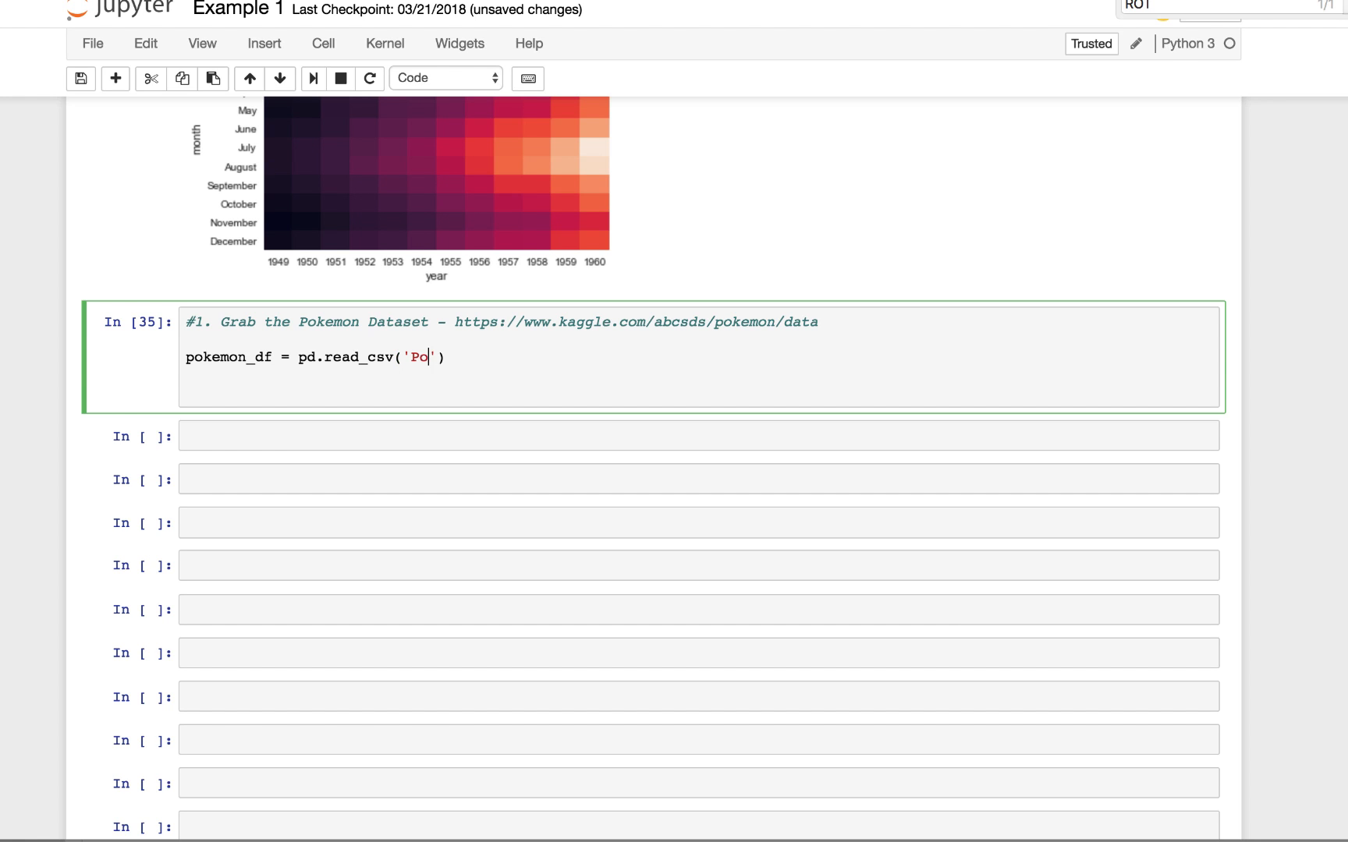
text(kemon.cs)
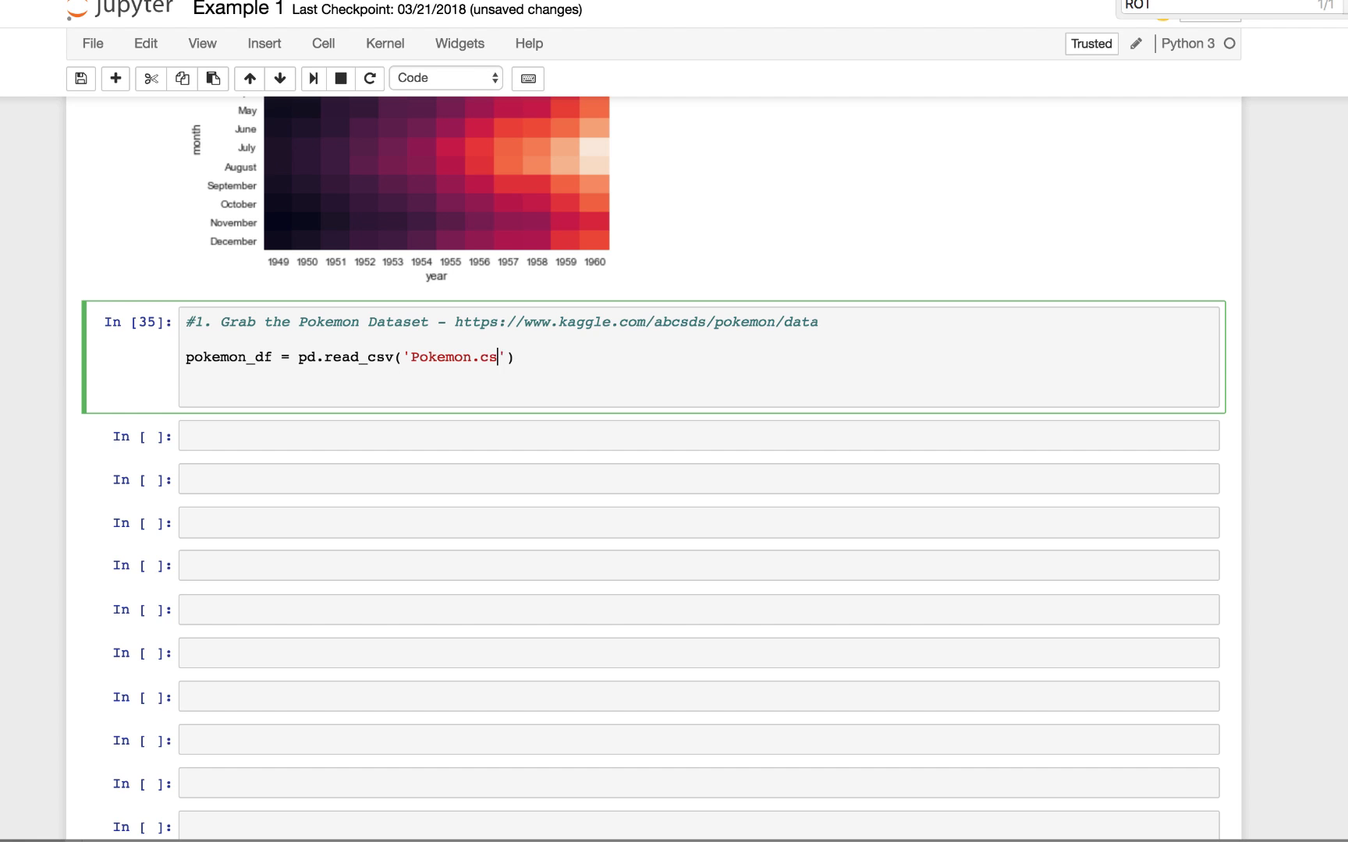
text(v)
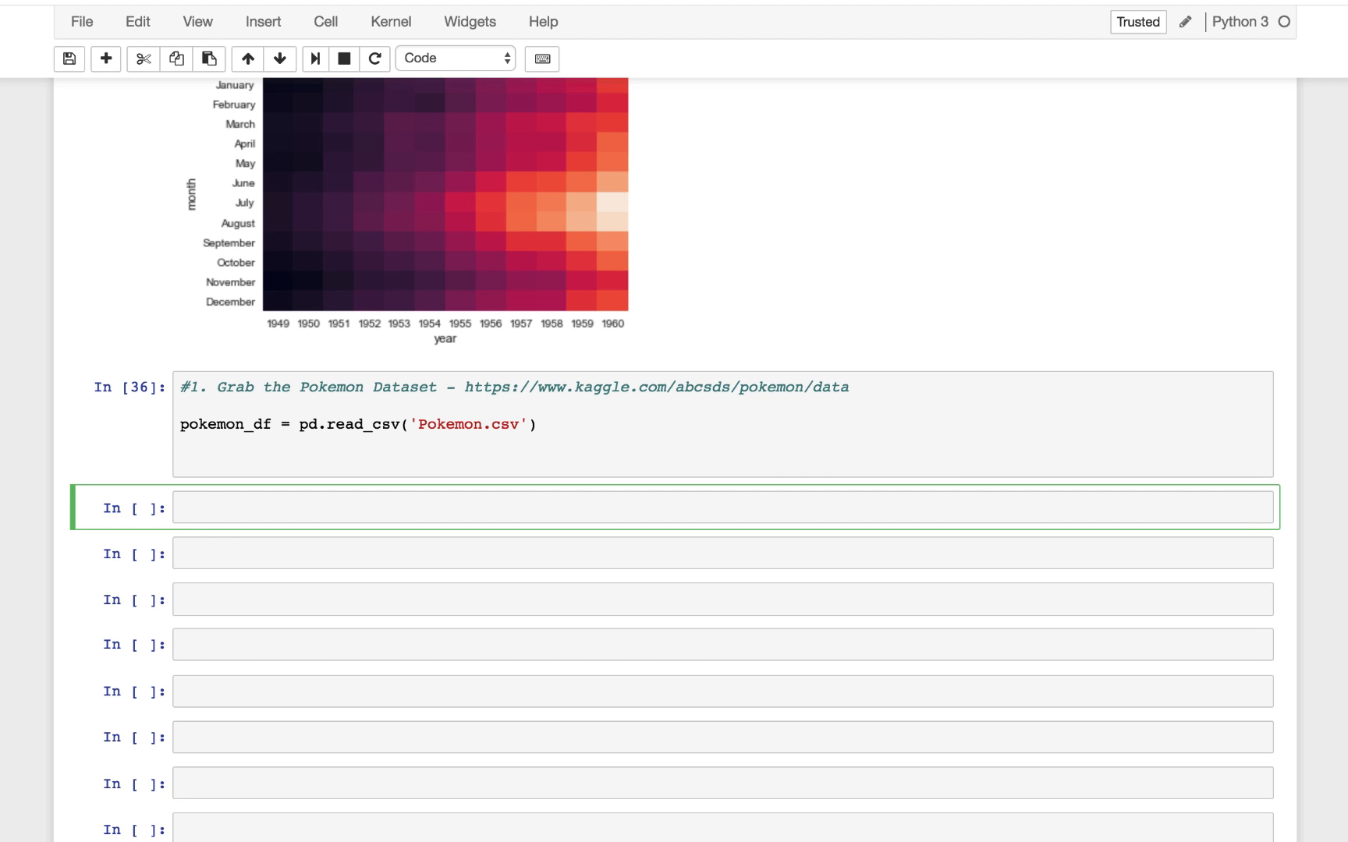
Step: Run pokemon_df.dtypes to list the column data types
text(p)
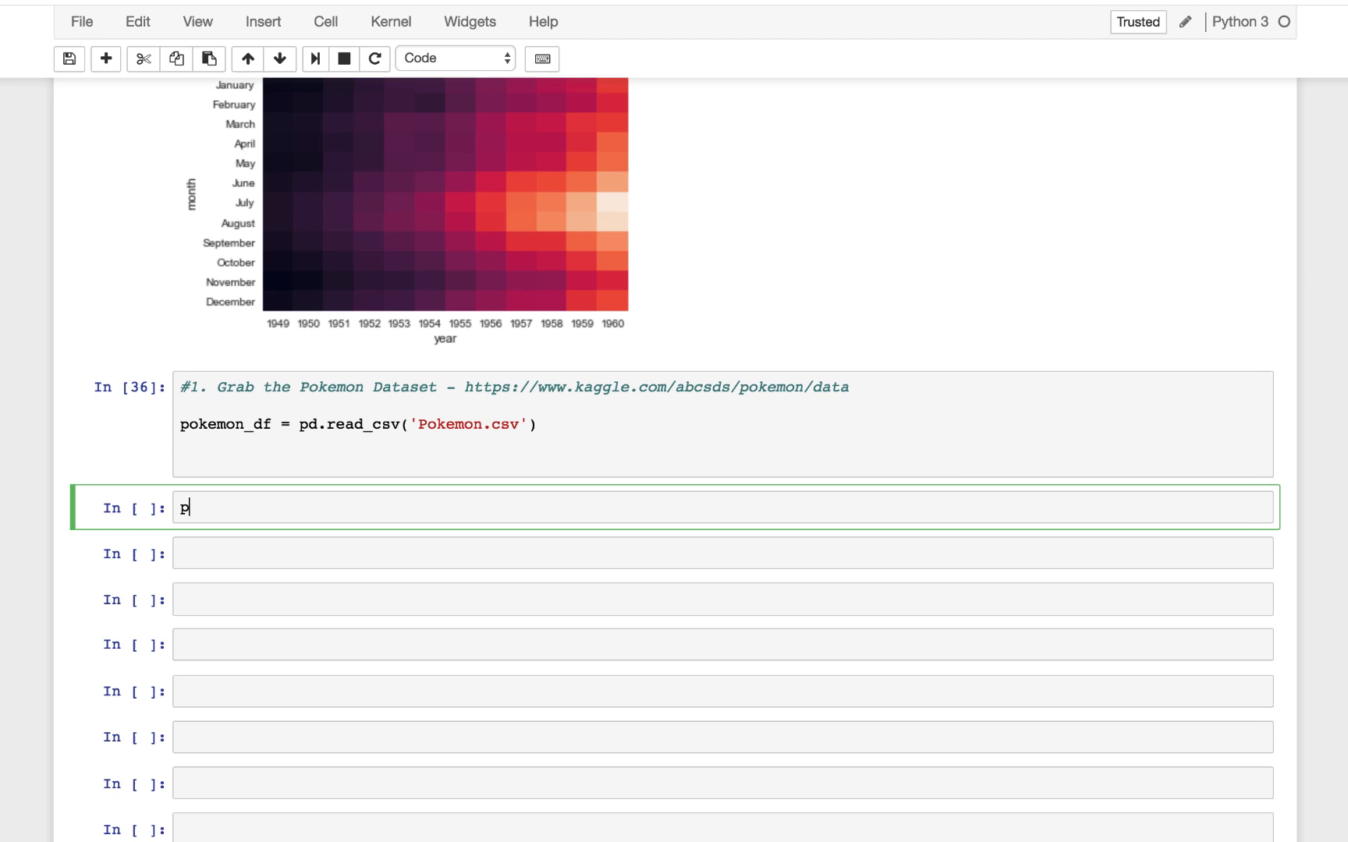
text(okemon_df.dt)
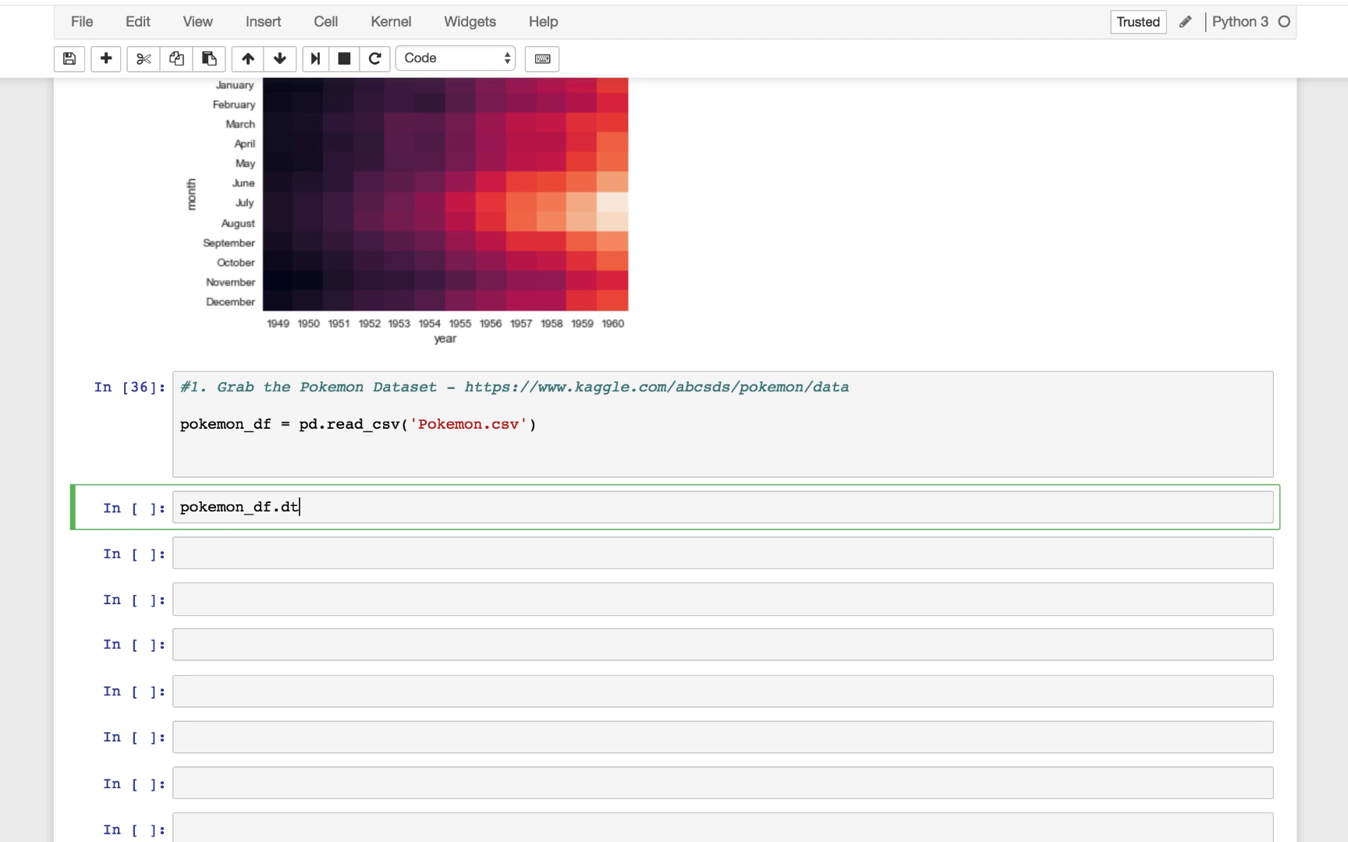
text(ypes)
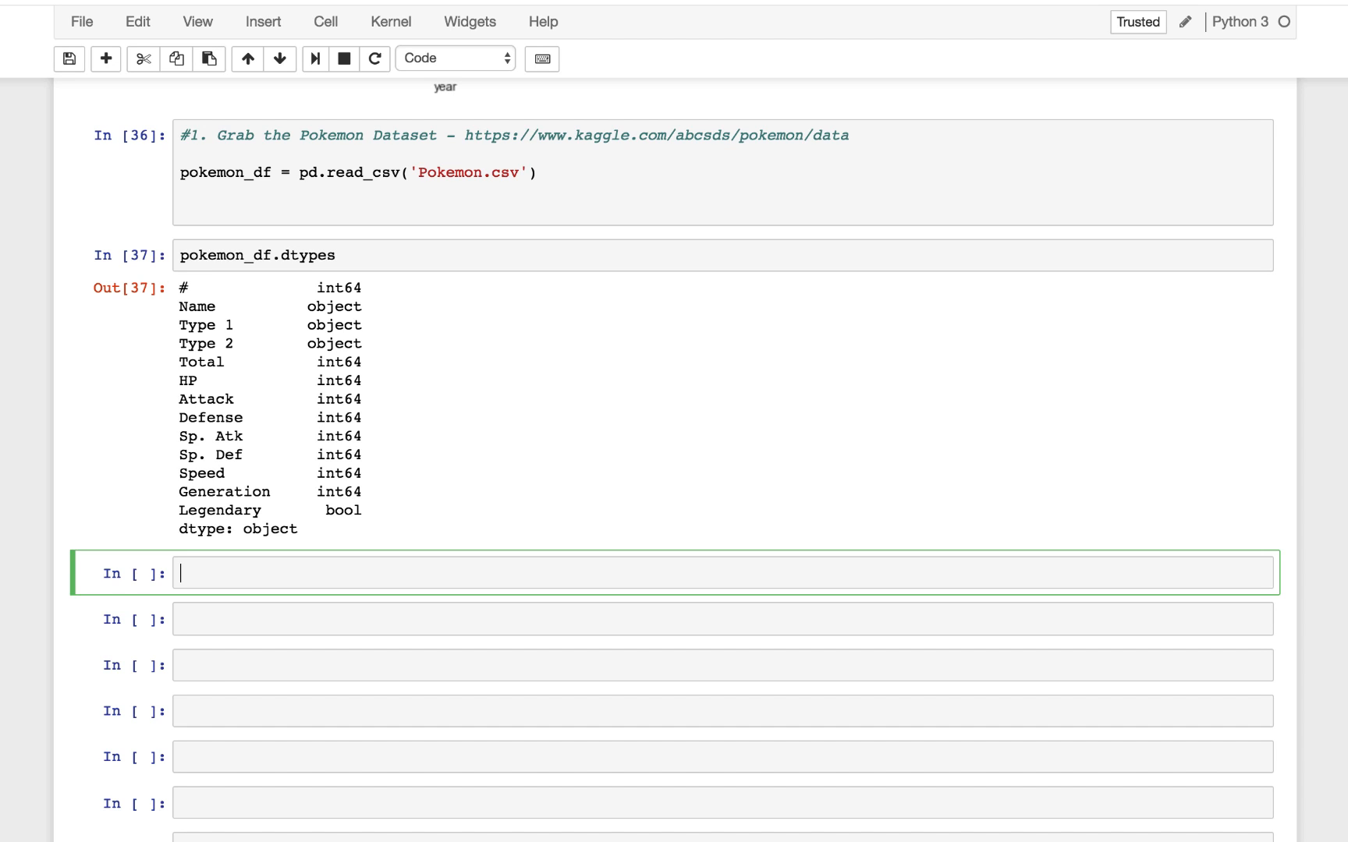
Step: Write pokemon_df.head(10) in the next cell to preview the first ten rows
text(pokemon_d)
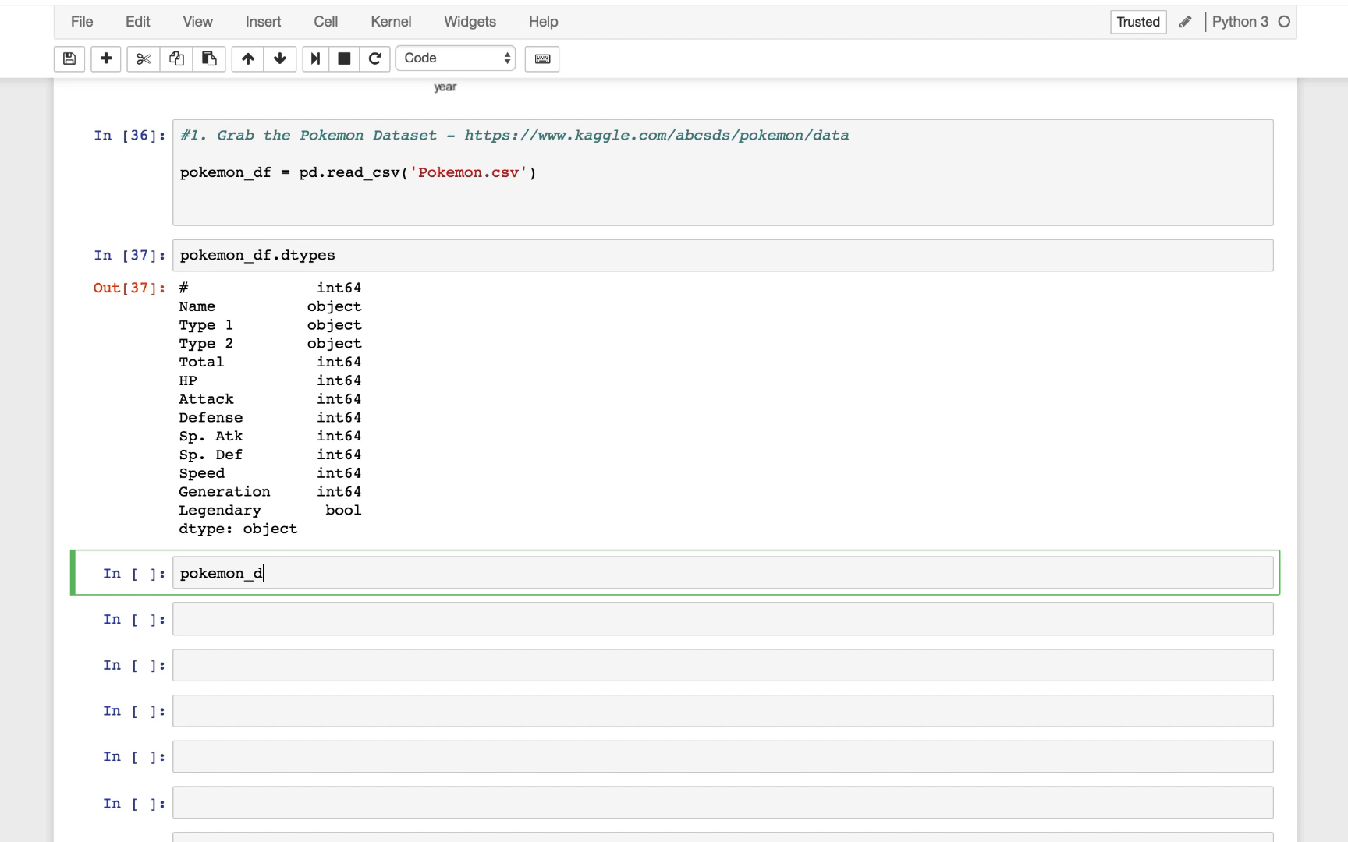
text(f)
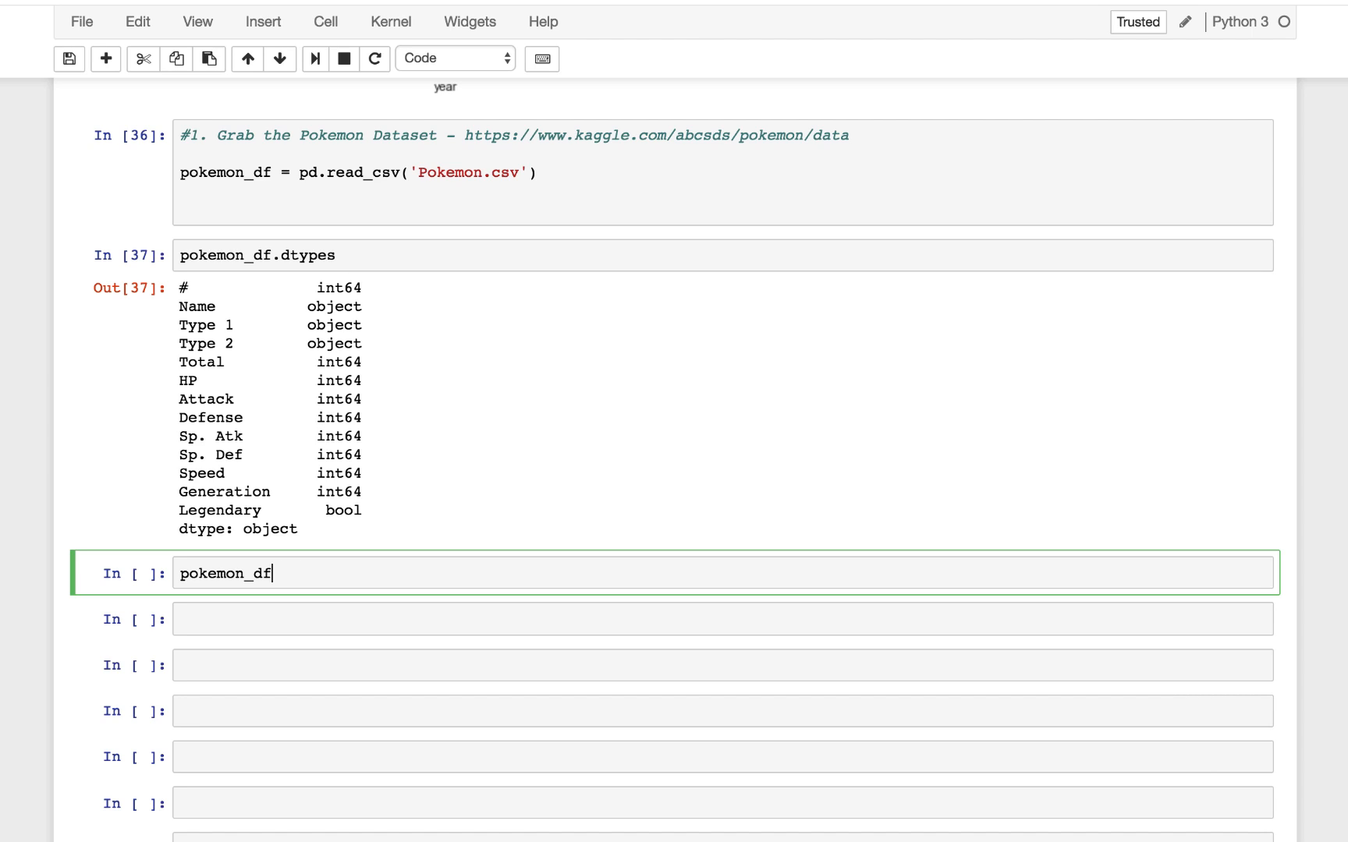
text(.hea)
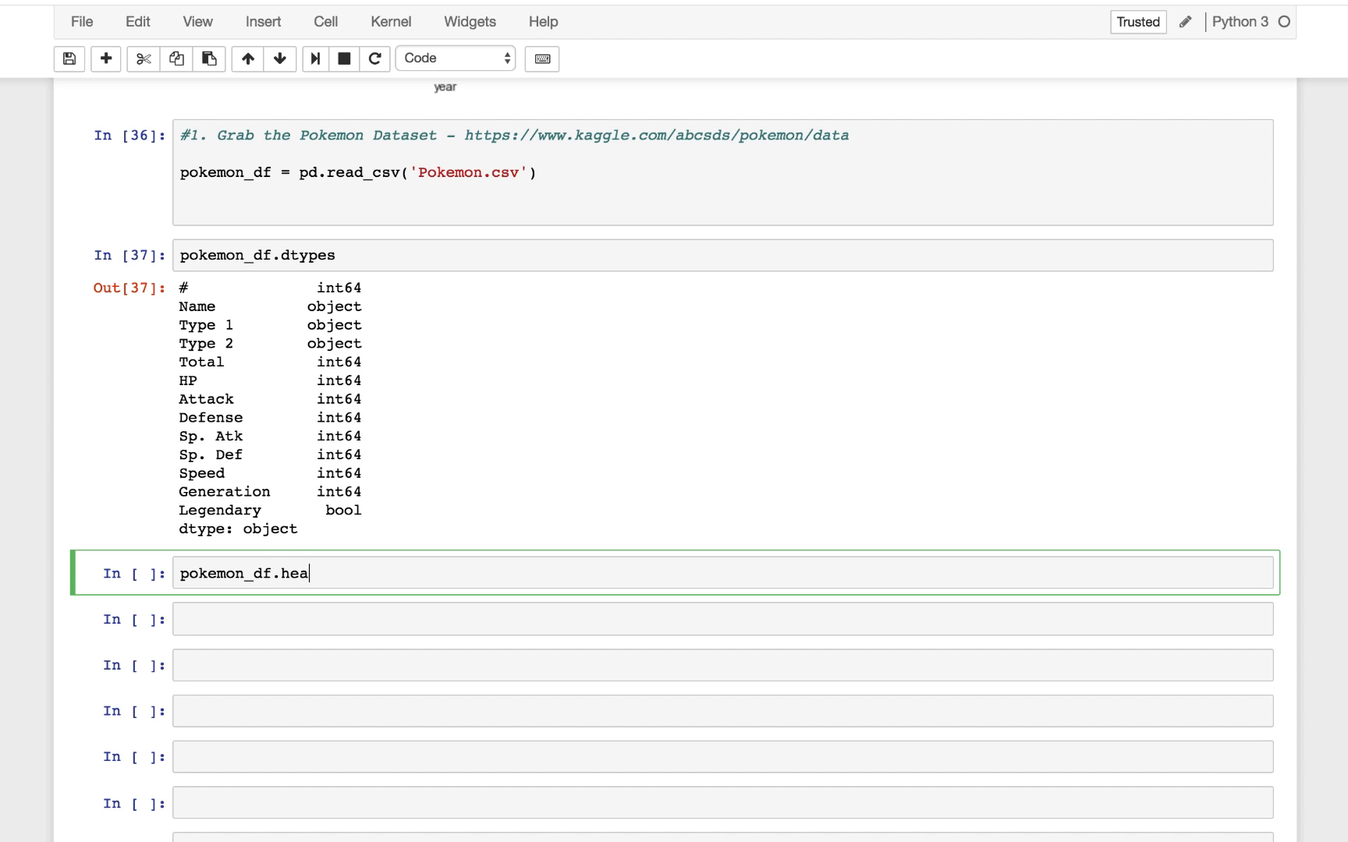
text(d(10))
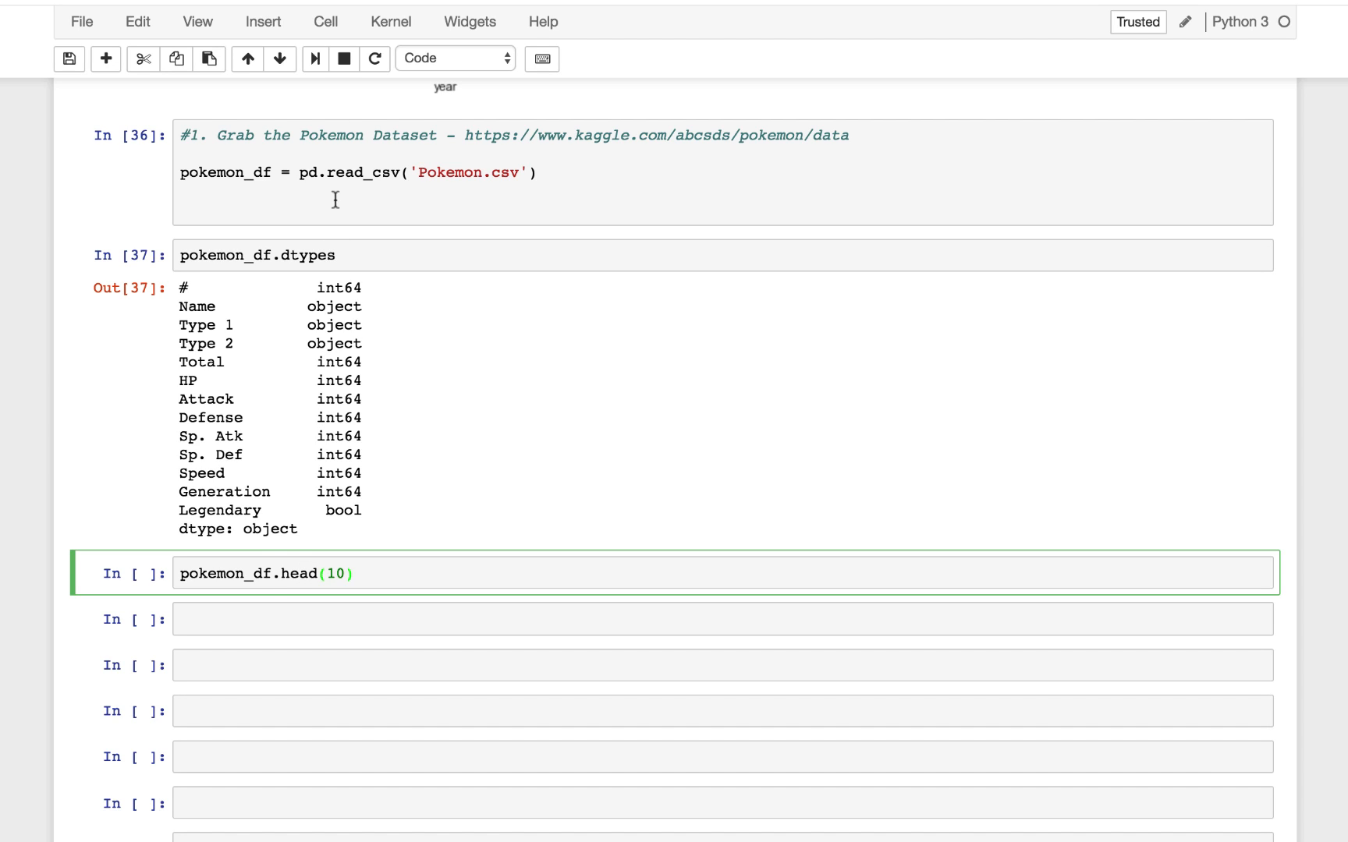
Step: Run pokemon_df.head(10) and scroll through the ten-row table and swarmplot documentation
click(314, 58)
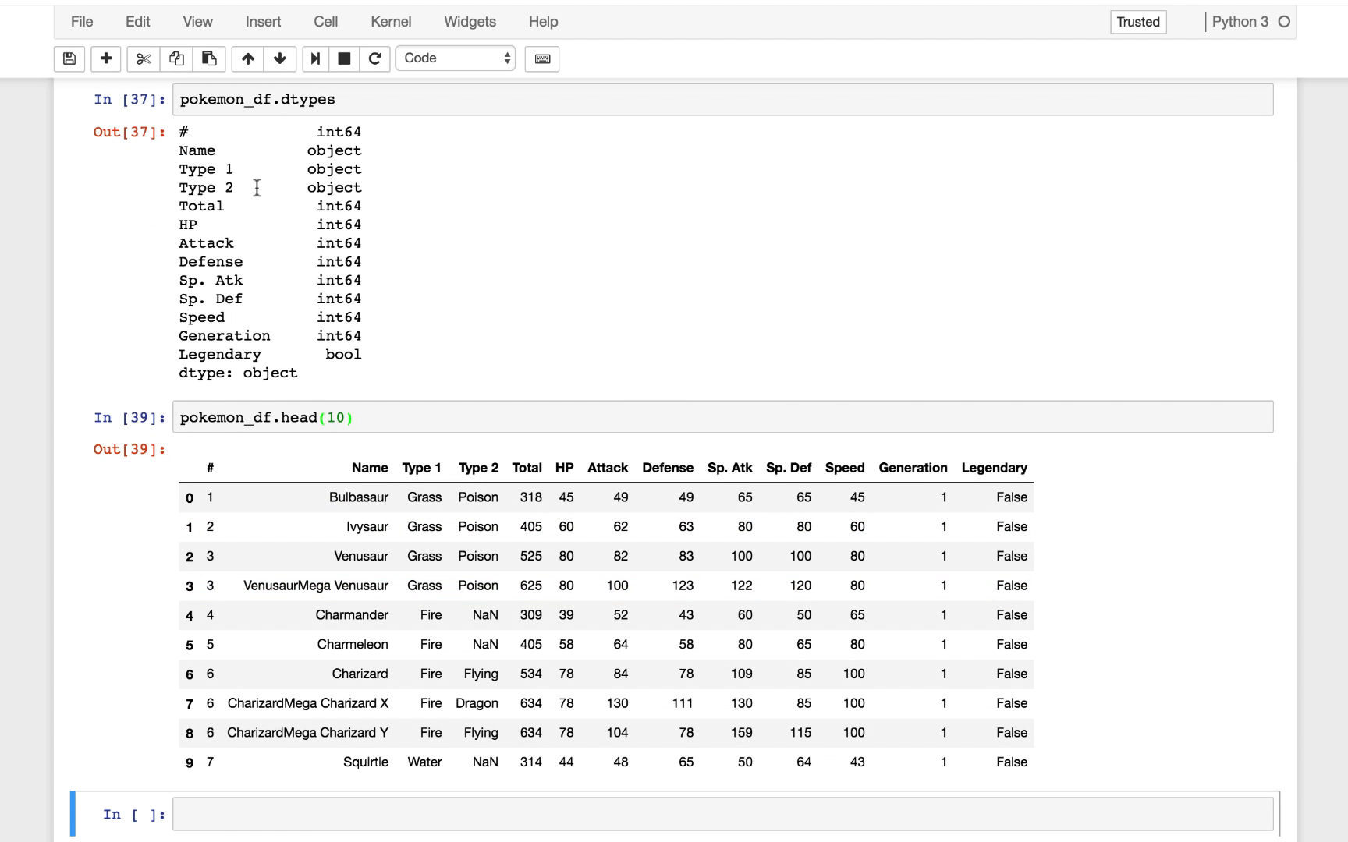
scroll(down, 3)
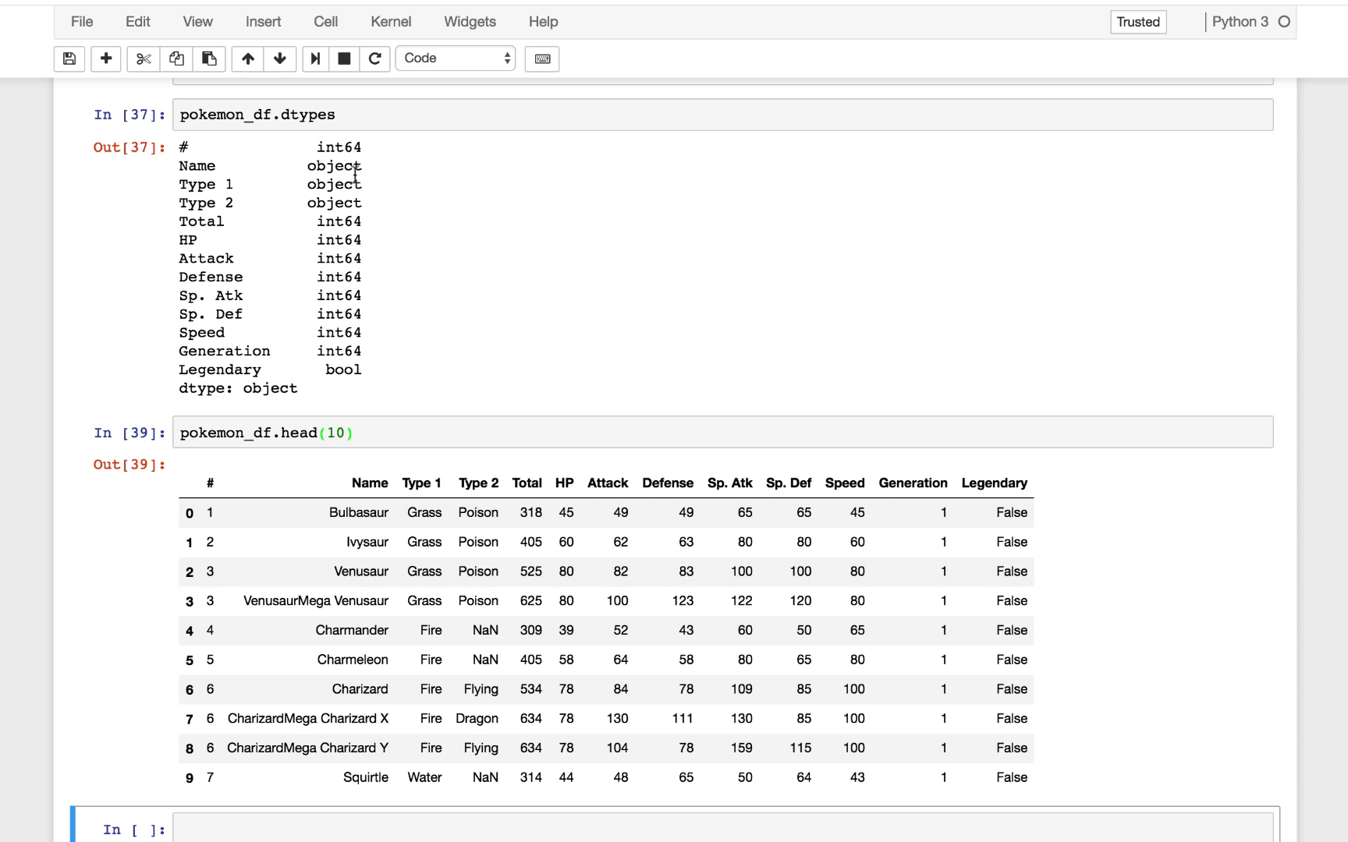
click(425, 511)
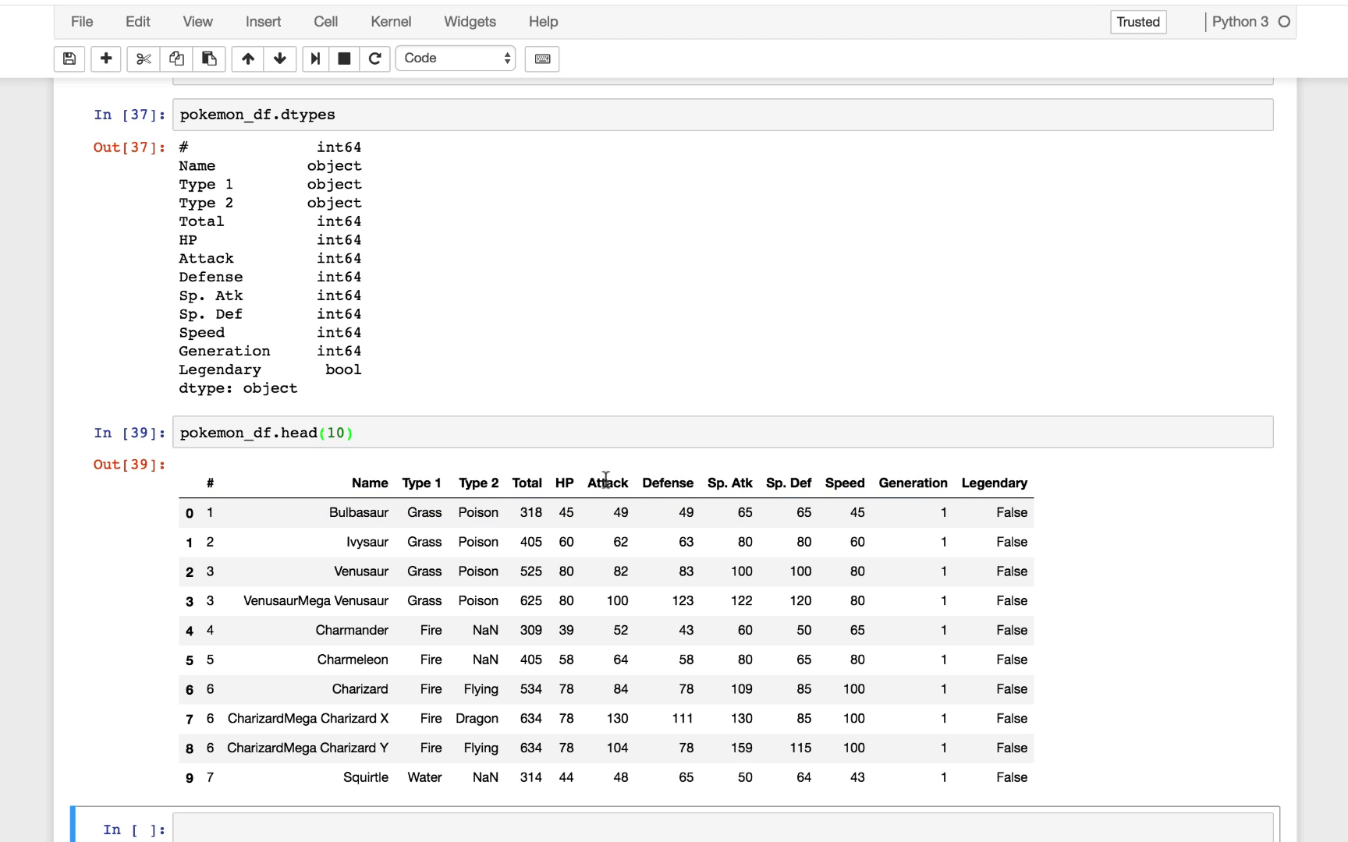
mouse_move(670, 482)
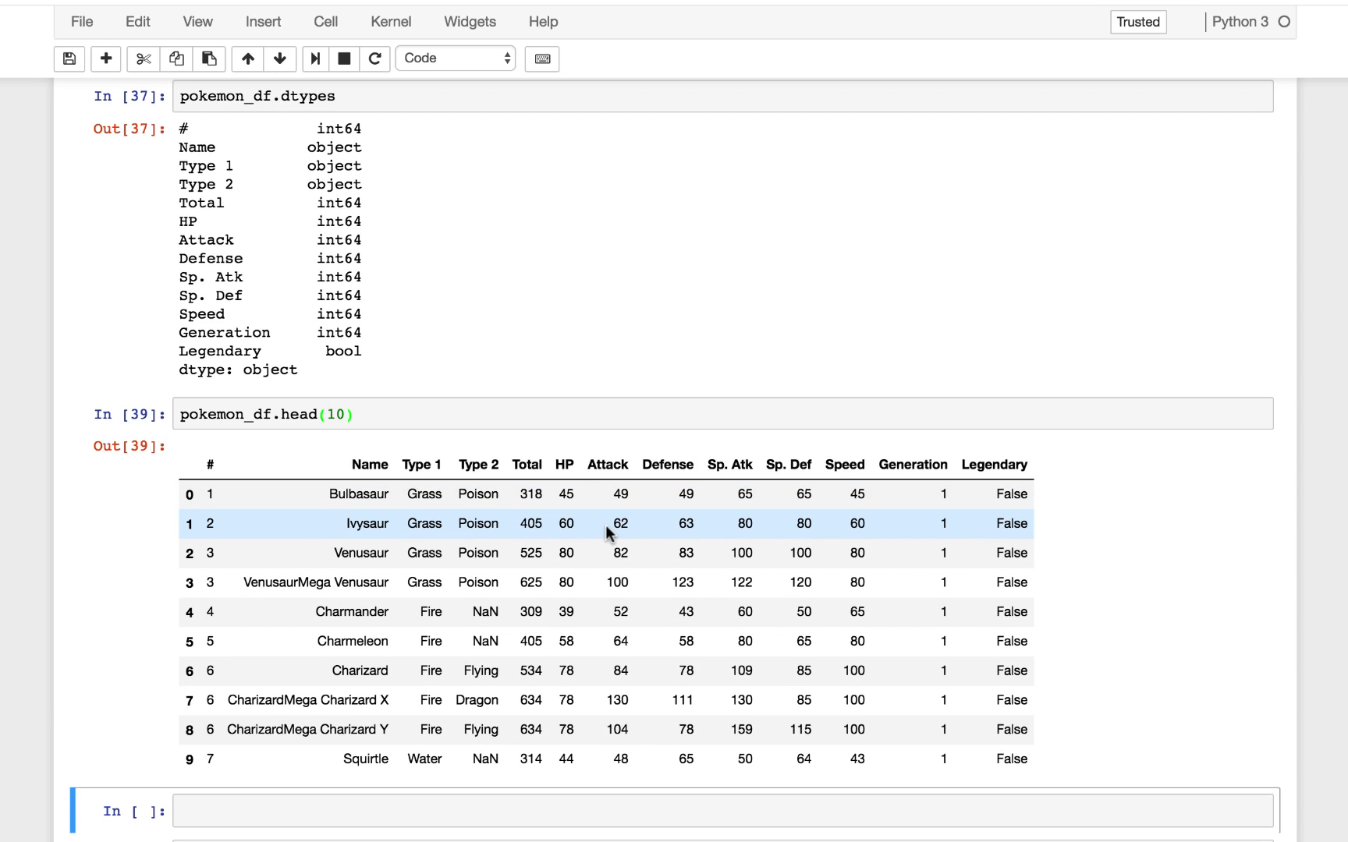
mouse_move(696, 589)
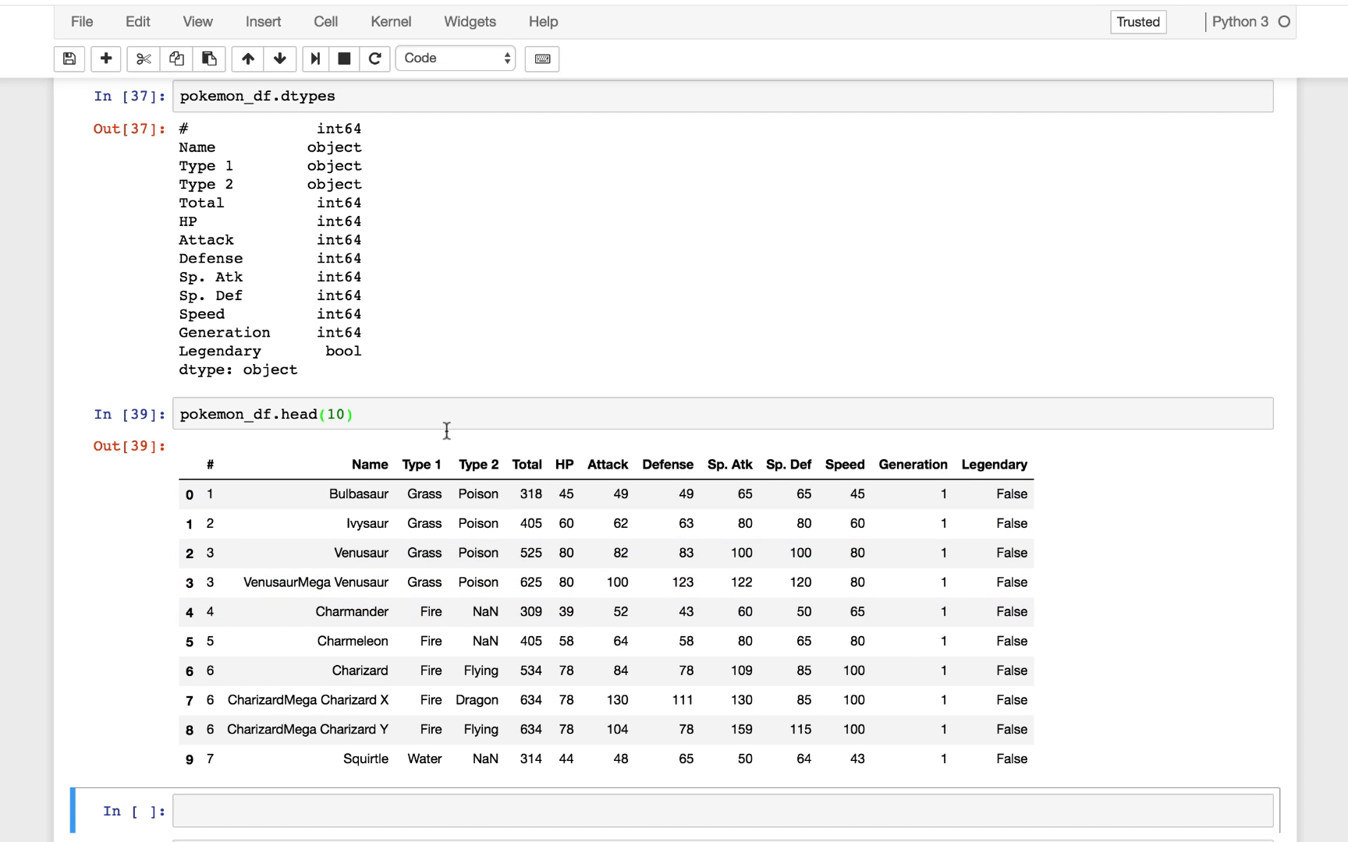
scroll(down, 3)
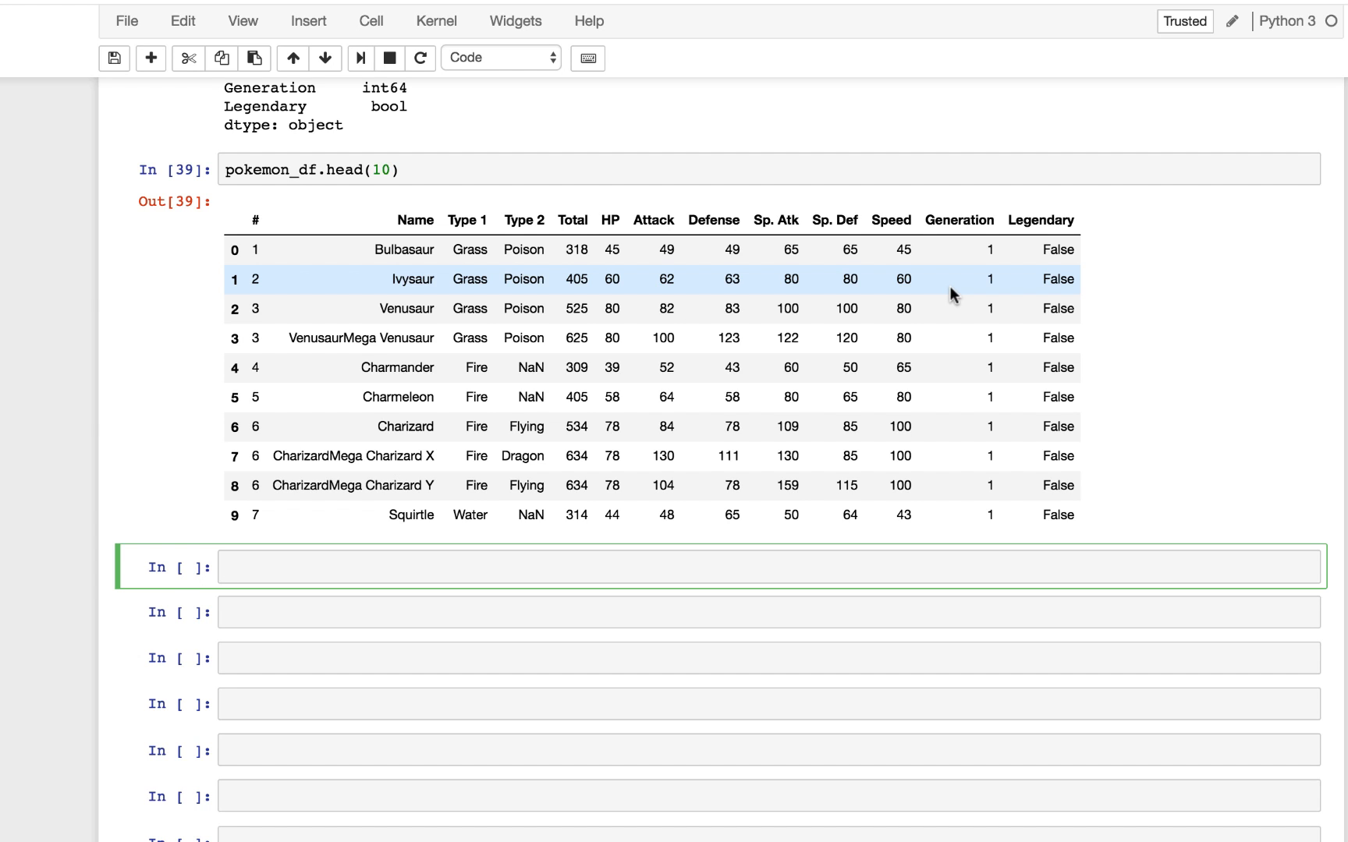
scroll(down, 3)
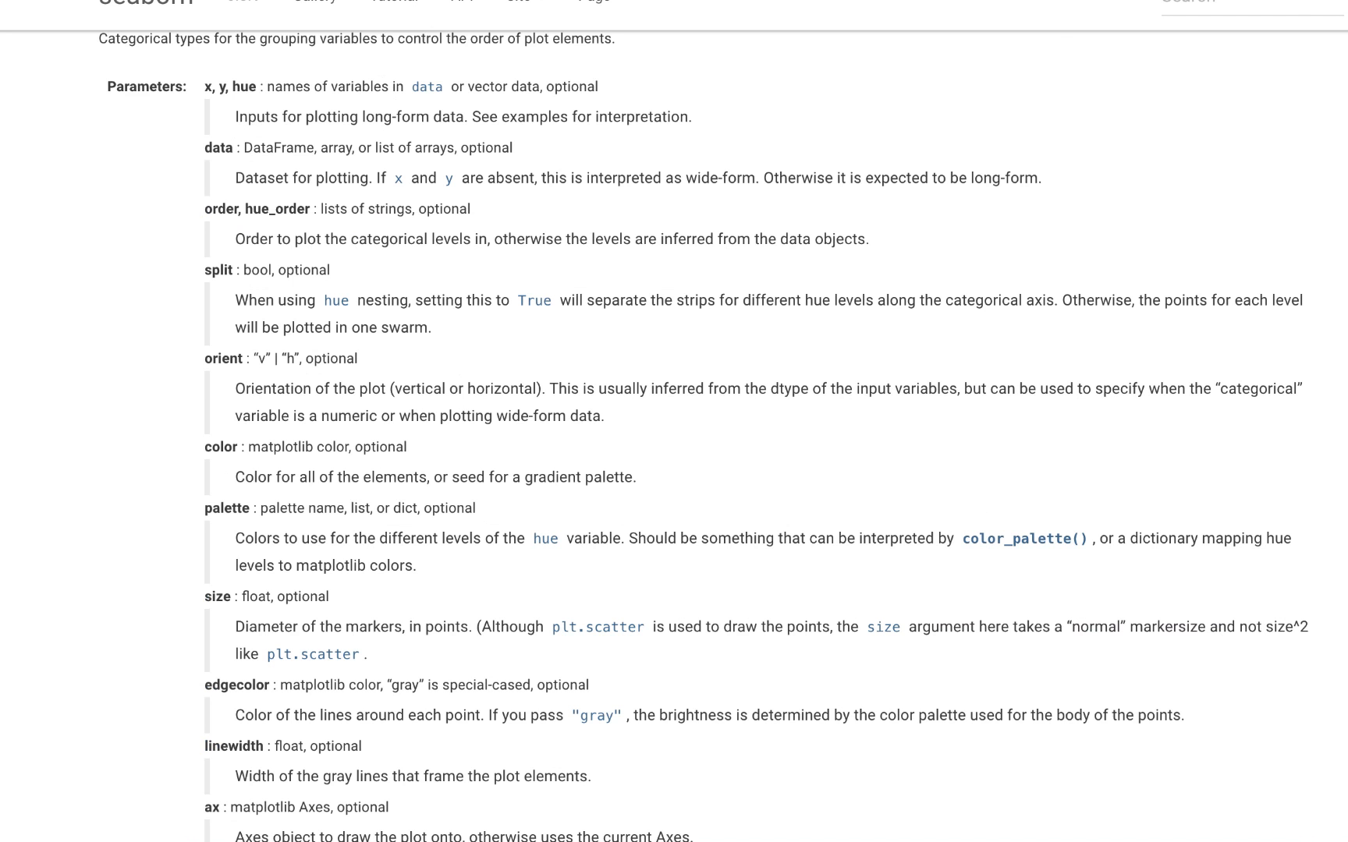
scroll(up, 3)
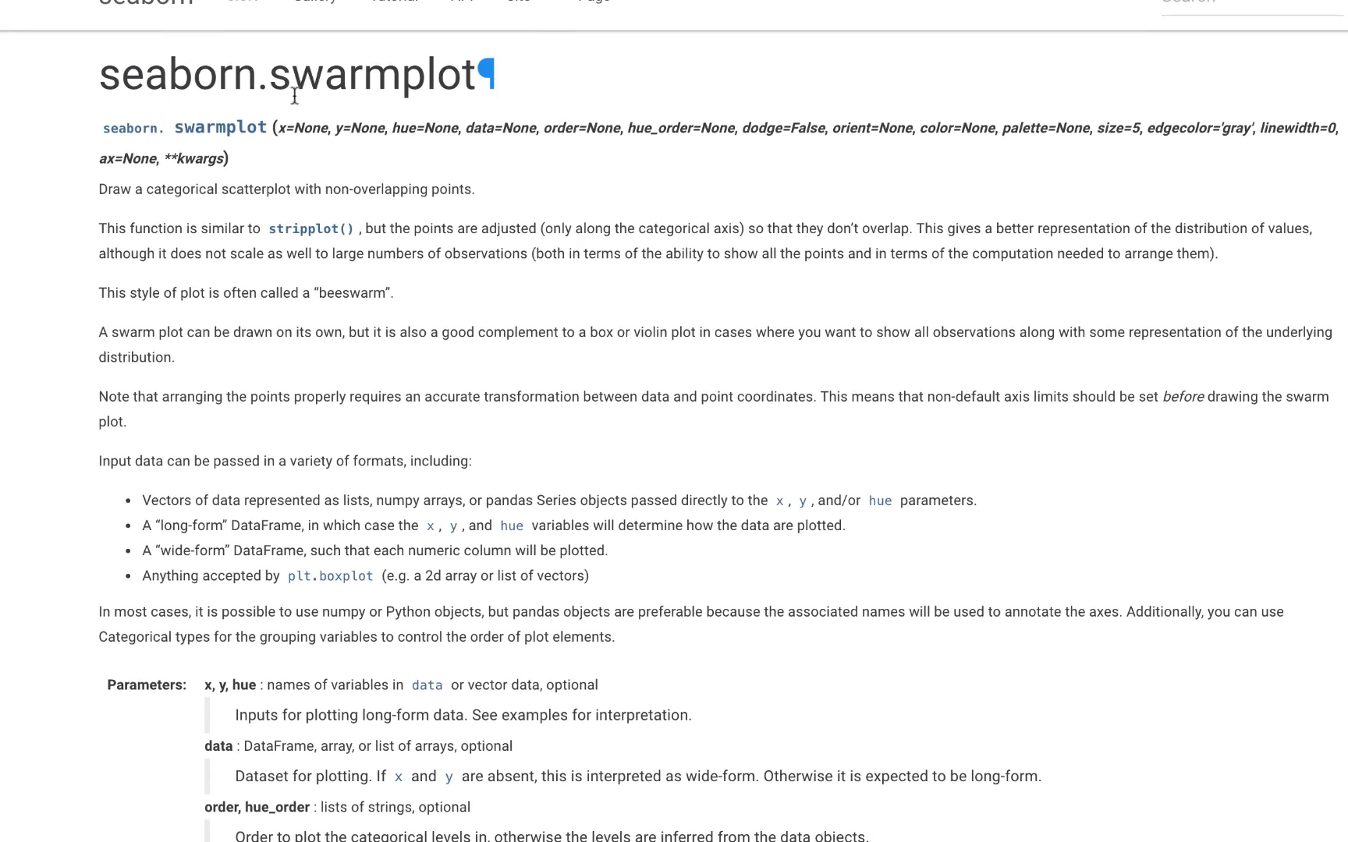
scroll(down, 3)
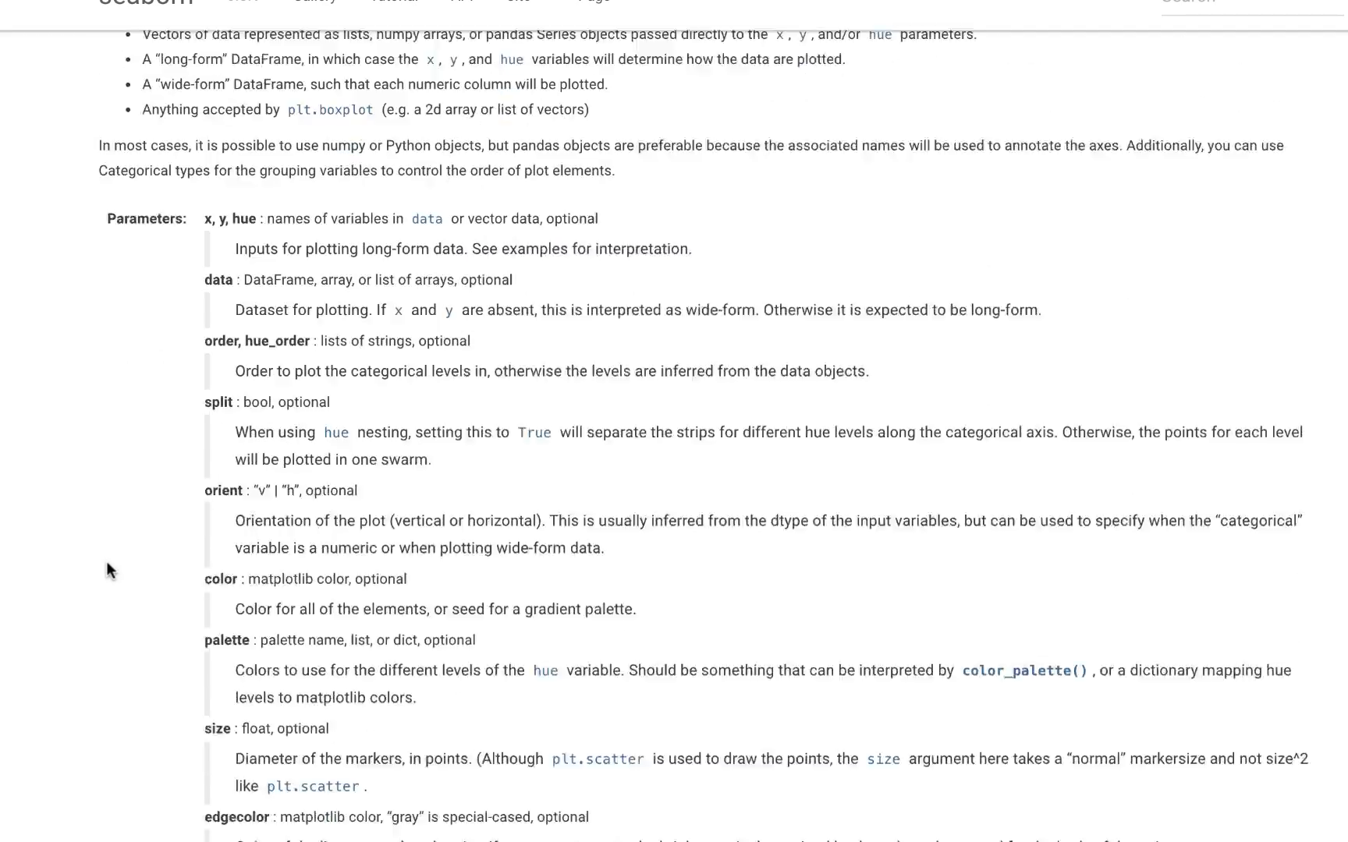
scroll(down, 3)
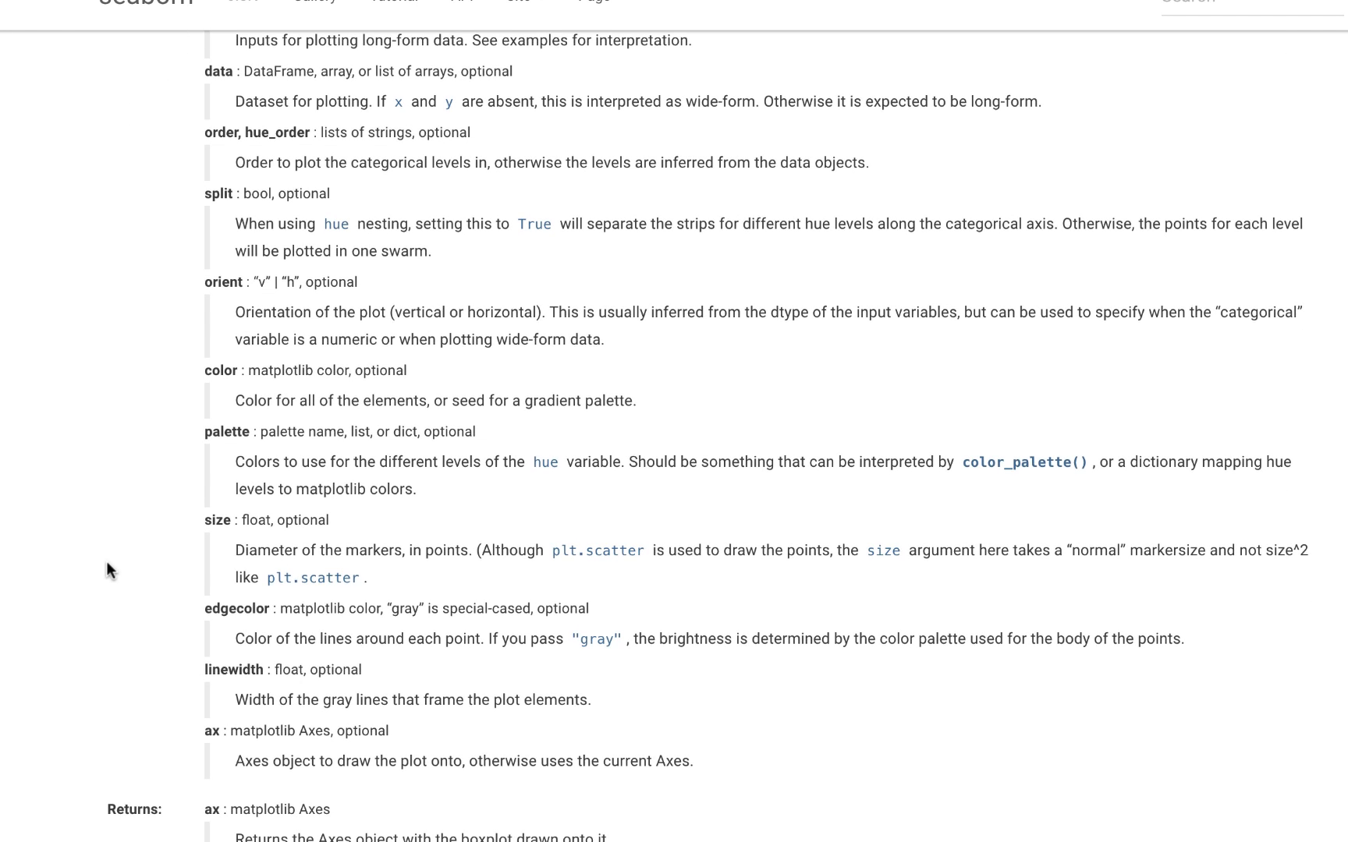
scroll(up, 3)
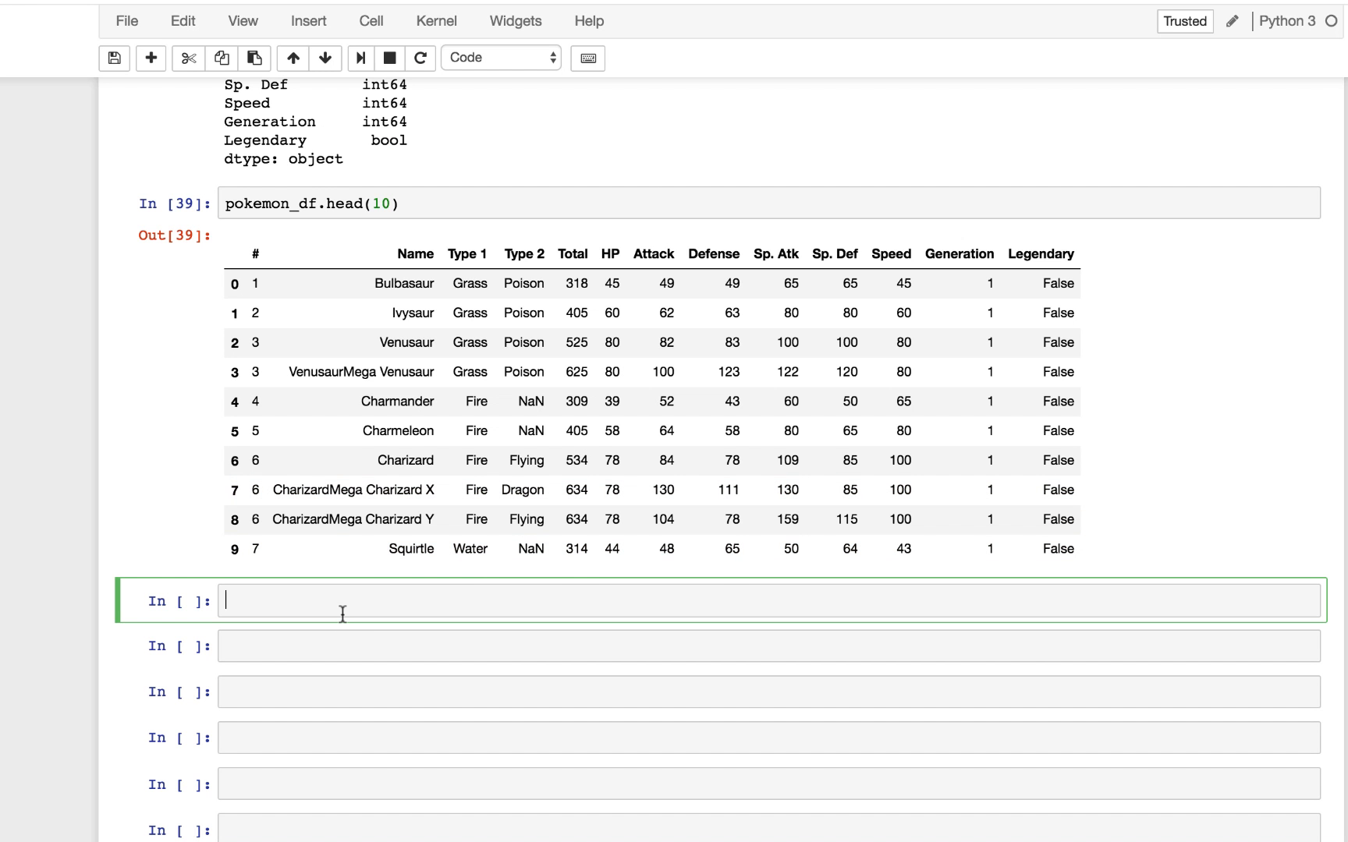
Step: Start sns.swarmplot( with x="Type 1" as the category axis
text(sns.)
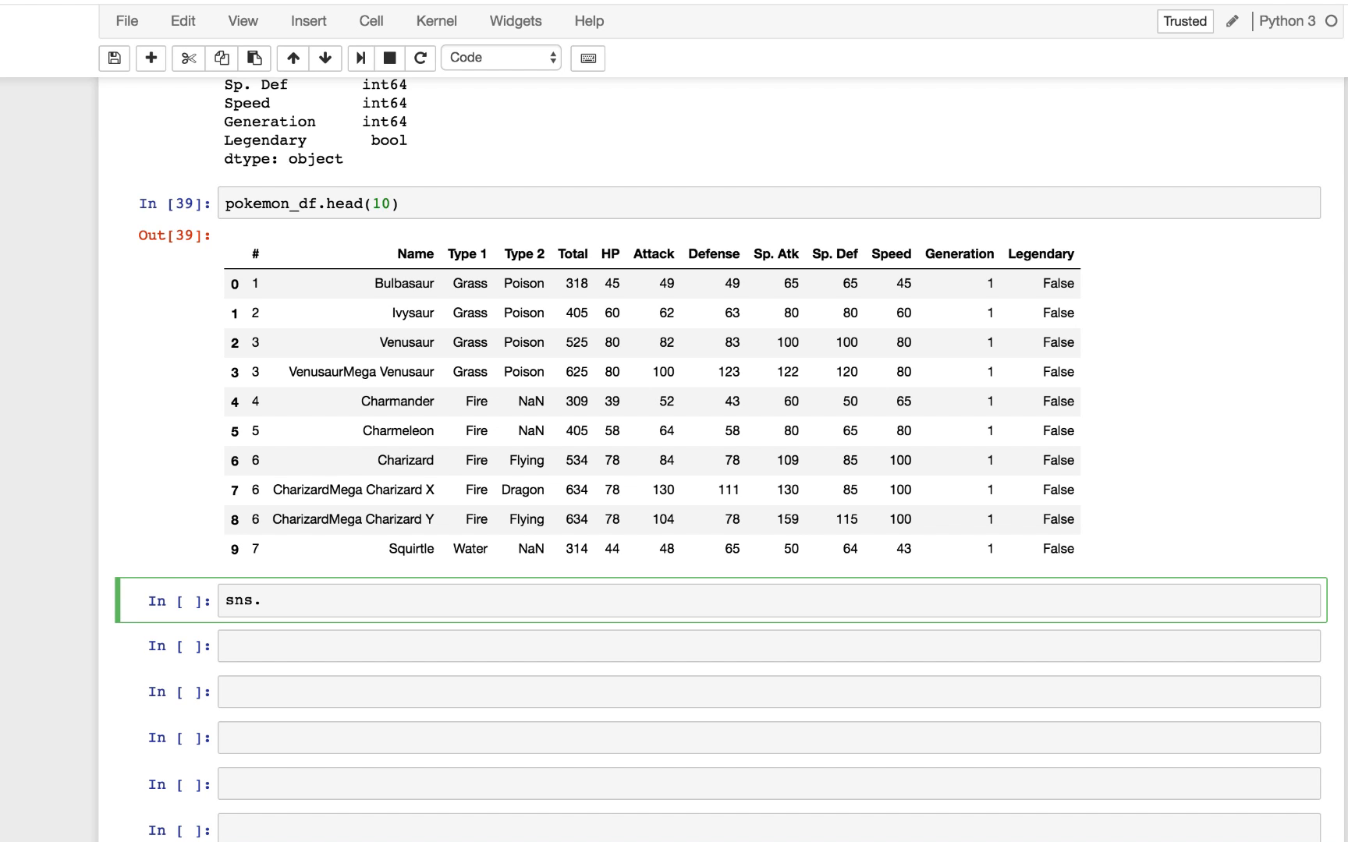
text(swar)
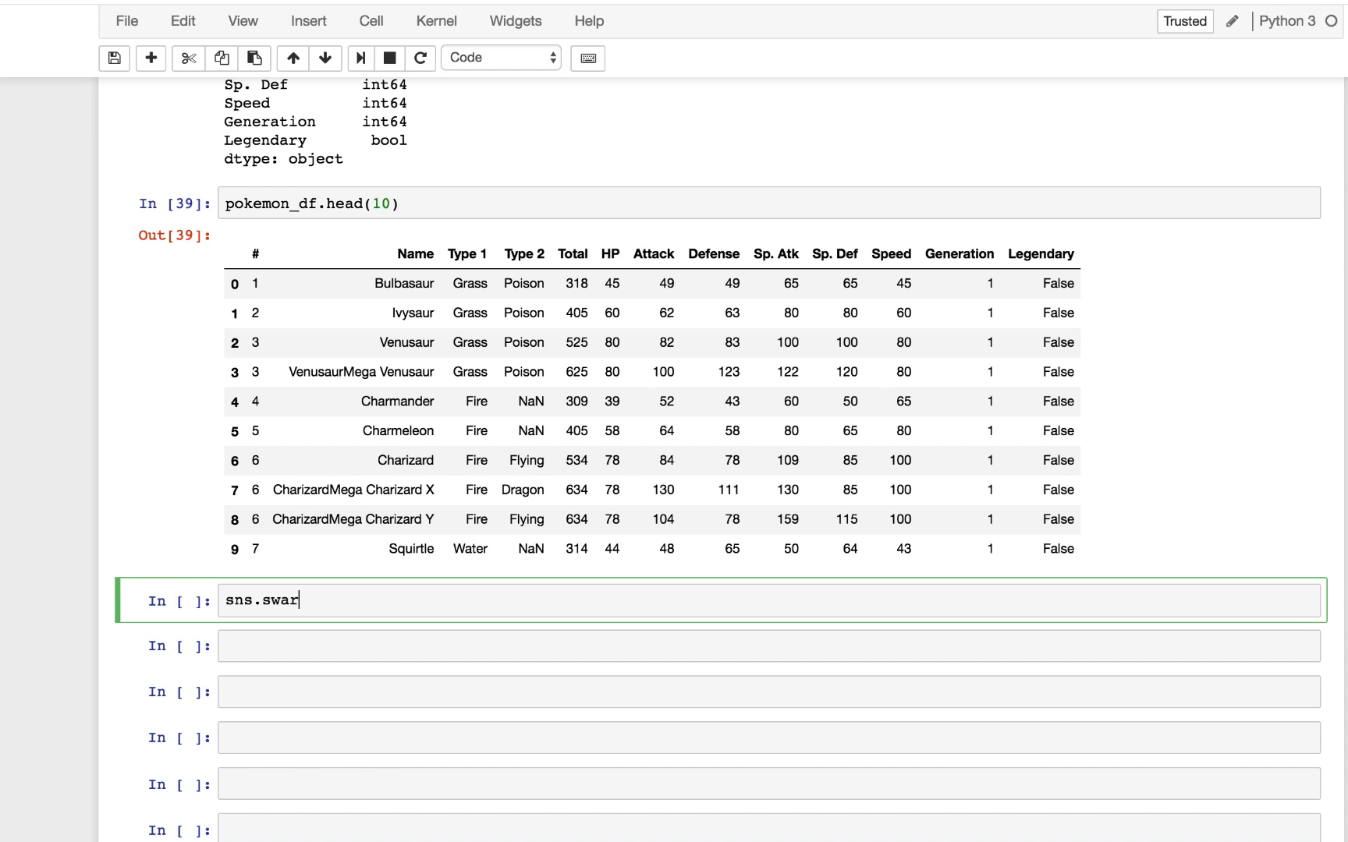
text(mplot)
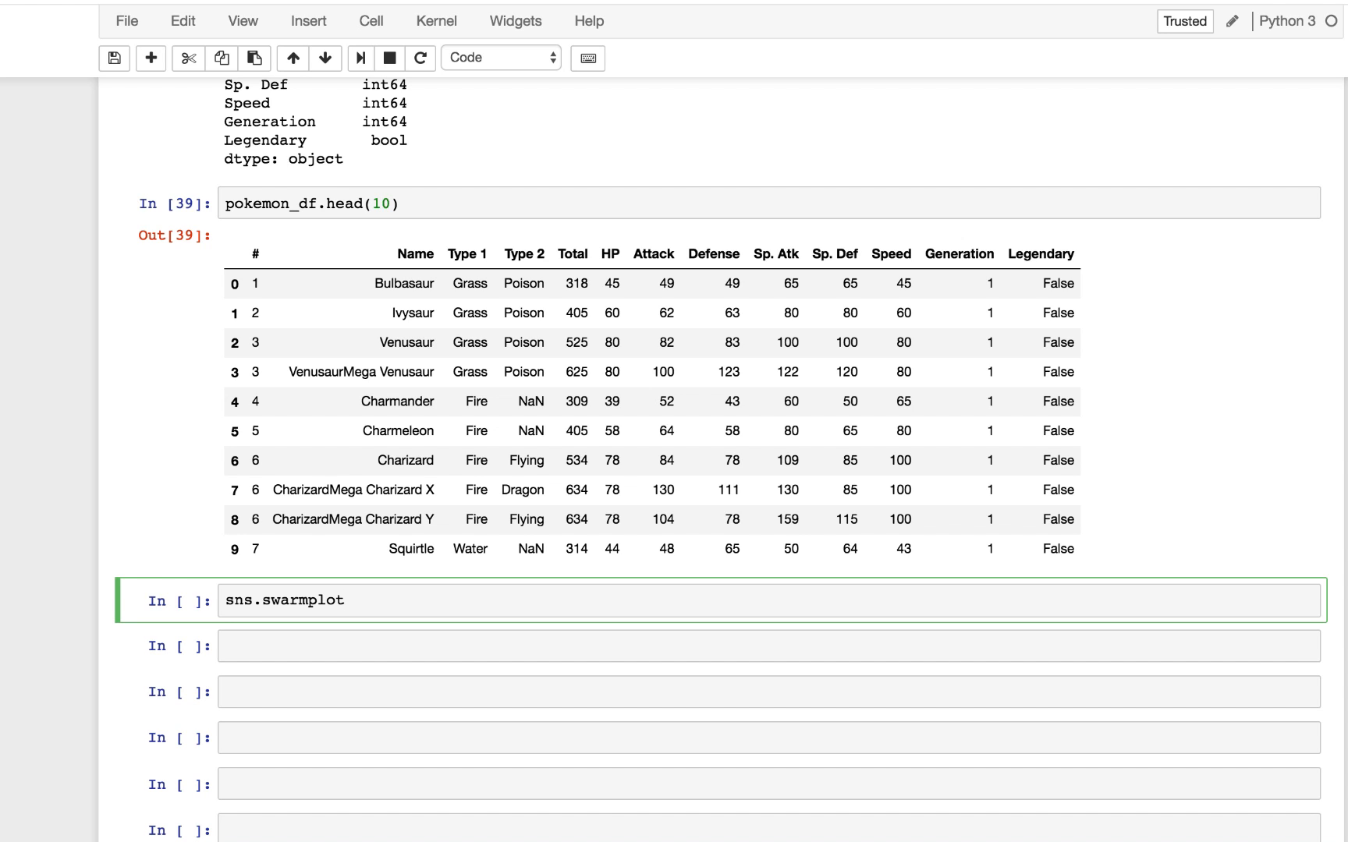
mouse_move(282, 627)
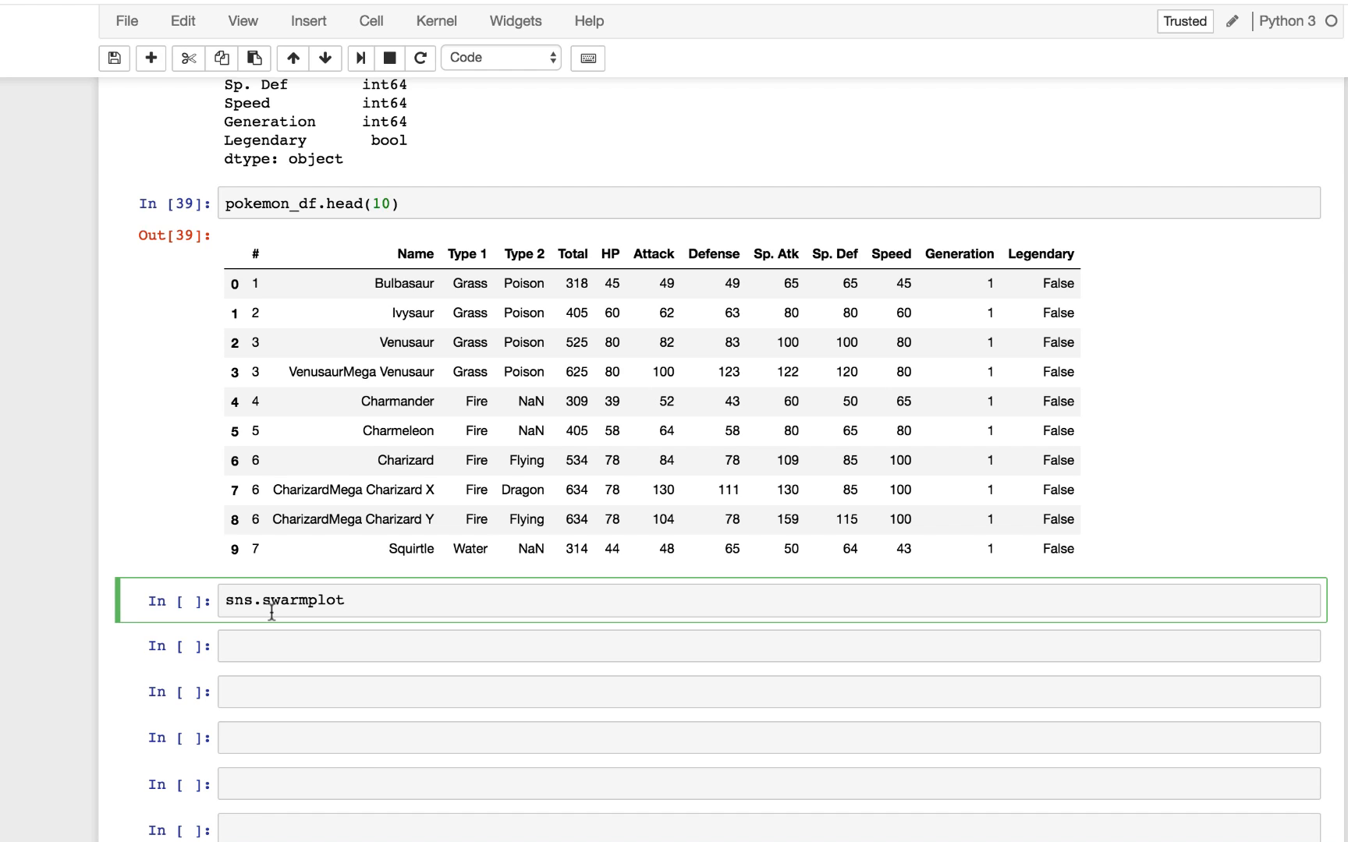
text(())
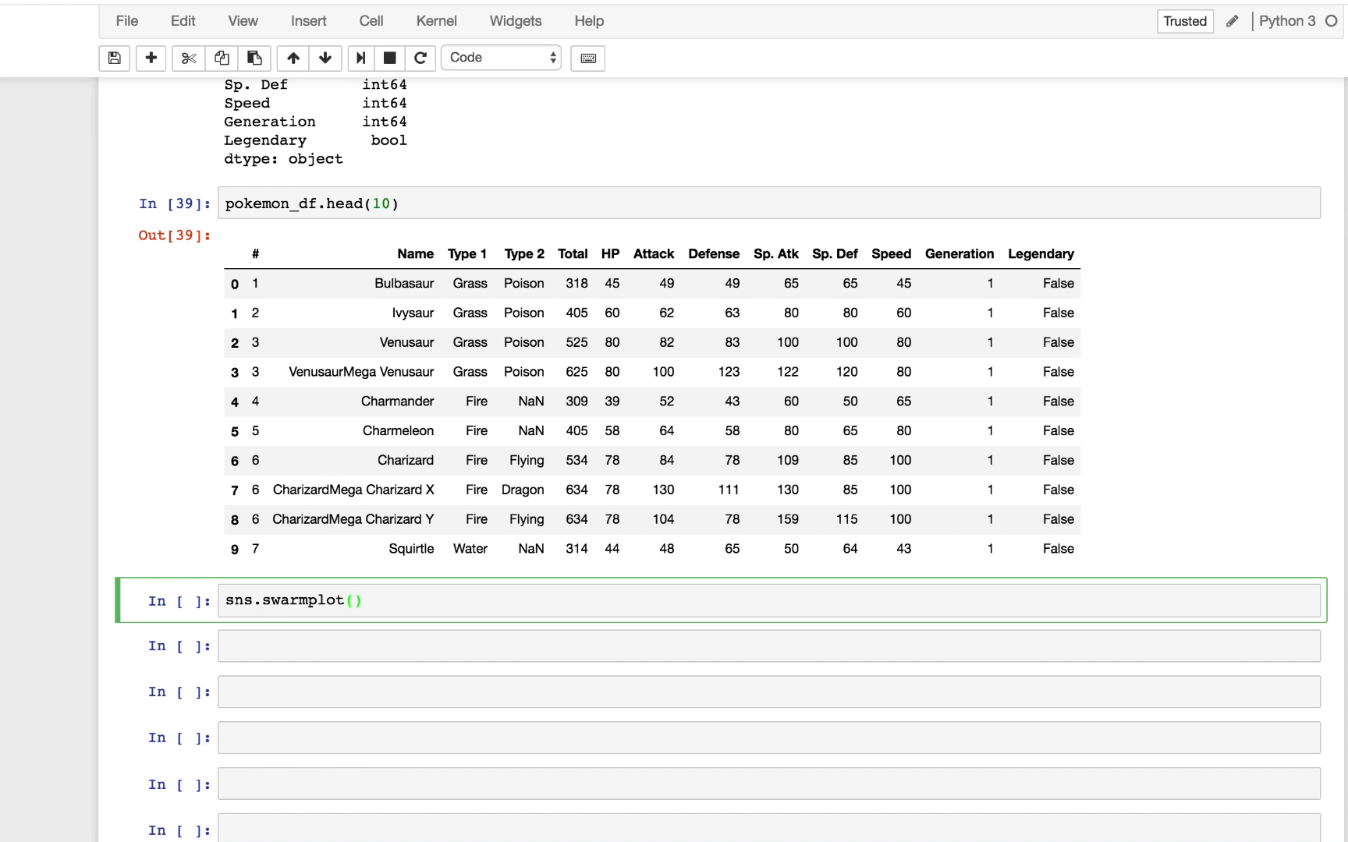
text(x=)
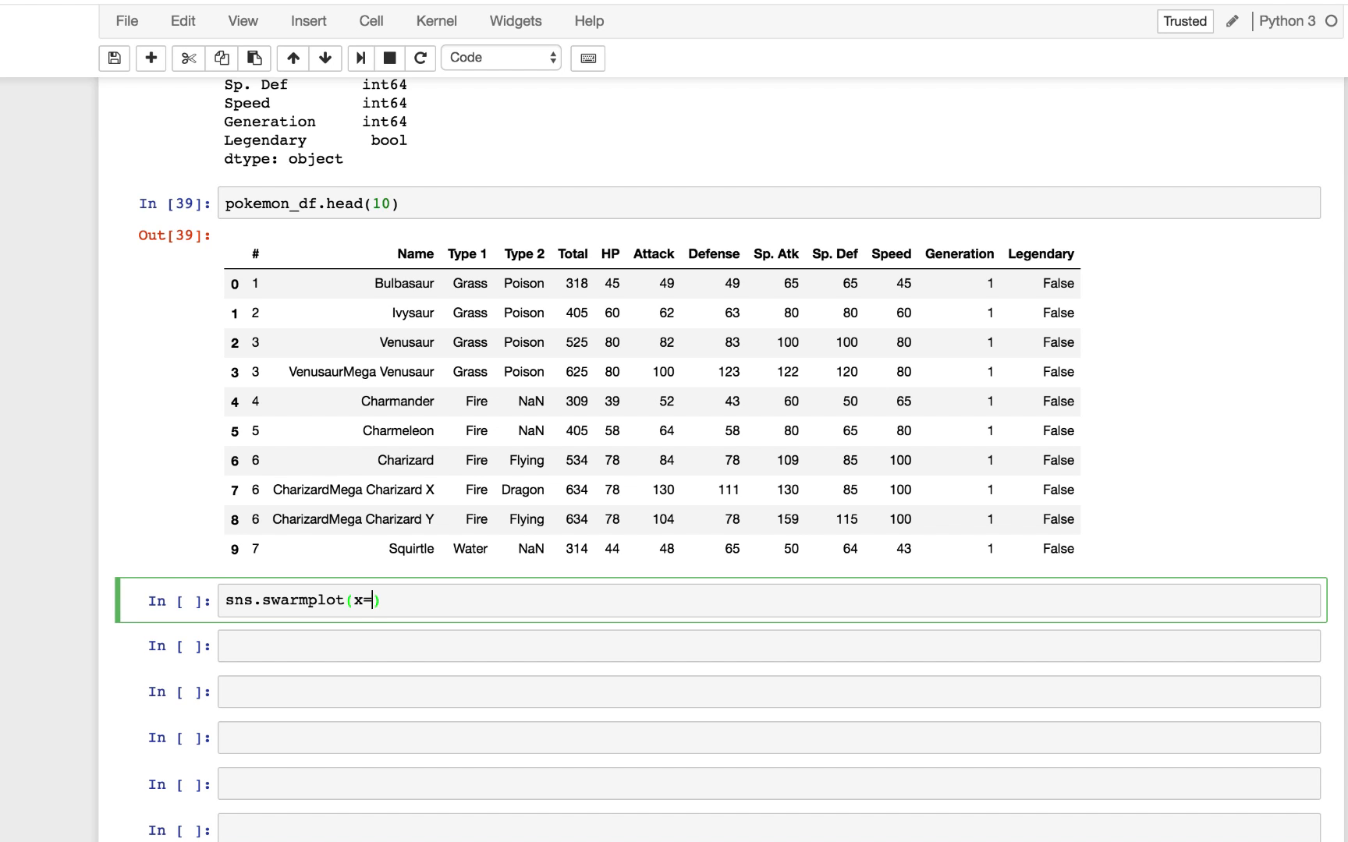
text("")
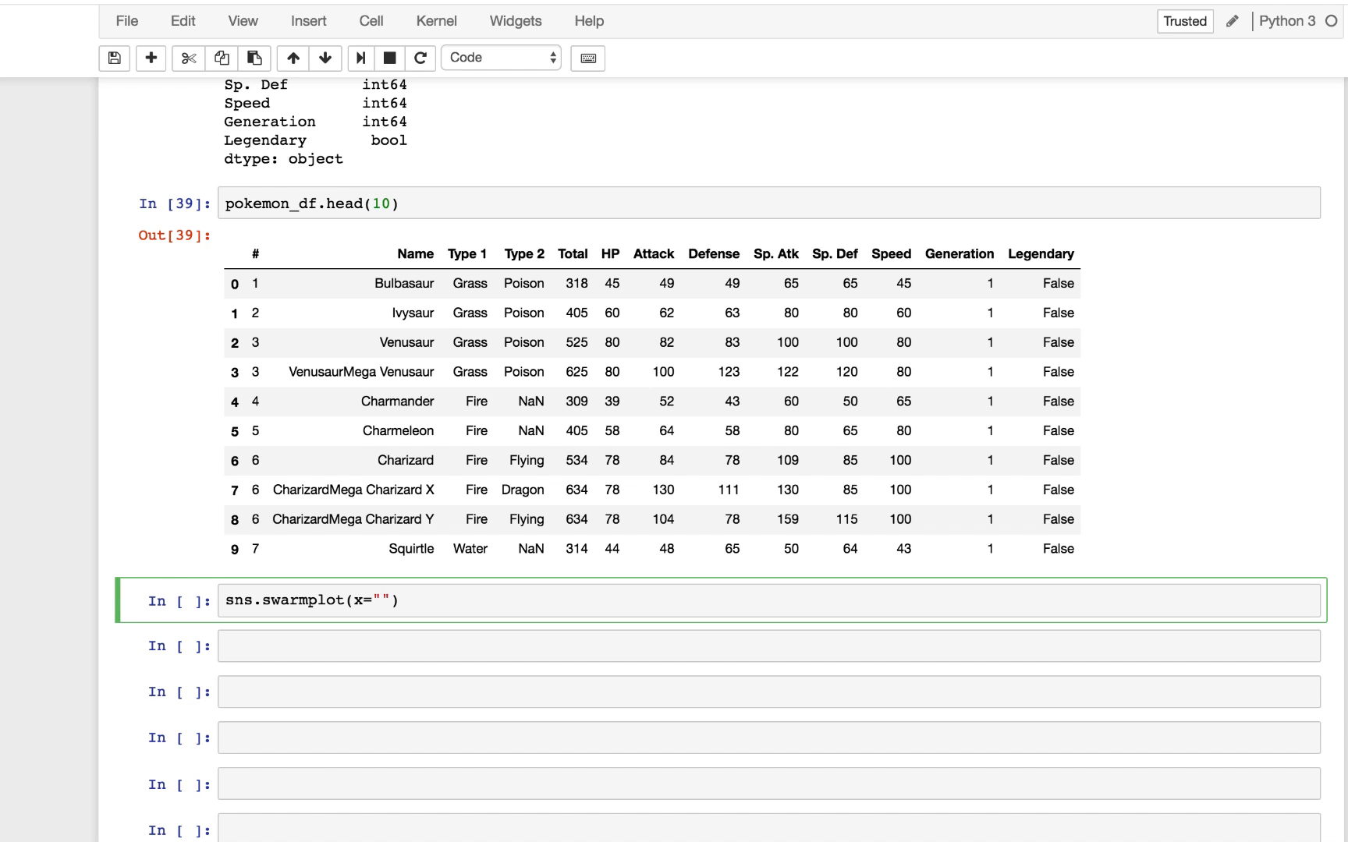
text(Type 1)
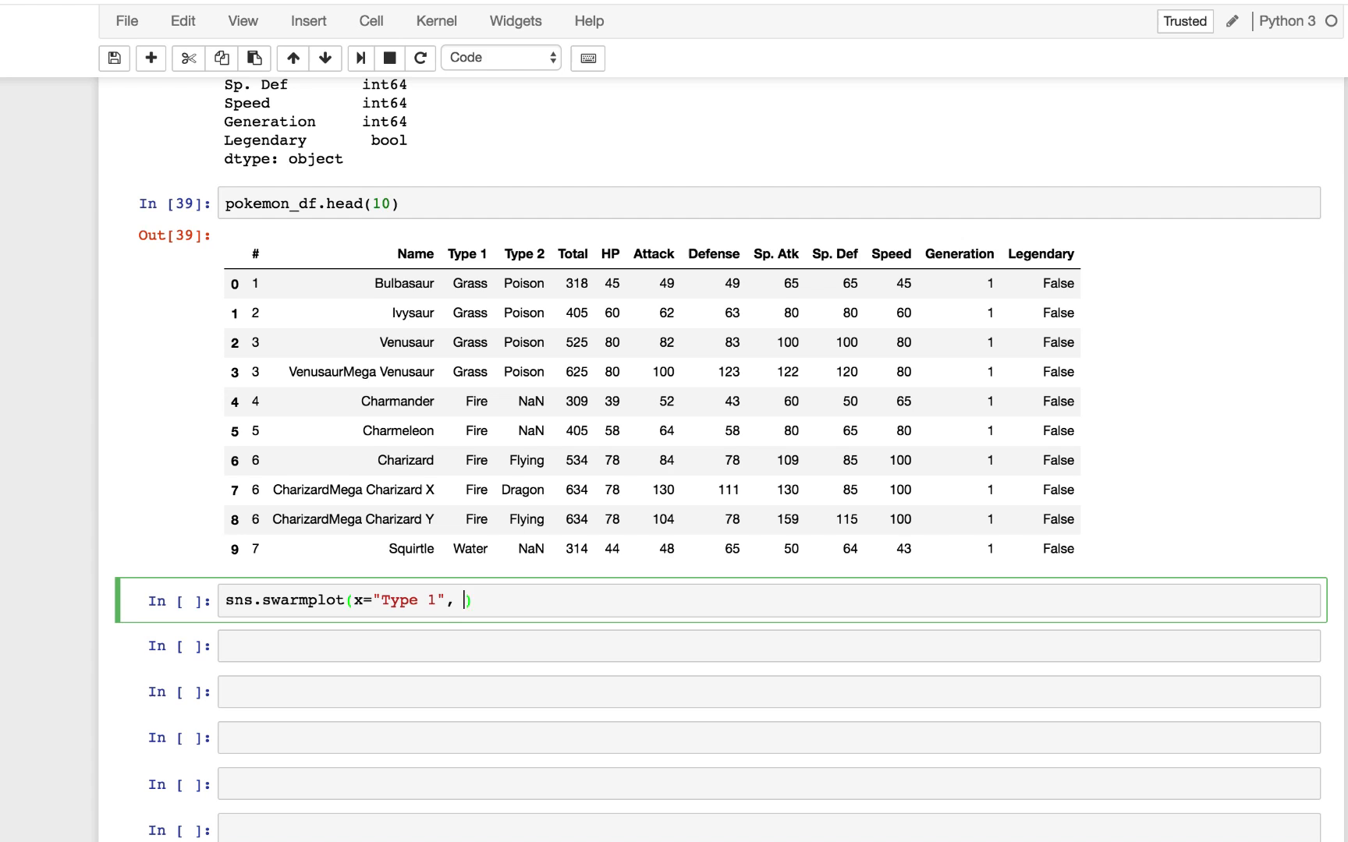
Step: Complete the call with y="Attack" and data=pokemon_df
text(y=)
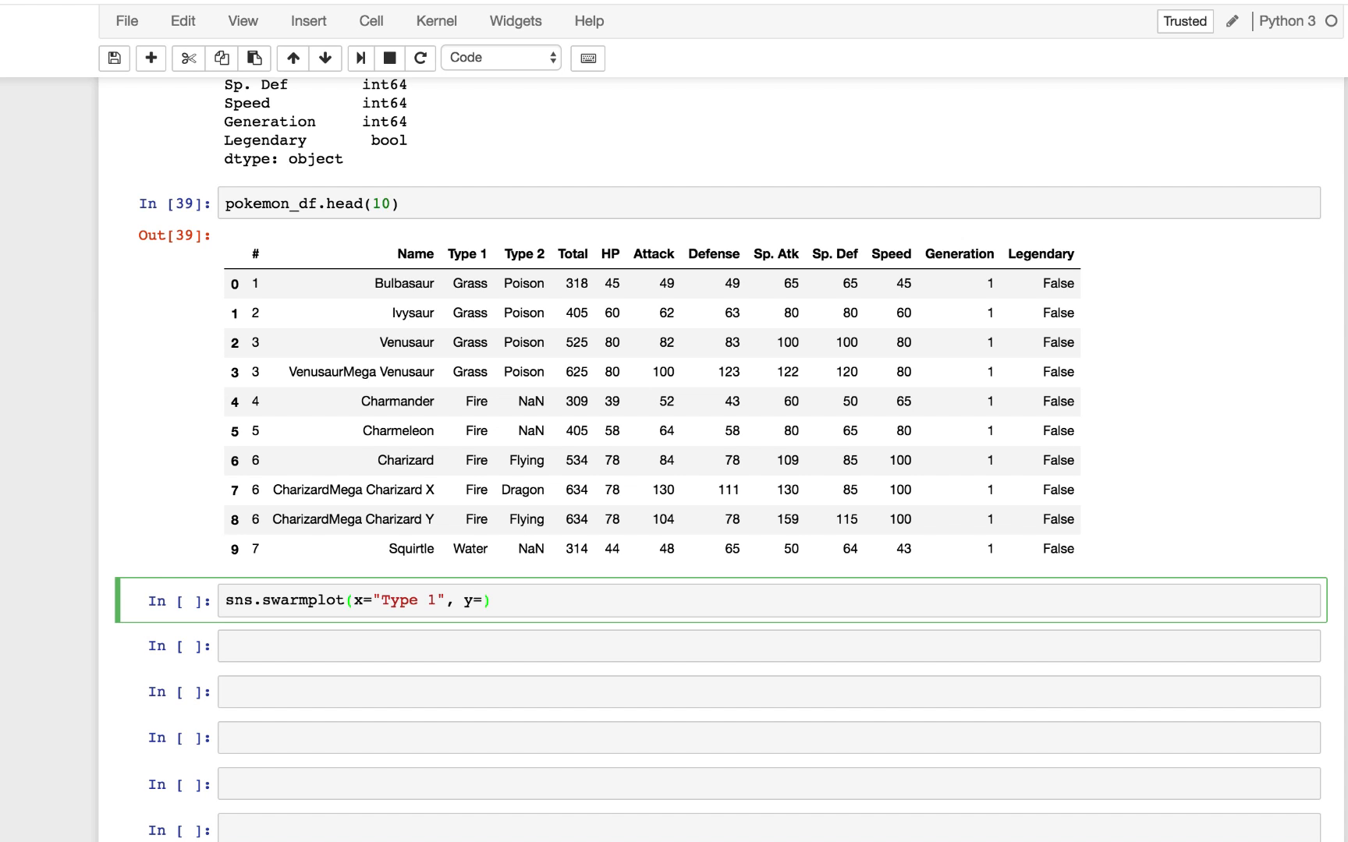
text("")
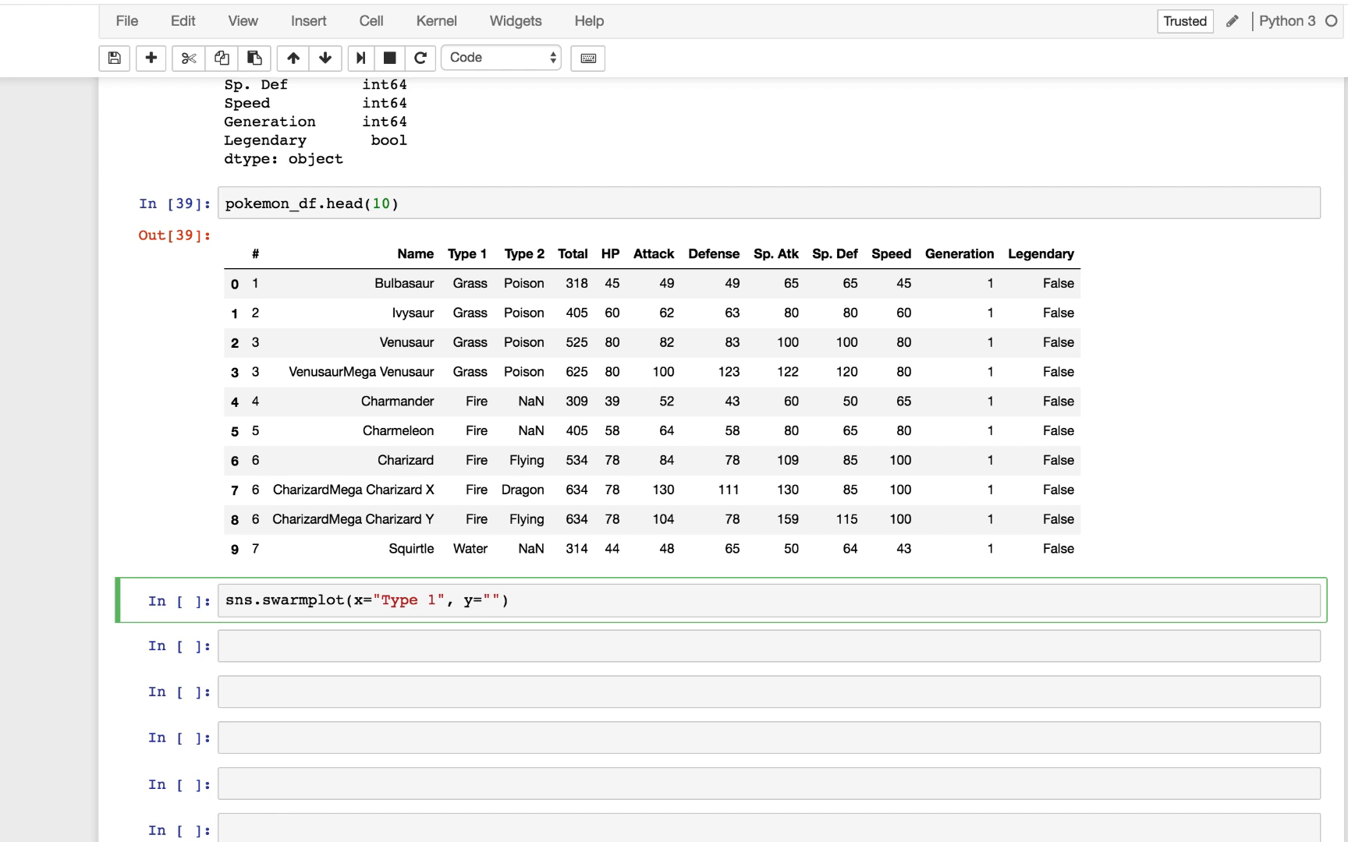
text(Atta)
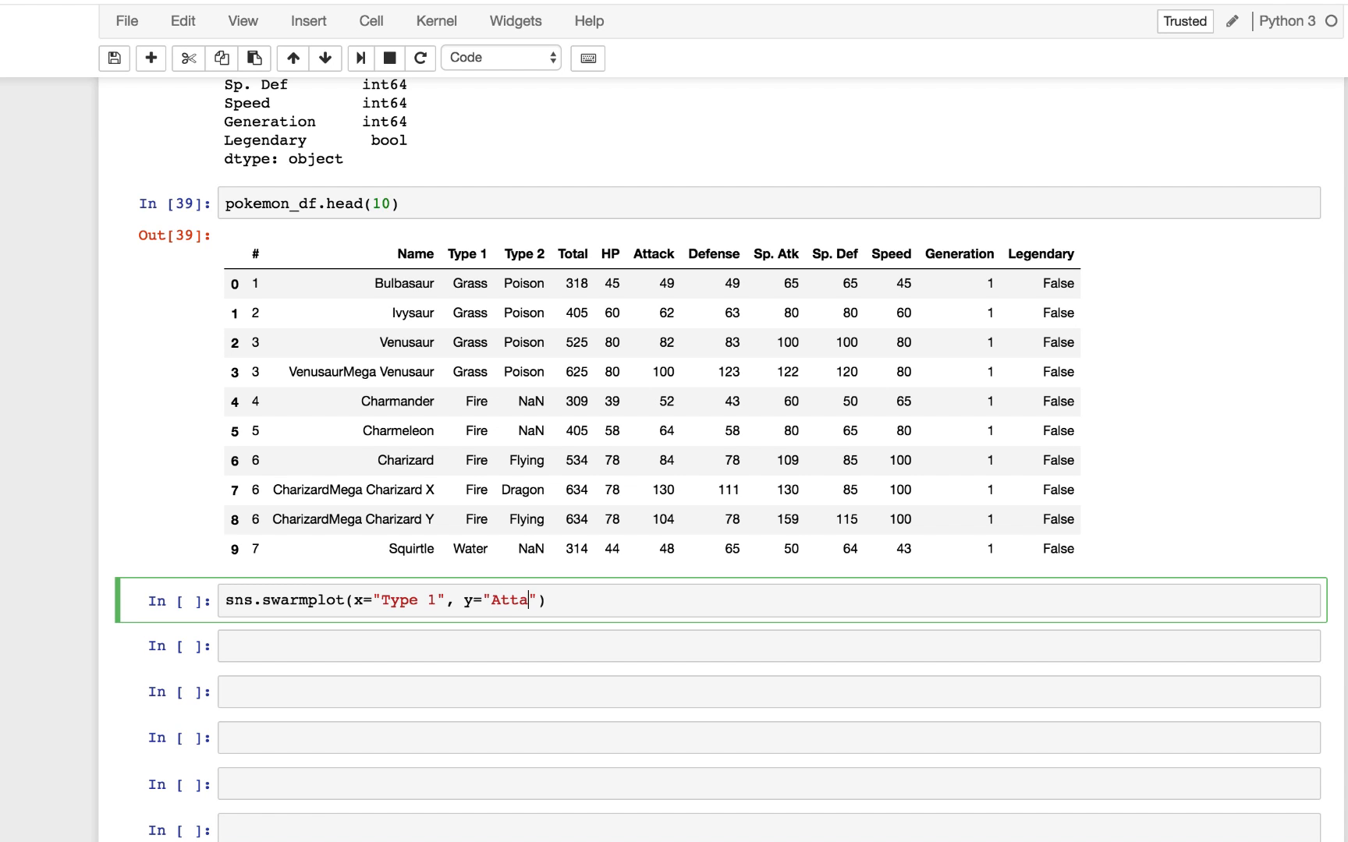
text(ck",)
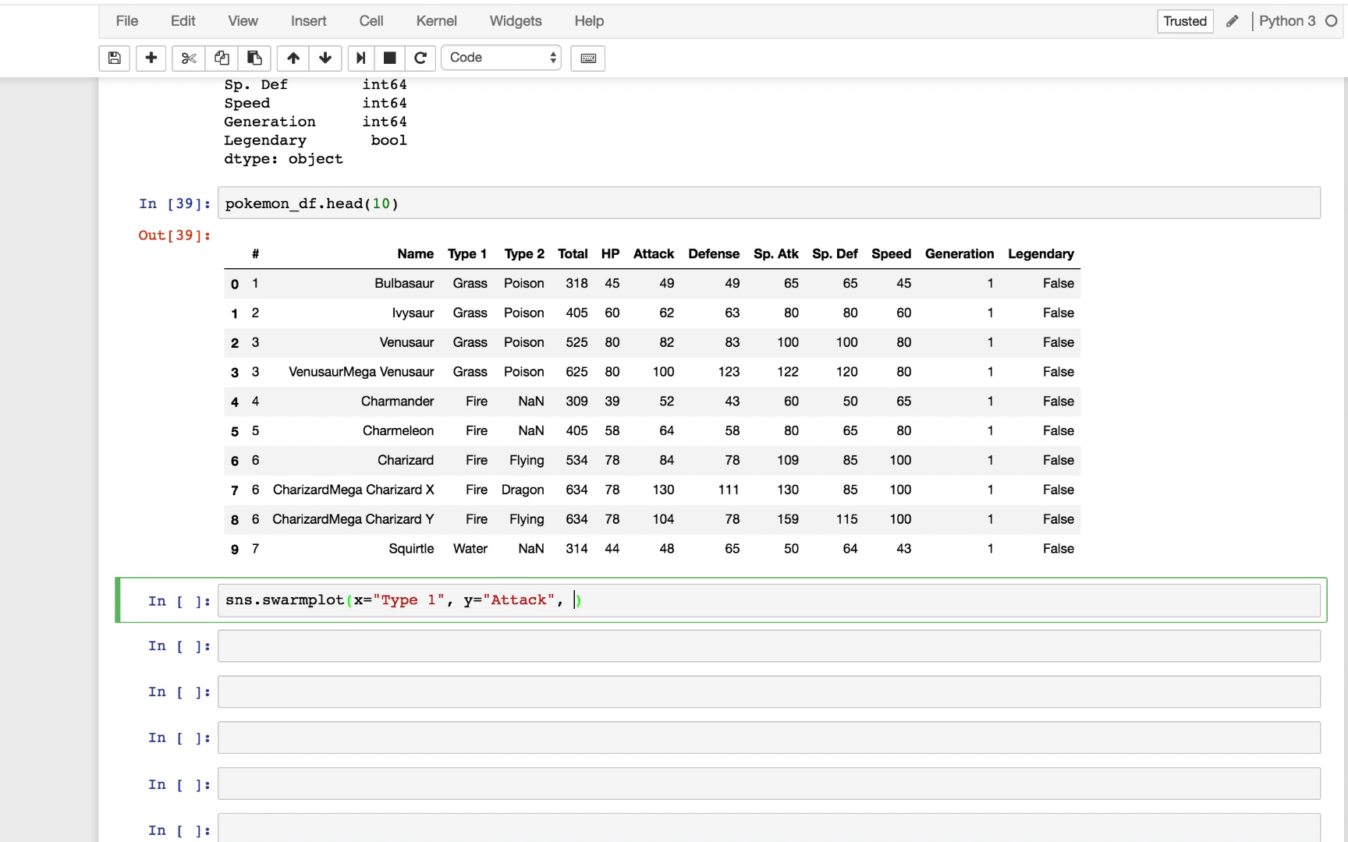
mouse_move(265, 621)
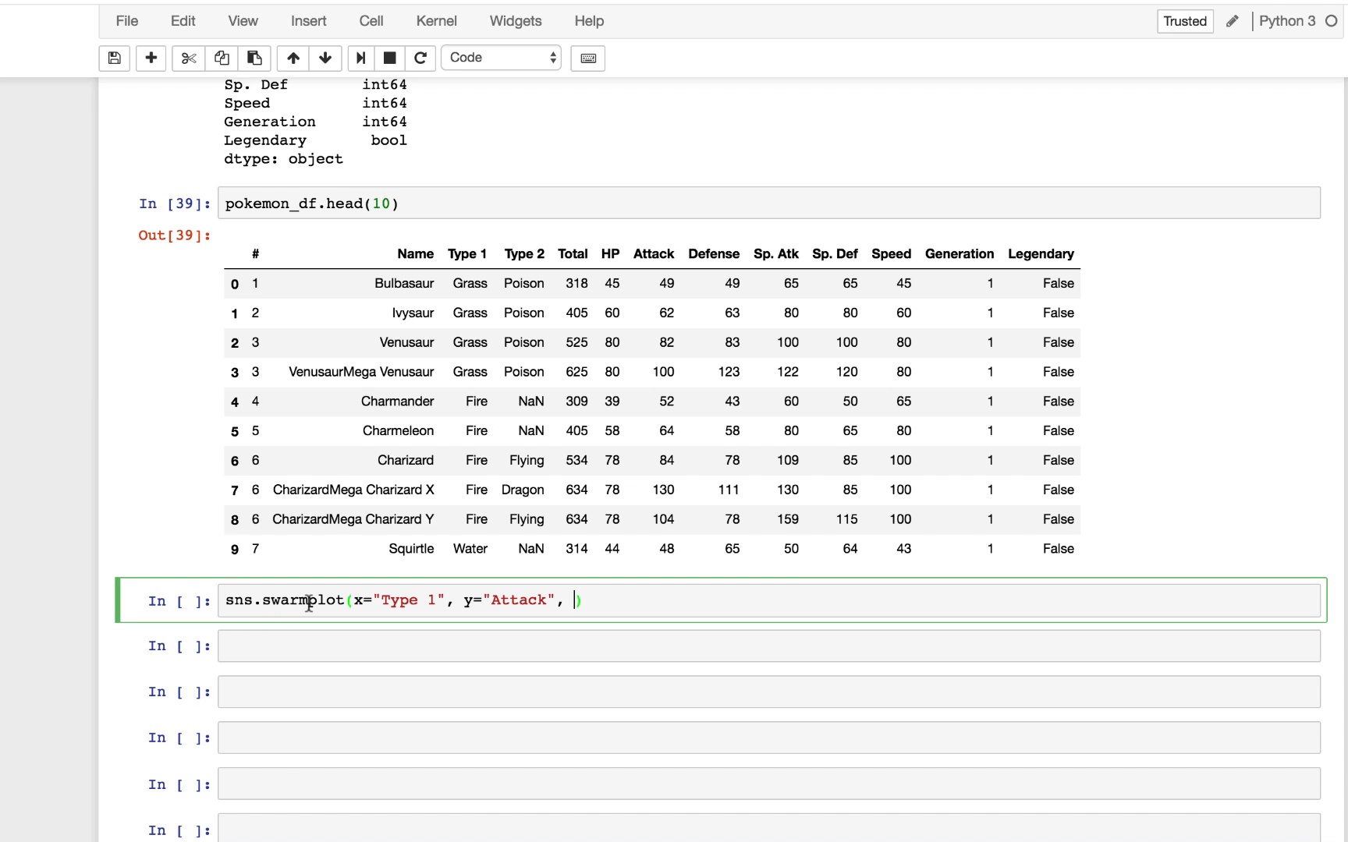
text(data)
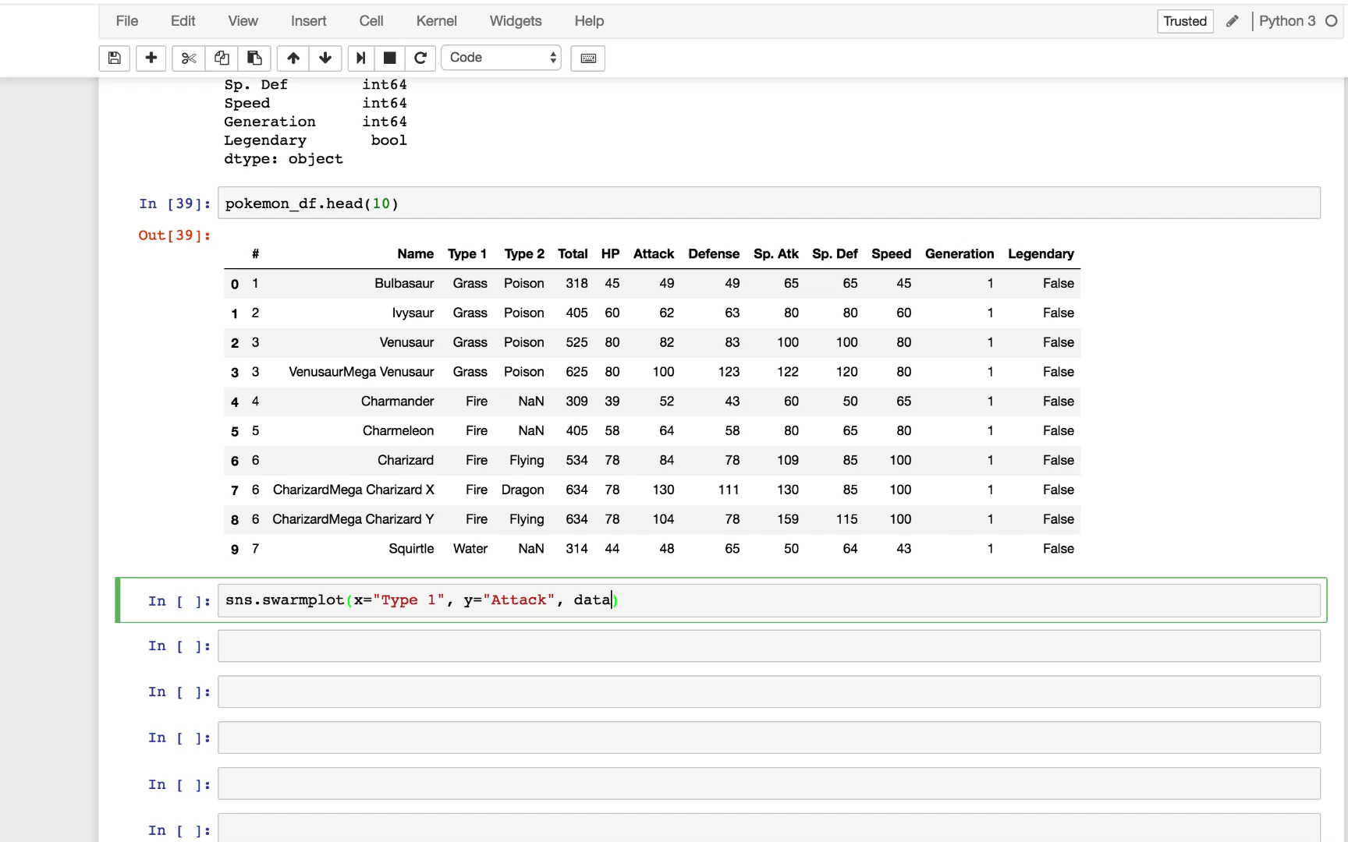
text(=)
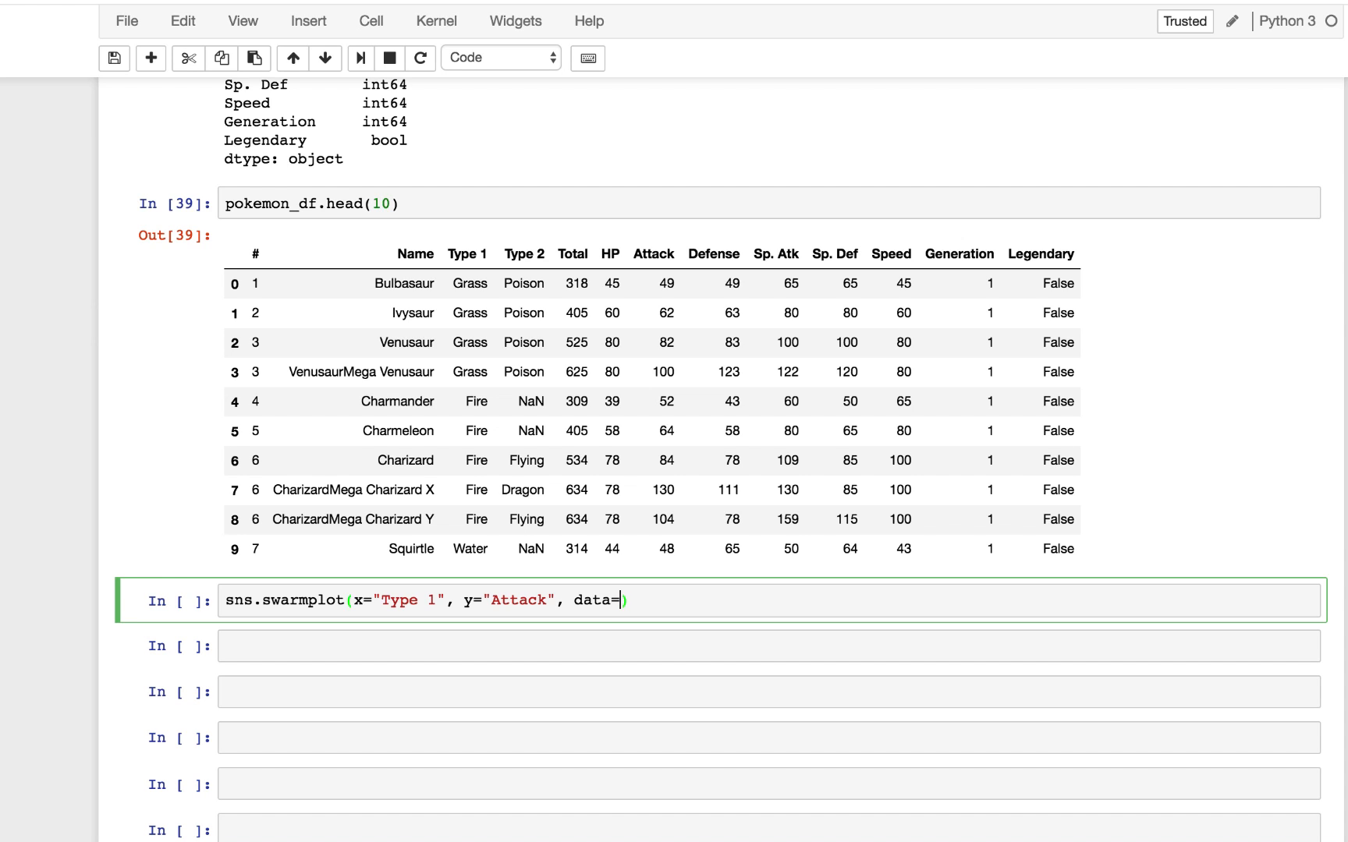
text(pokemon_d)
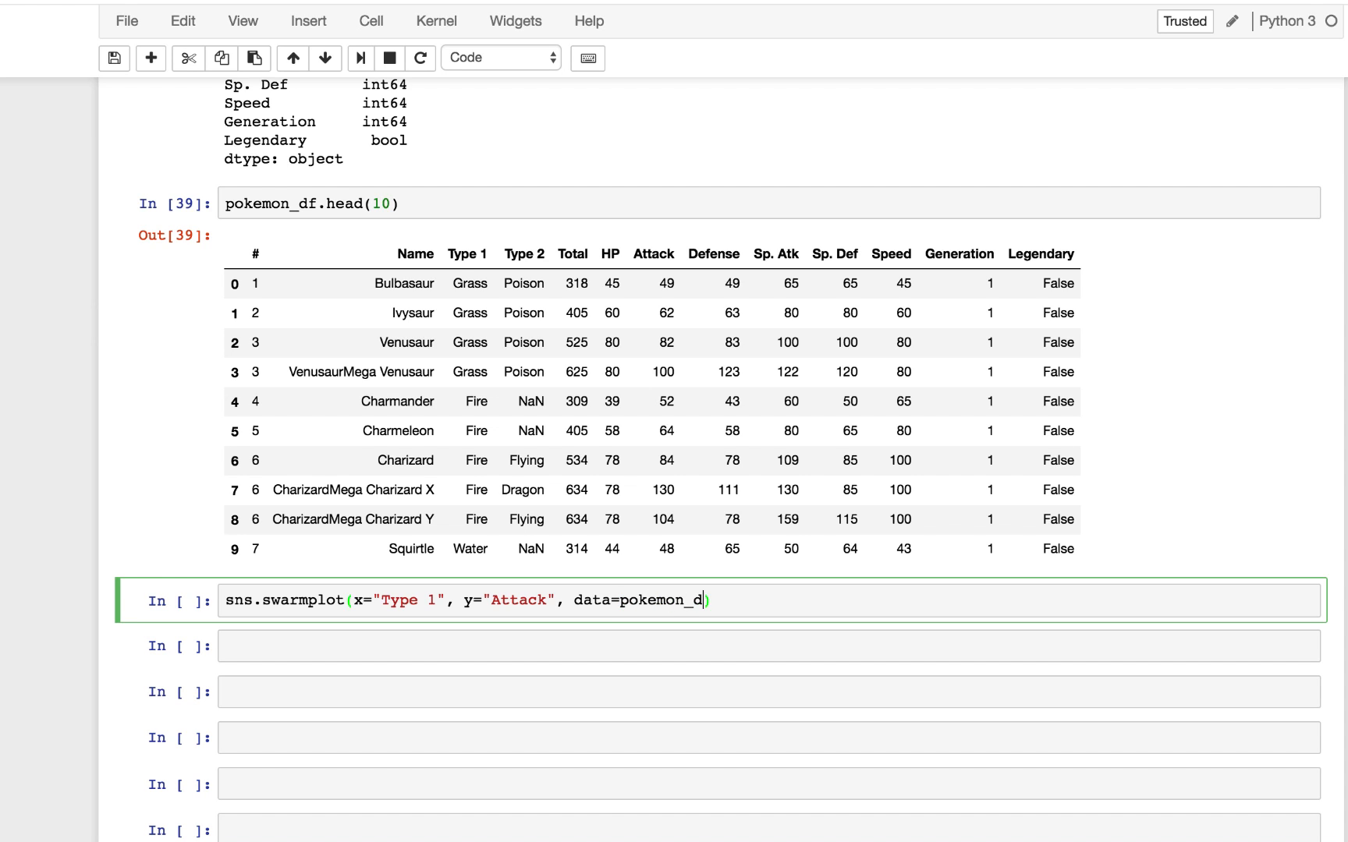
text(f))
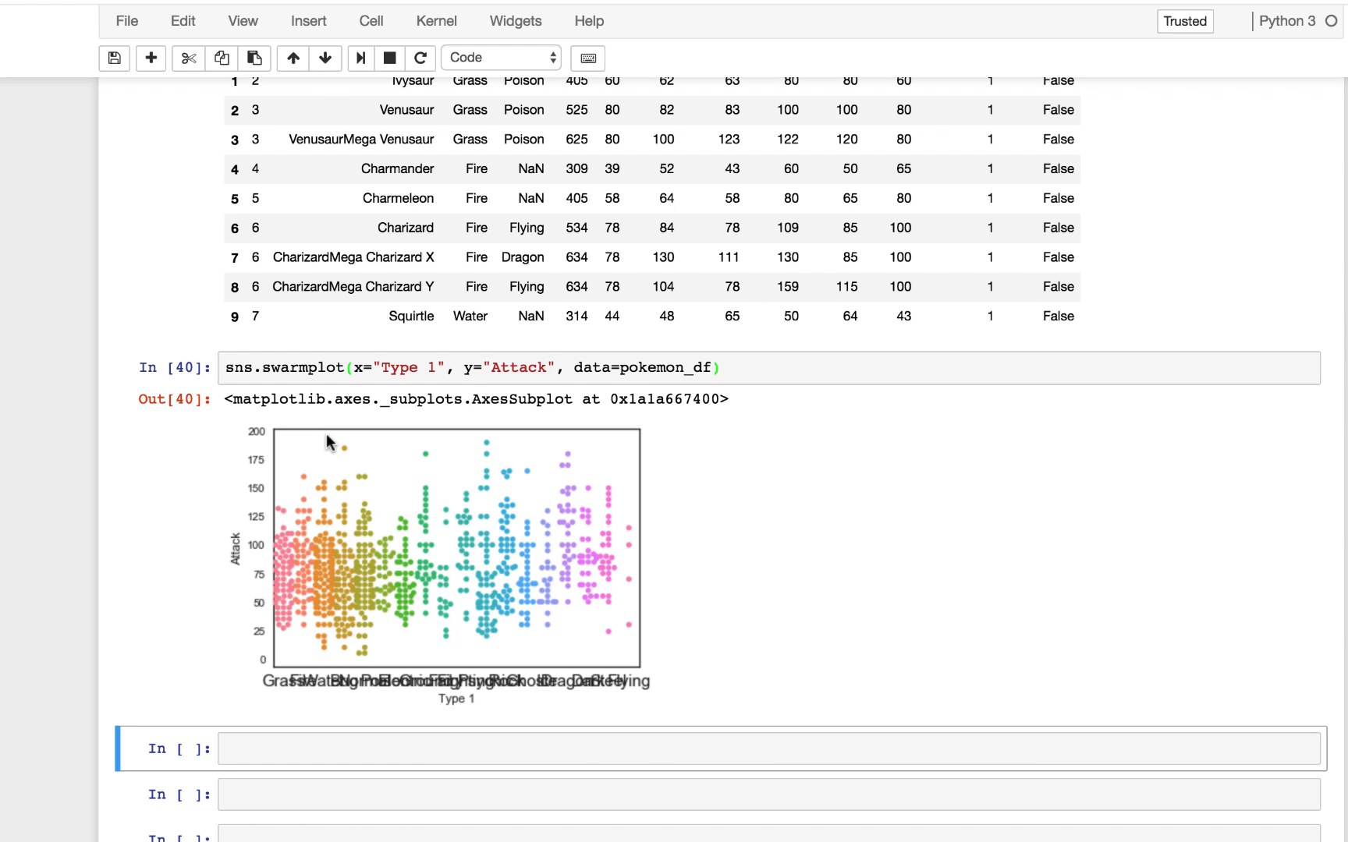
mouse_move(290, 663)
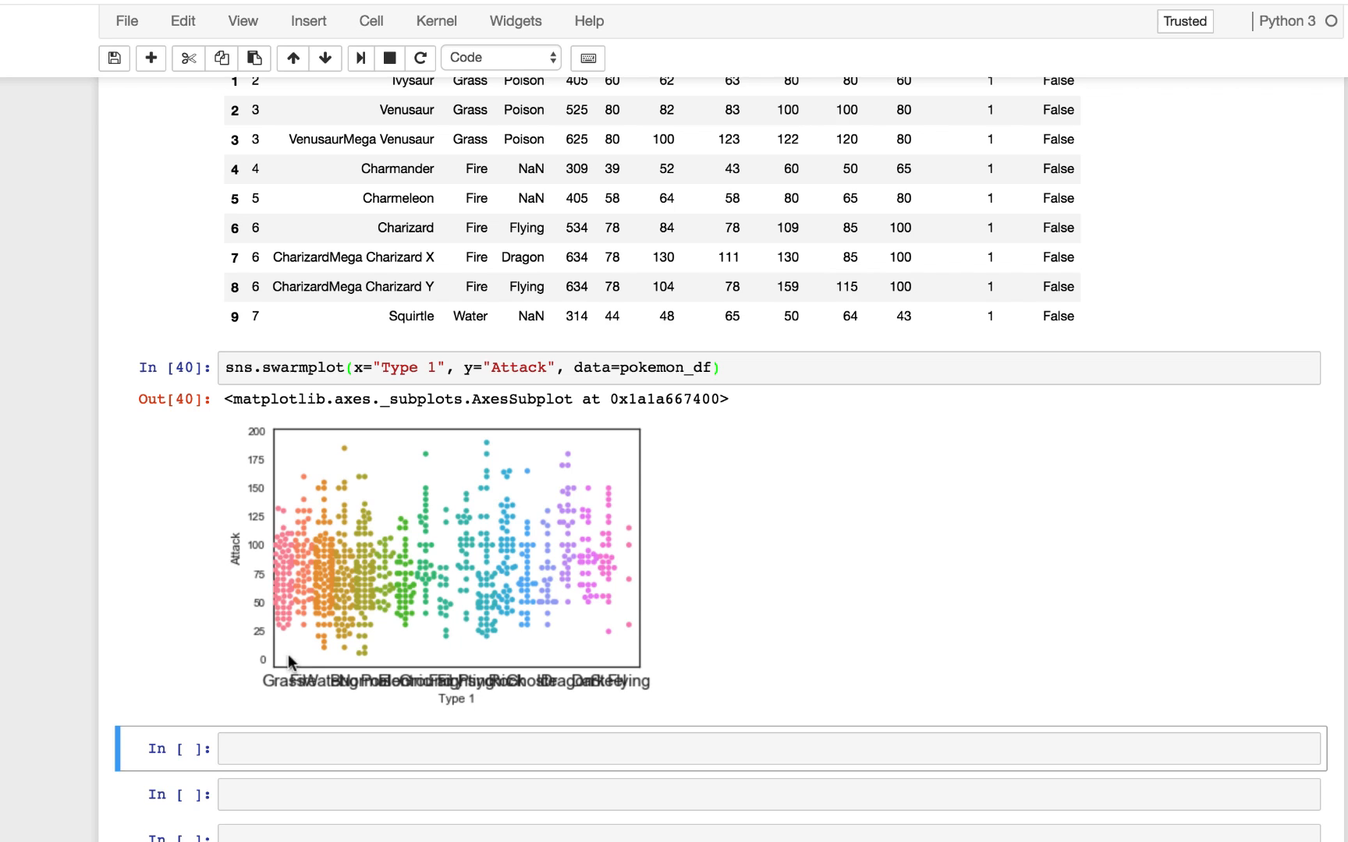
mouse_move(376, 686)
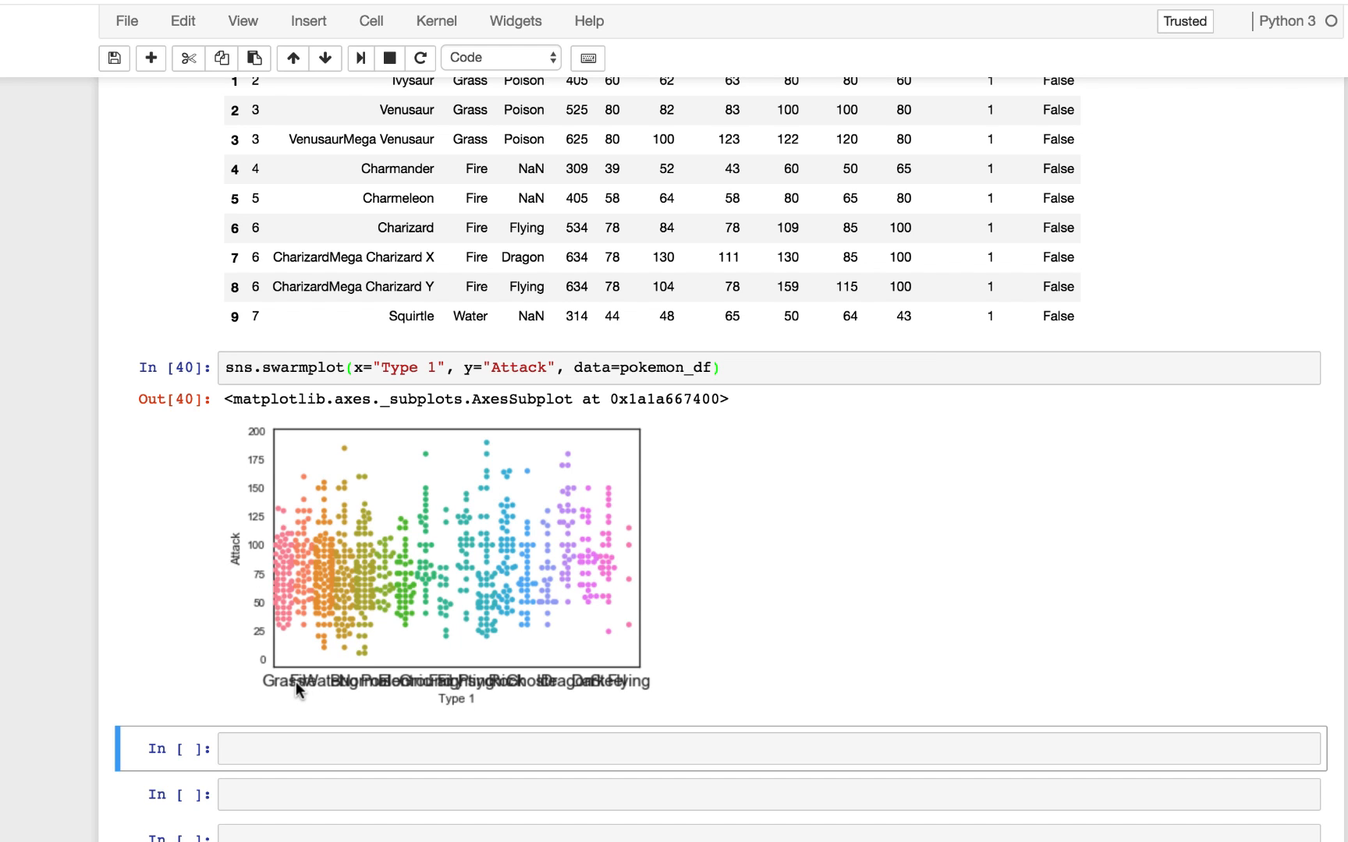
mouse_move(316, 527)
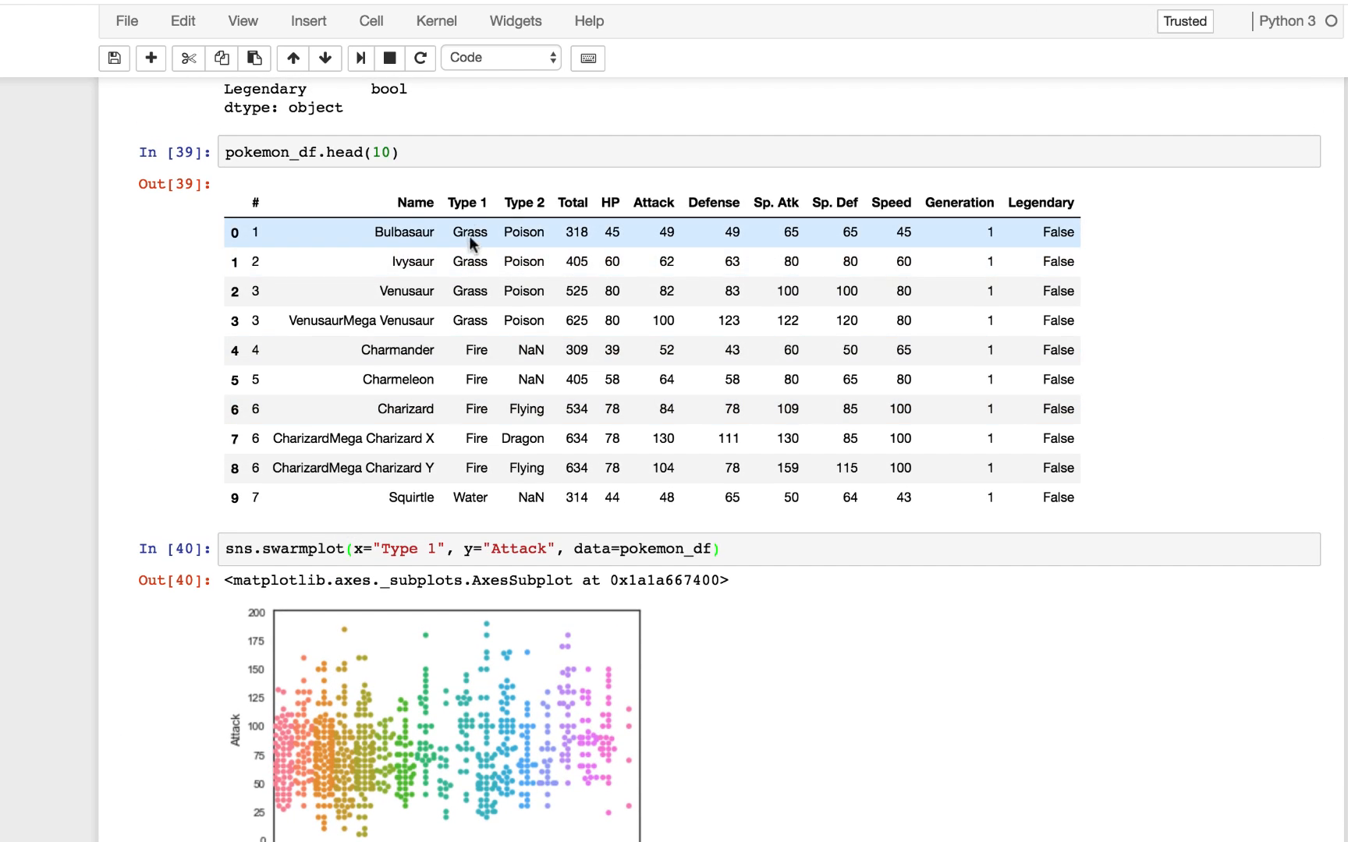
Step: Scroll down to inspect the Attack-by-Type-1 swarm plot with overlapping labels
scroll(down, 3)
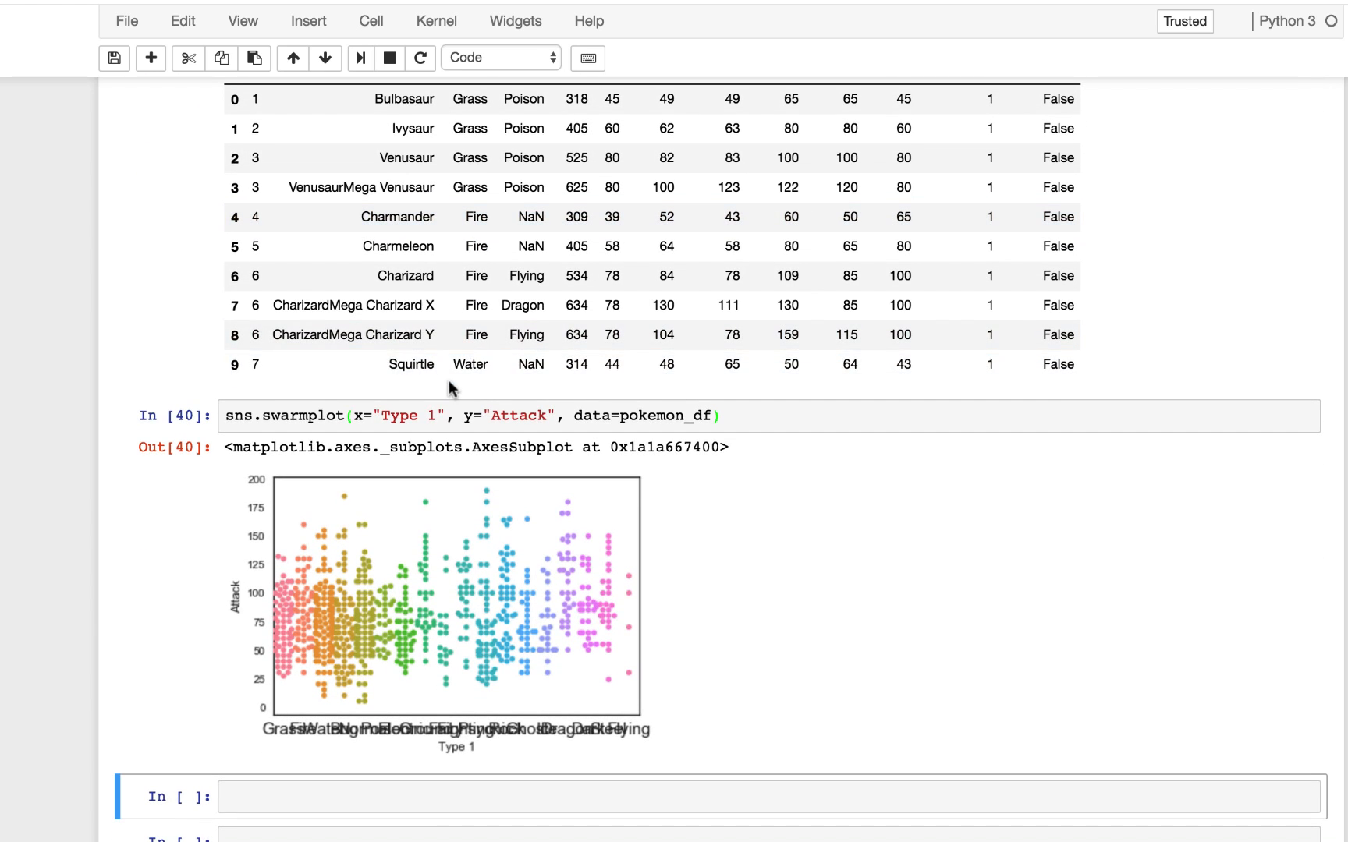
mouse_move(427, 692)
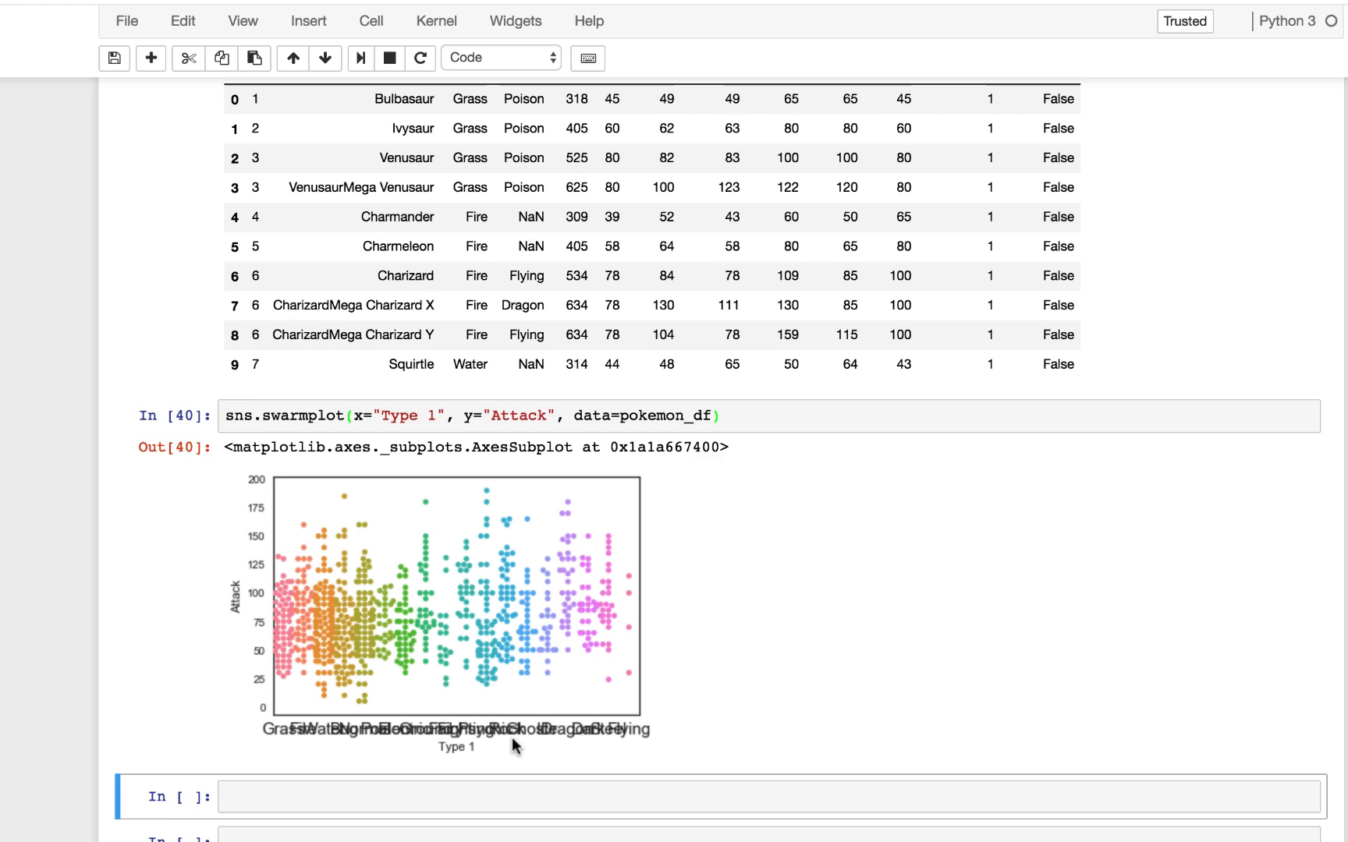
scroll(down, 3)
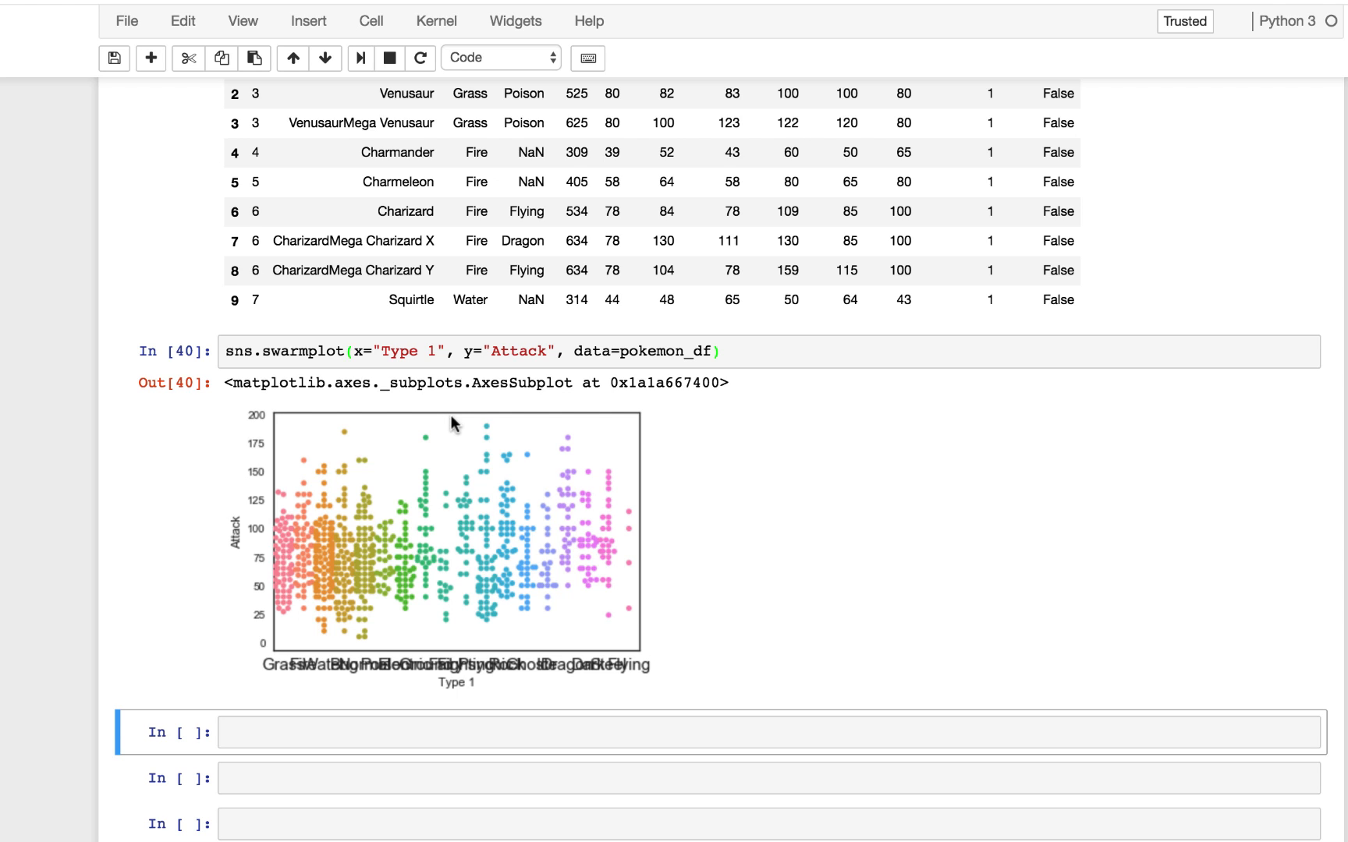
mouse_move(484, 512)
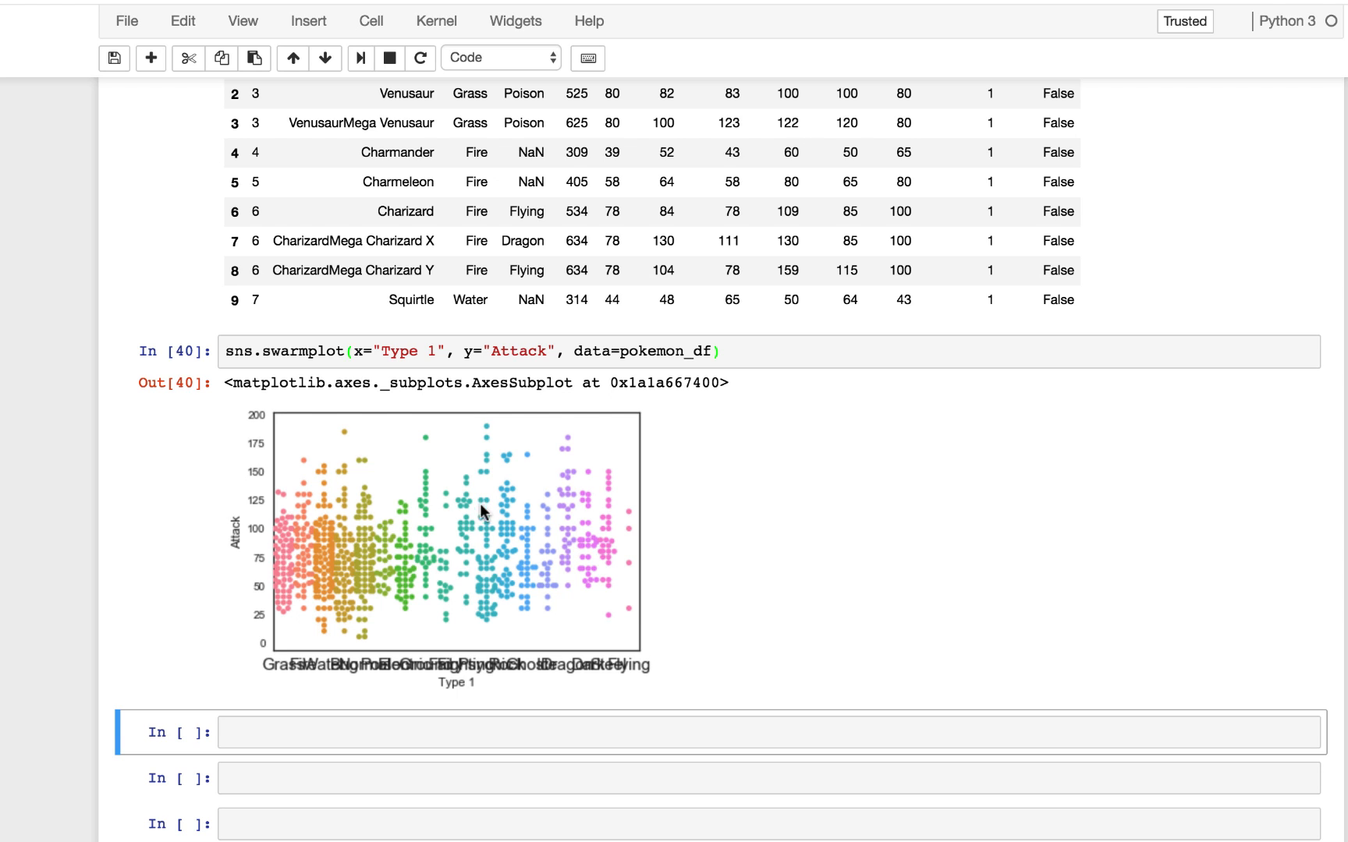
mouse_move(449, 679)
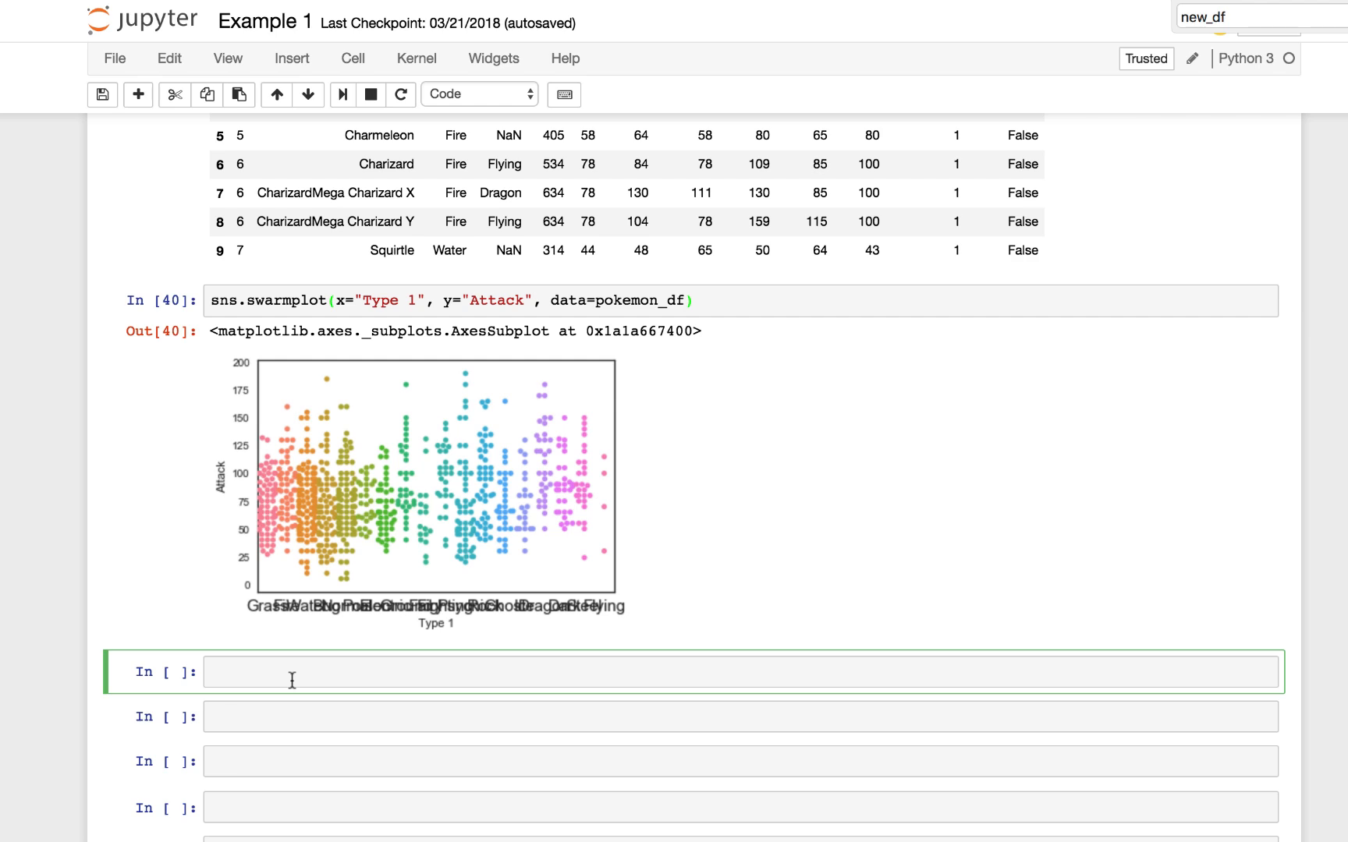
Step: Run plt.xticks(rotation=70) alone in a new cell, yielding only an empty plot
text(plt.x)
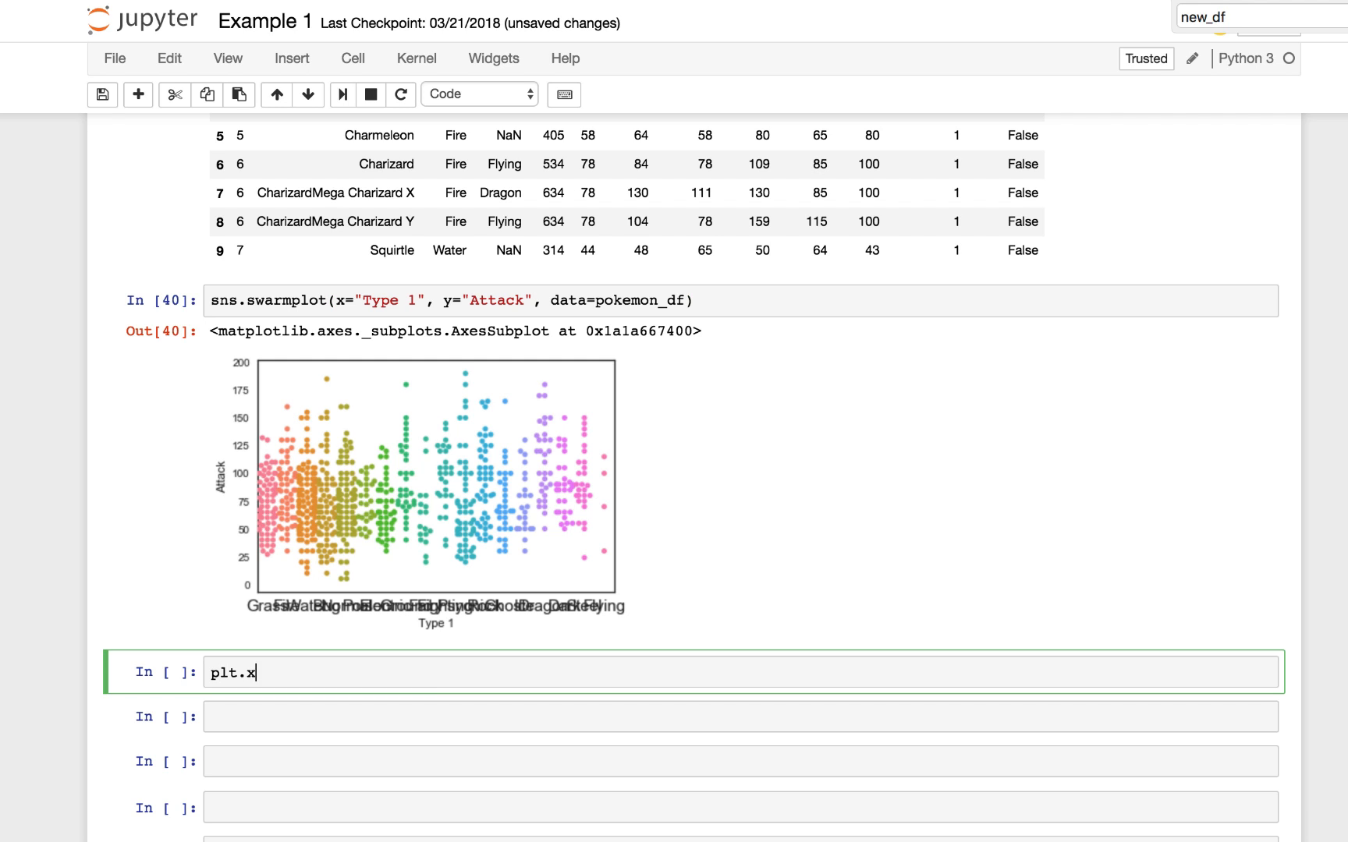
text(ticks()
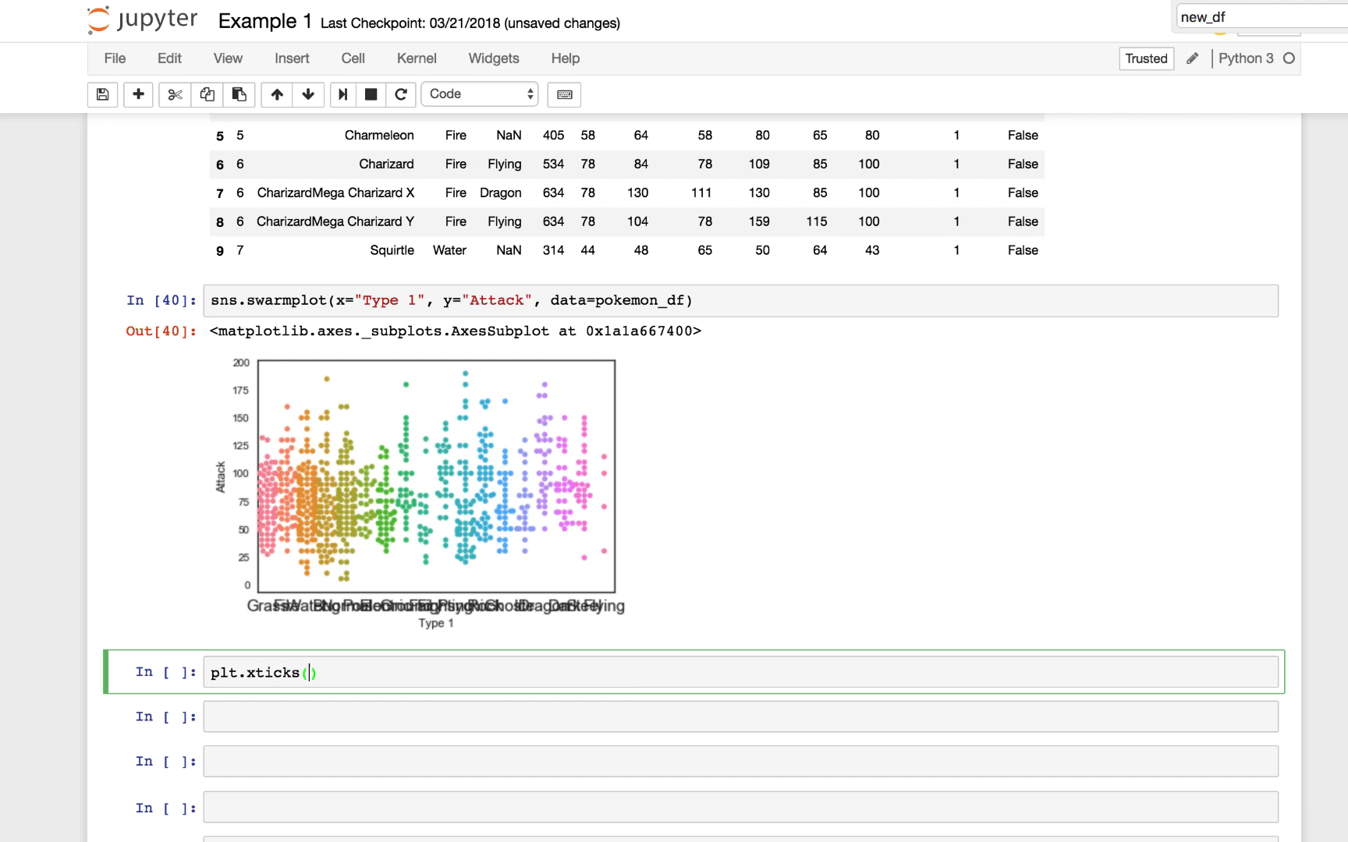
text(rotatio)
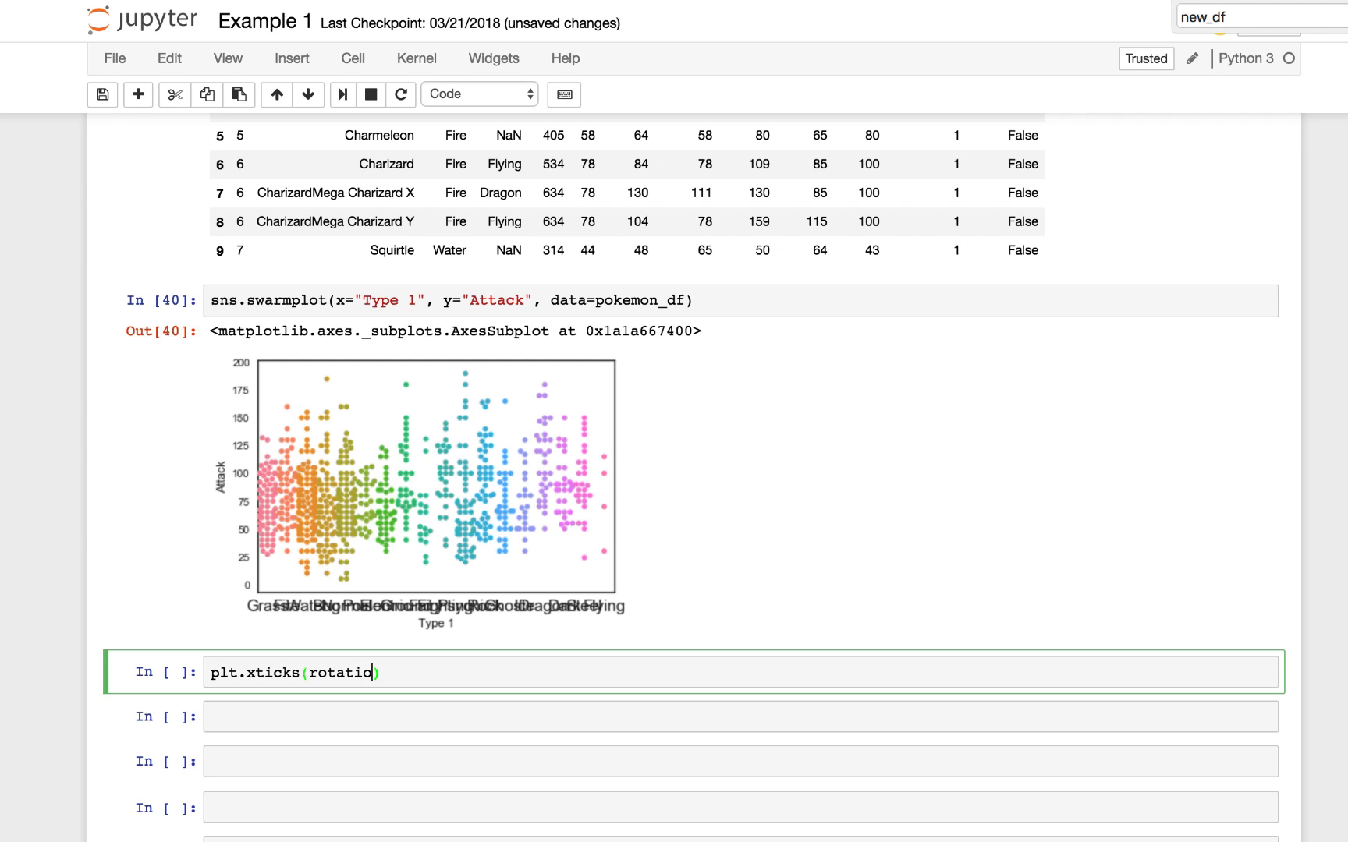
text(n=70)
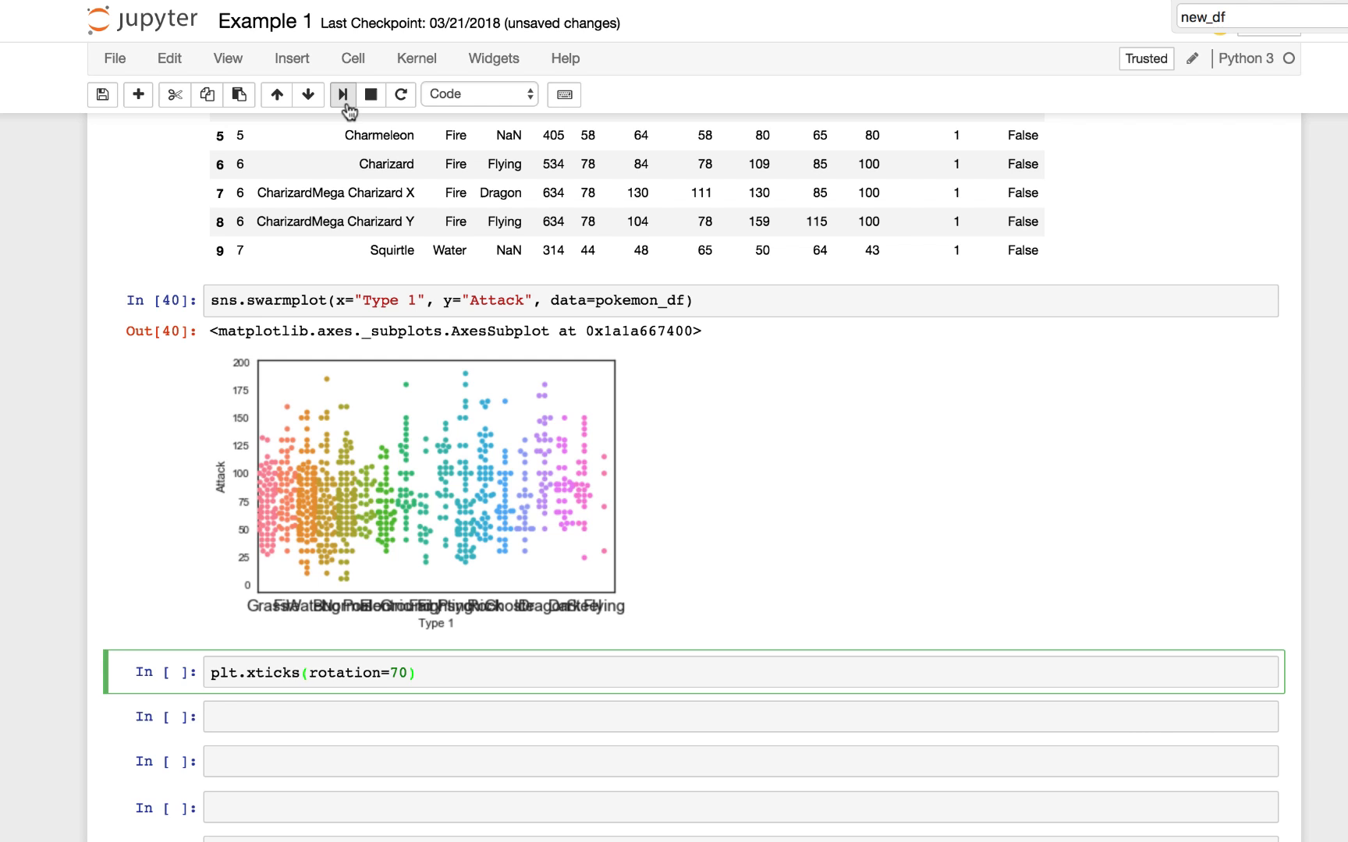
click(342, 95)
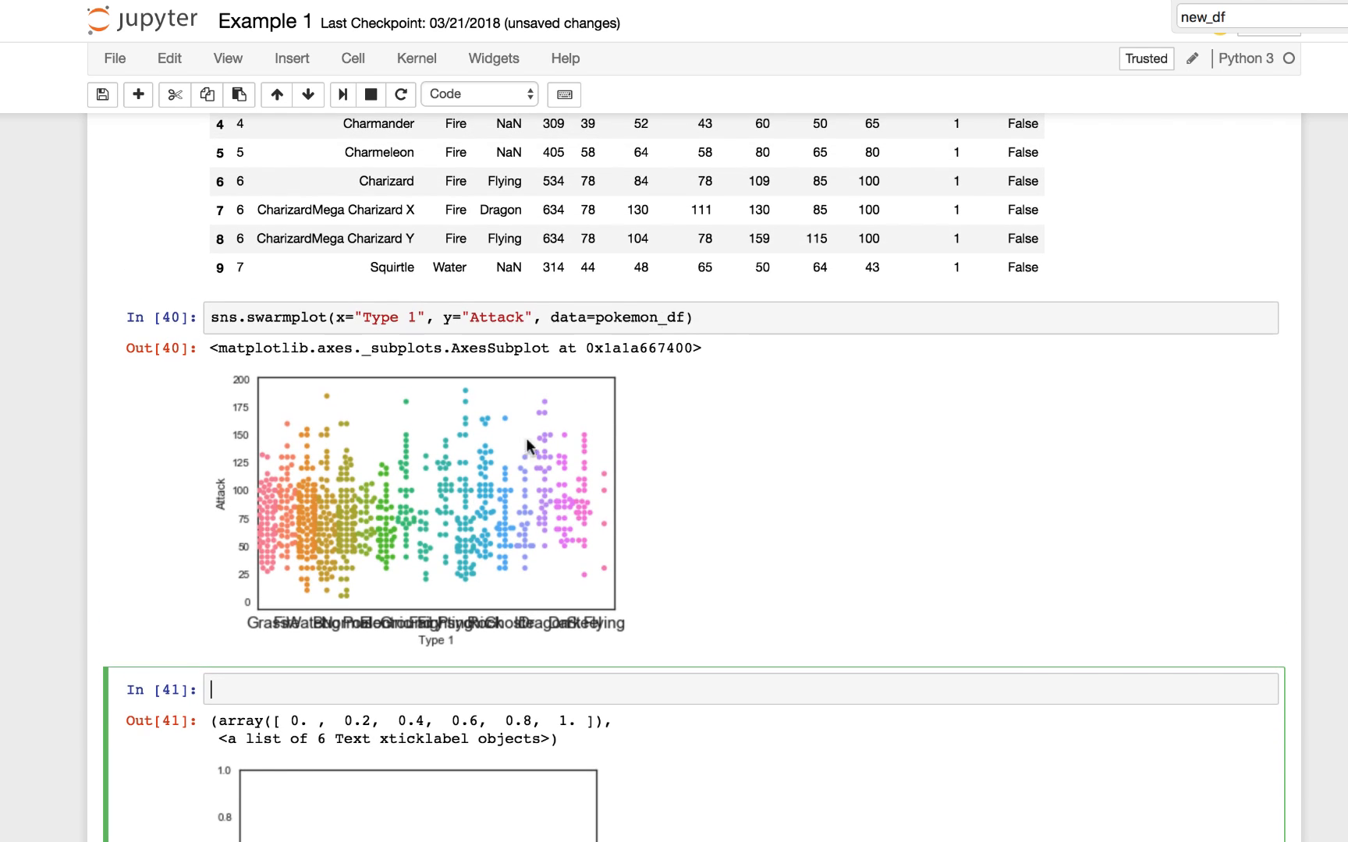
Step: Add plt.xticks(rotation=70) under the swarmplot line and rerun for tilted labels
text(plt.xticks(rotation=70))
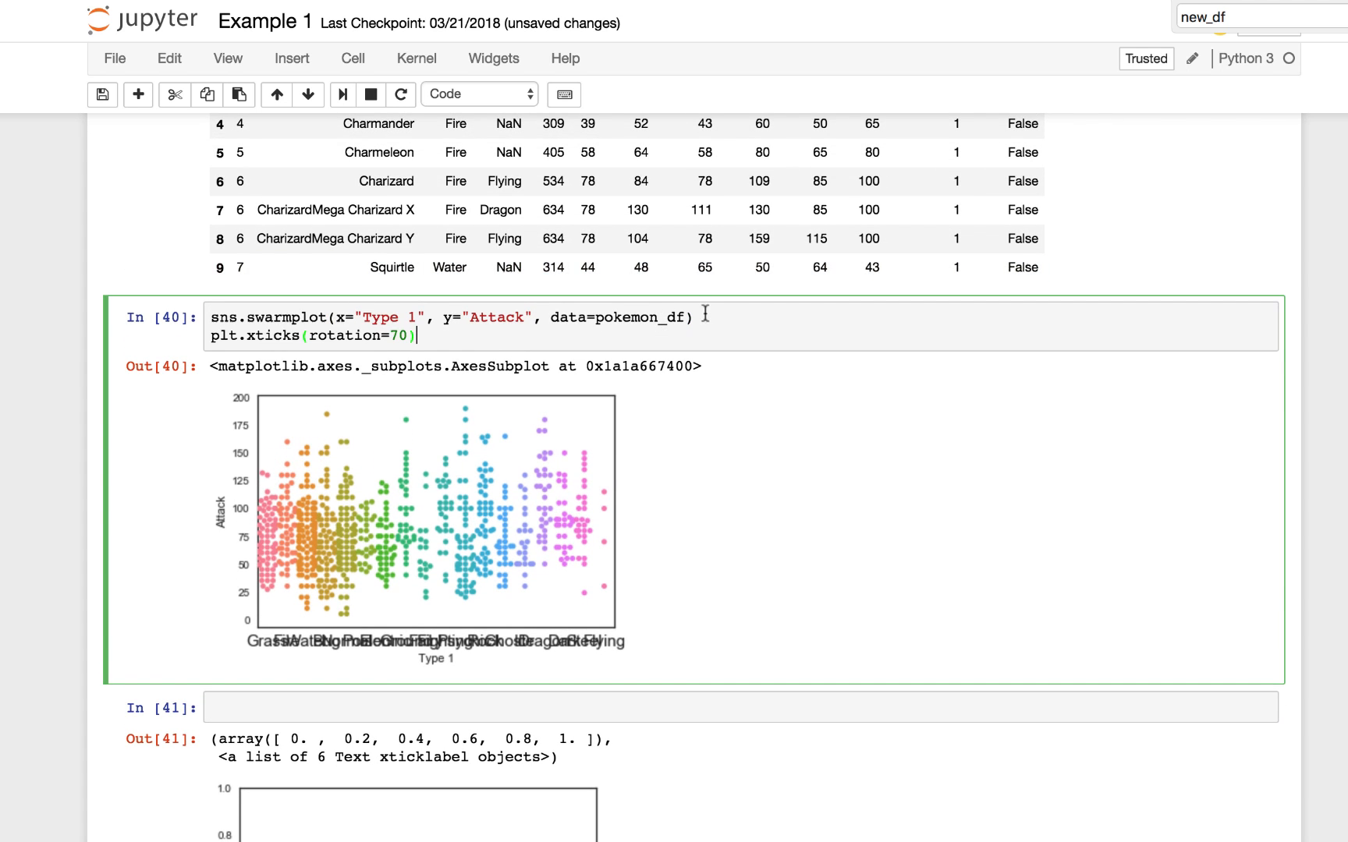
click(342, 95)
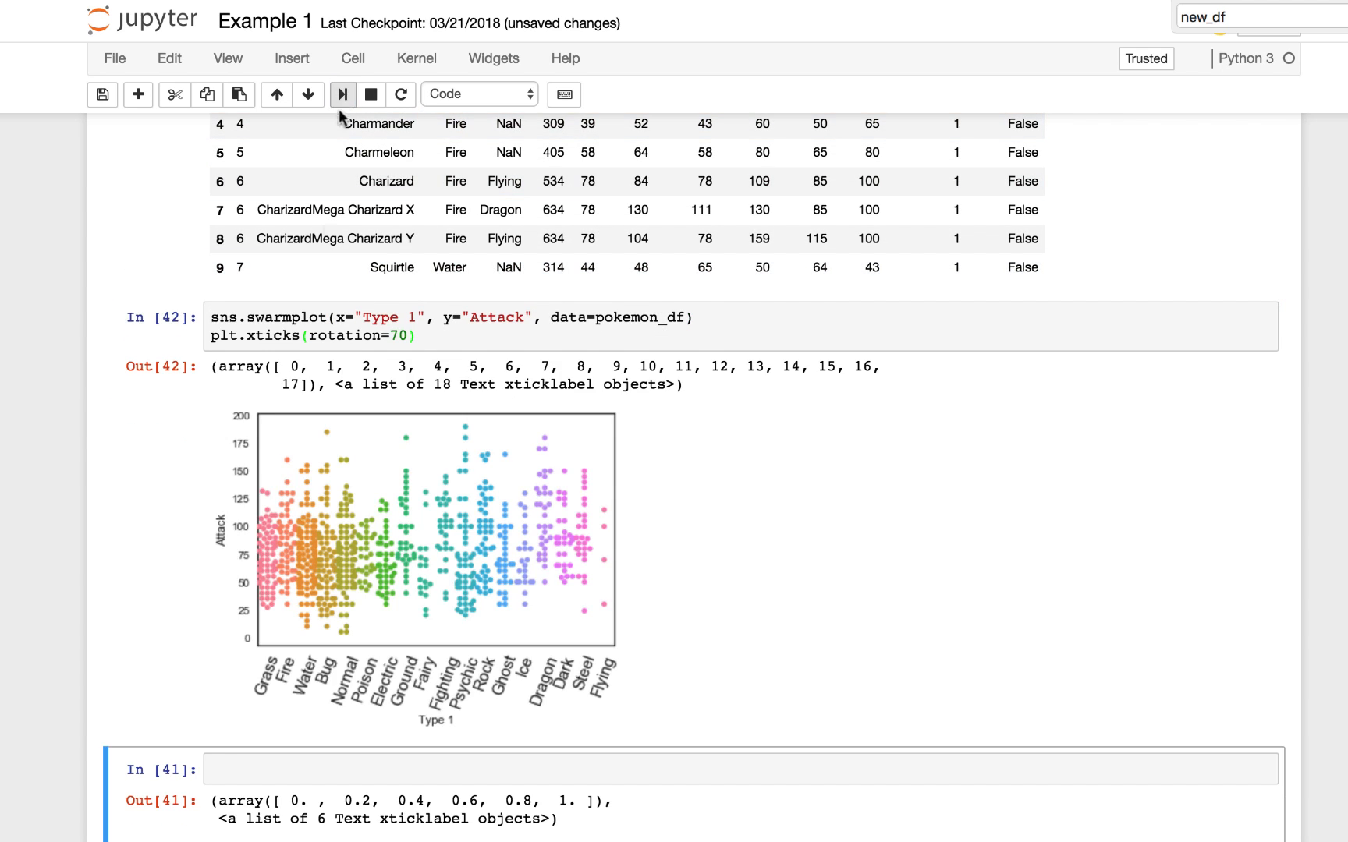
mouse_move(324, 636)
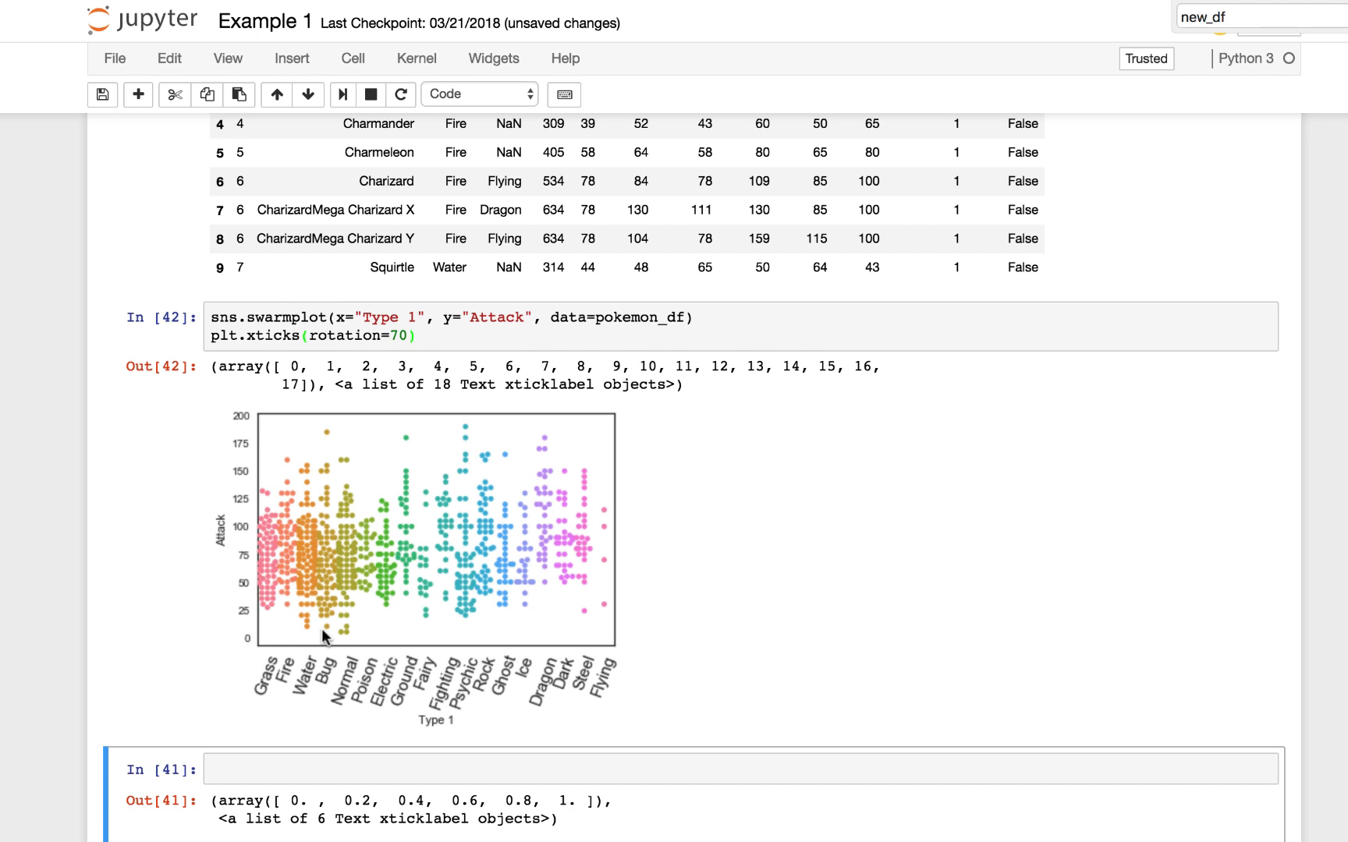
mouse_move(477, 716)
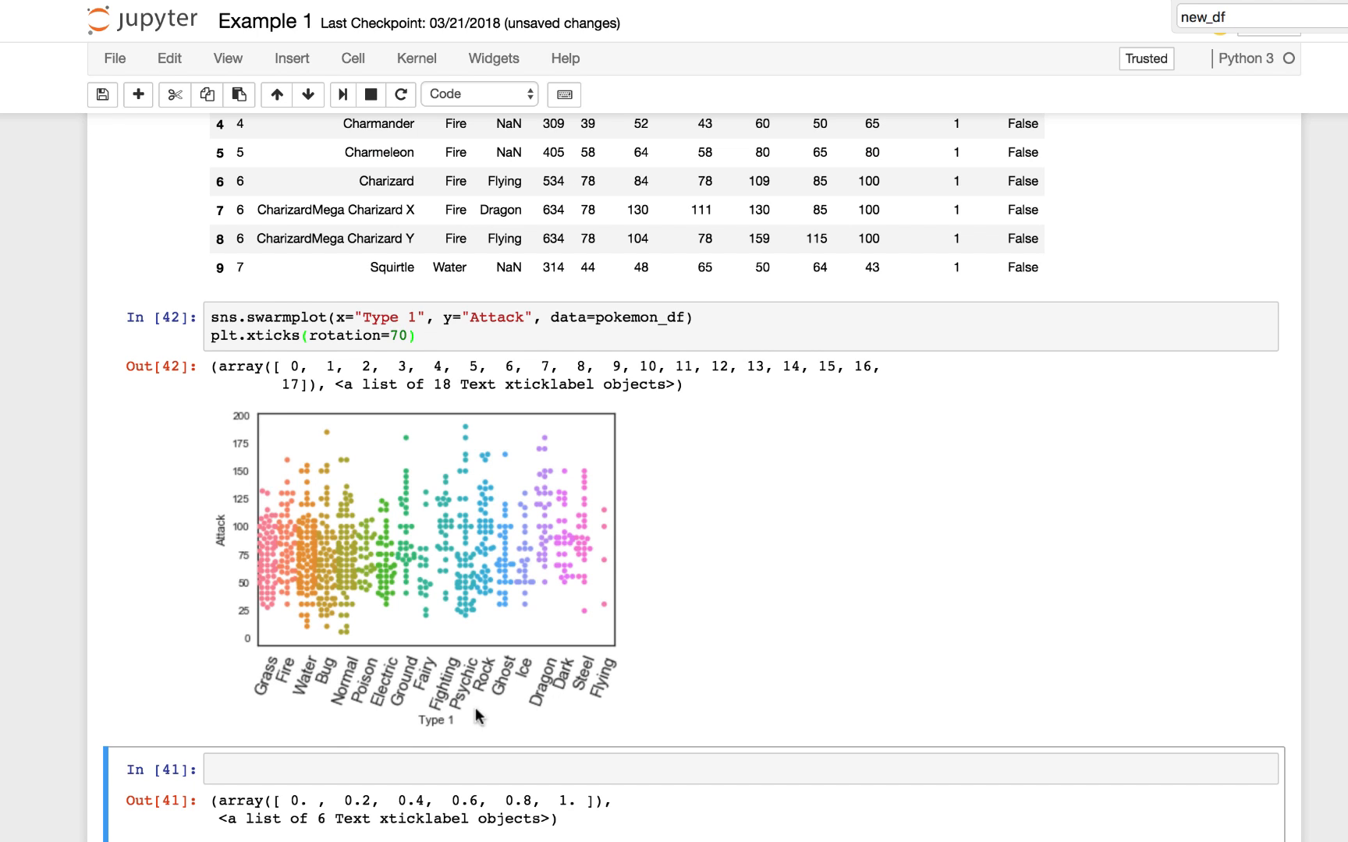
mouse_move(288, 703)
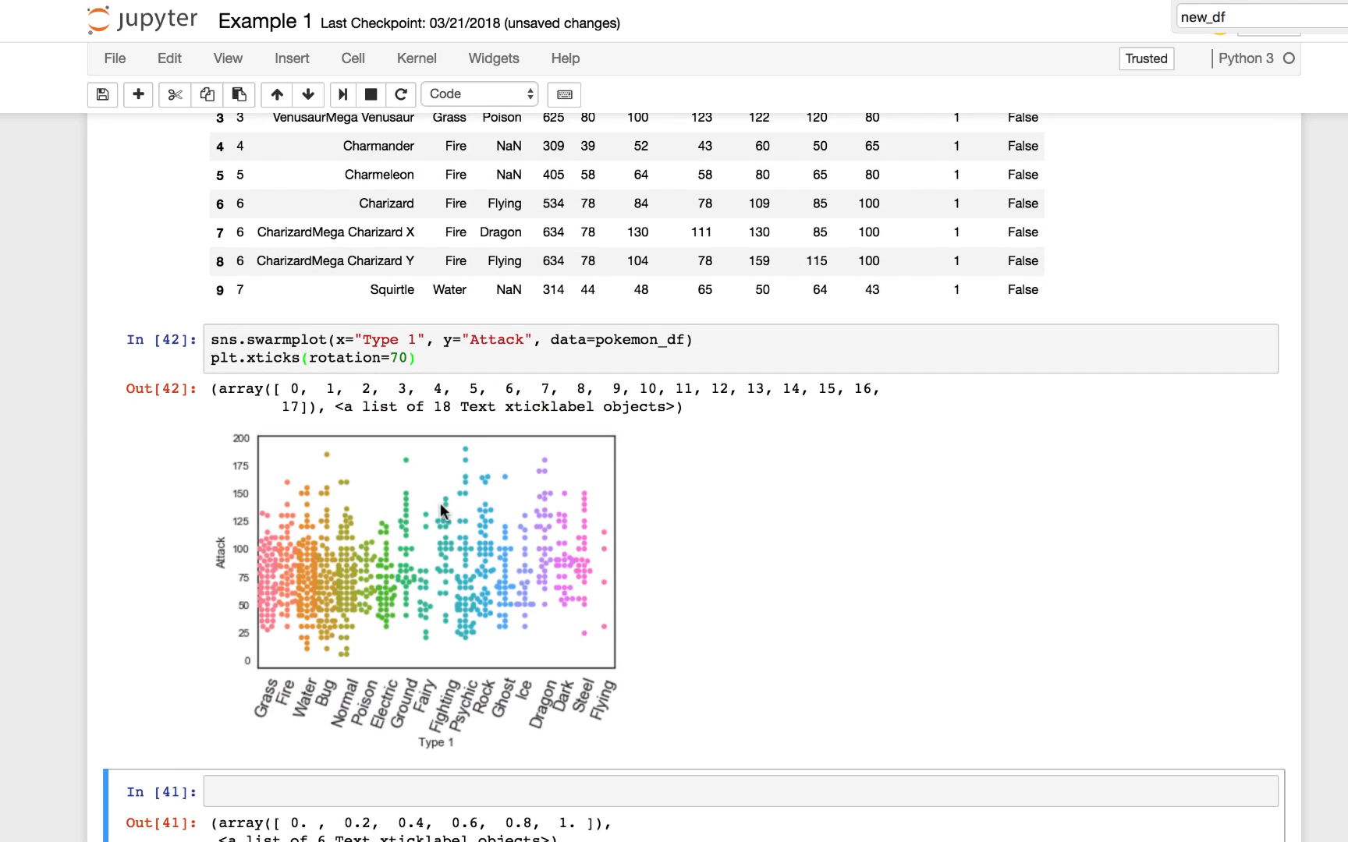
mouse_move(382, 588)
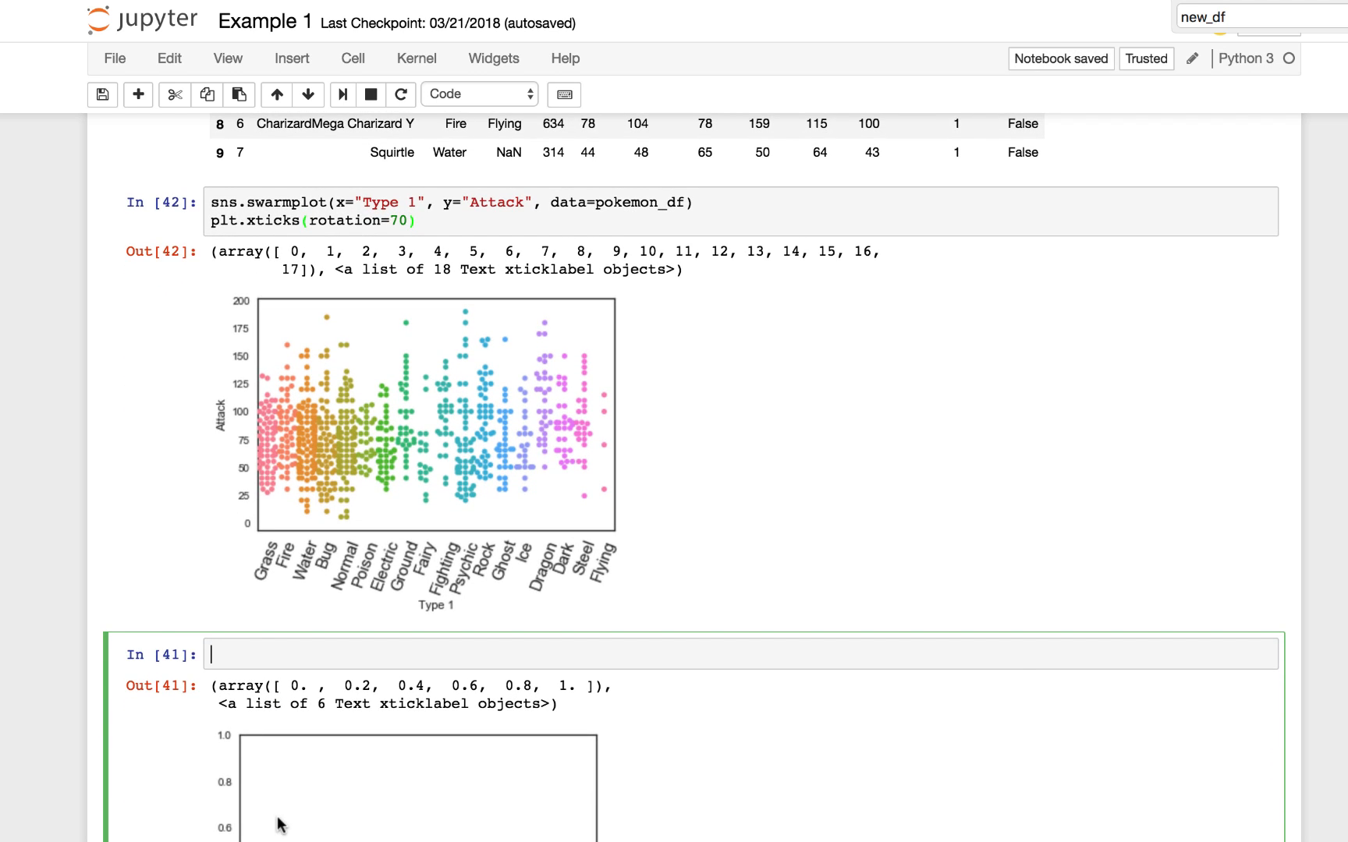
Step: Add plt.rcParams["xtick.labelsize"] = 15 to the swarmplot cell and rerun the plot
text(p)
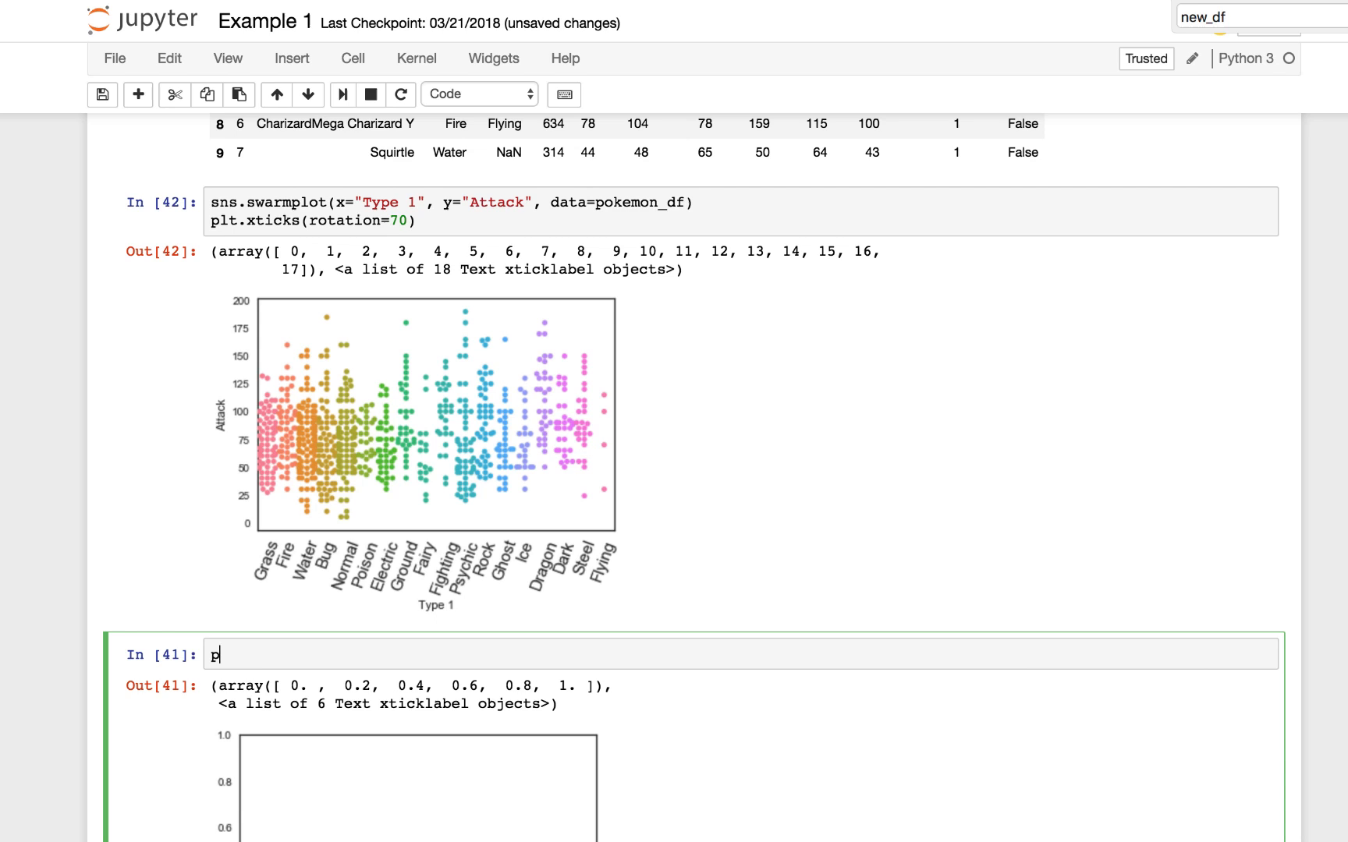
text(lt)
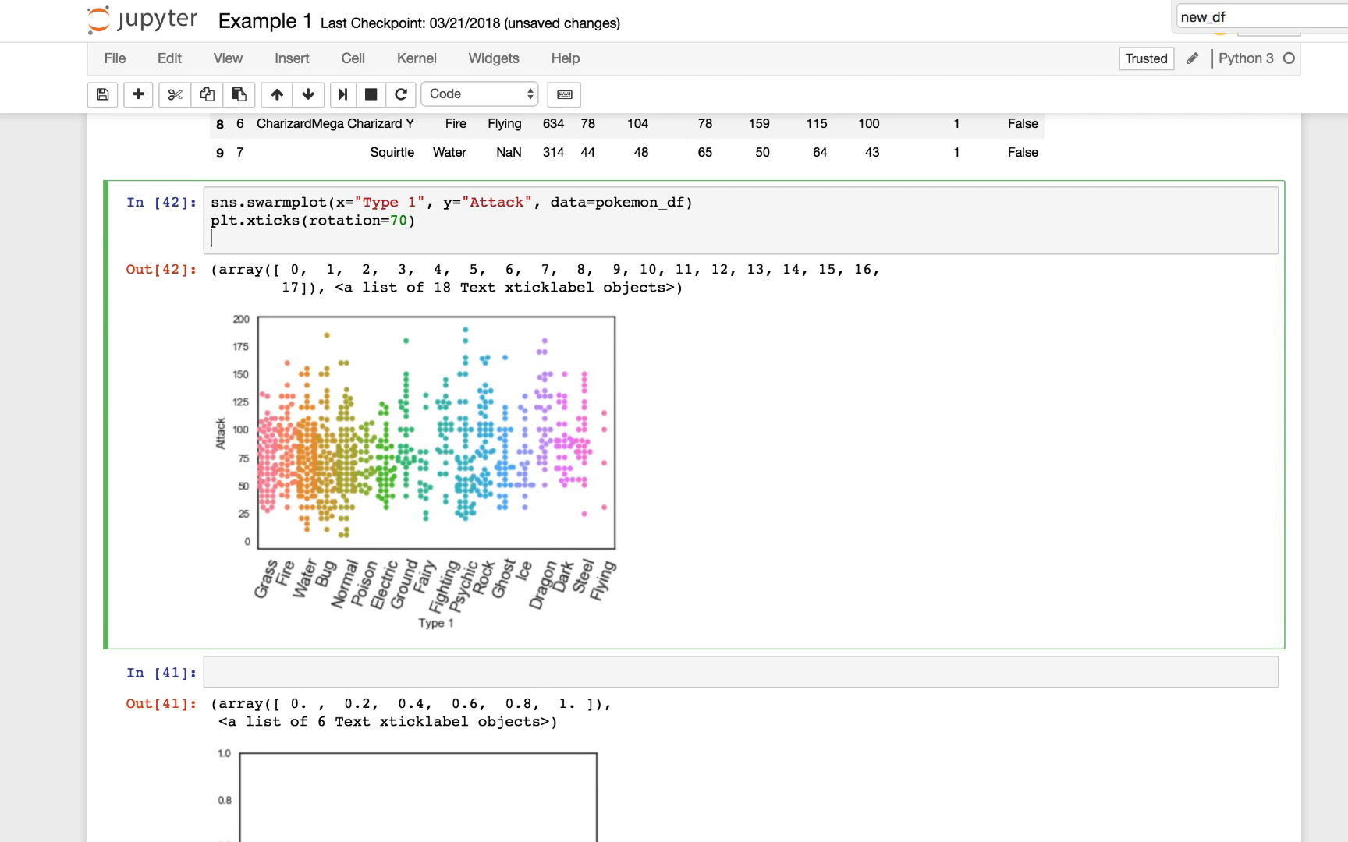
text(plt.)
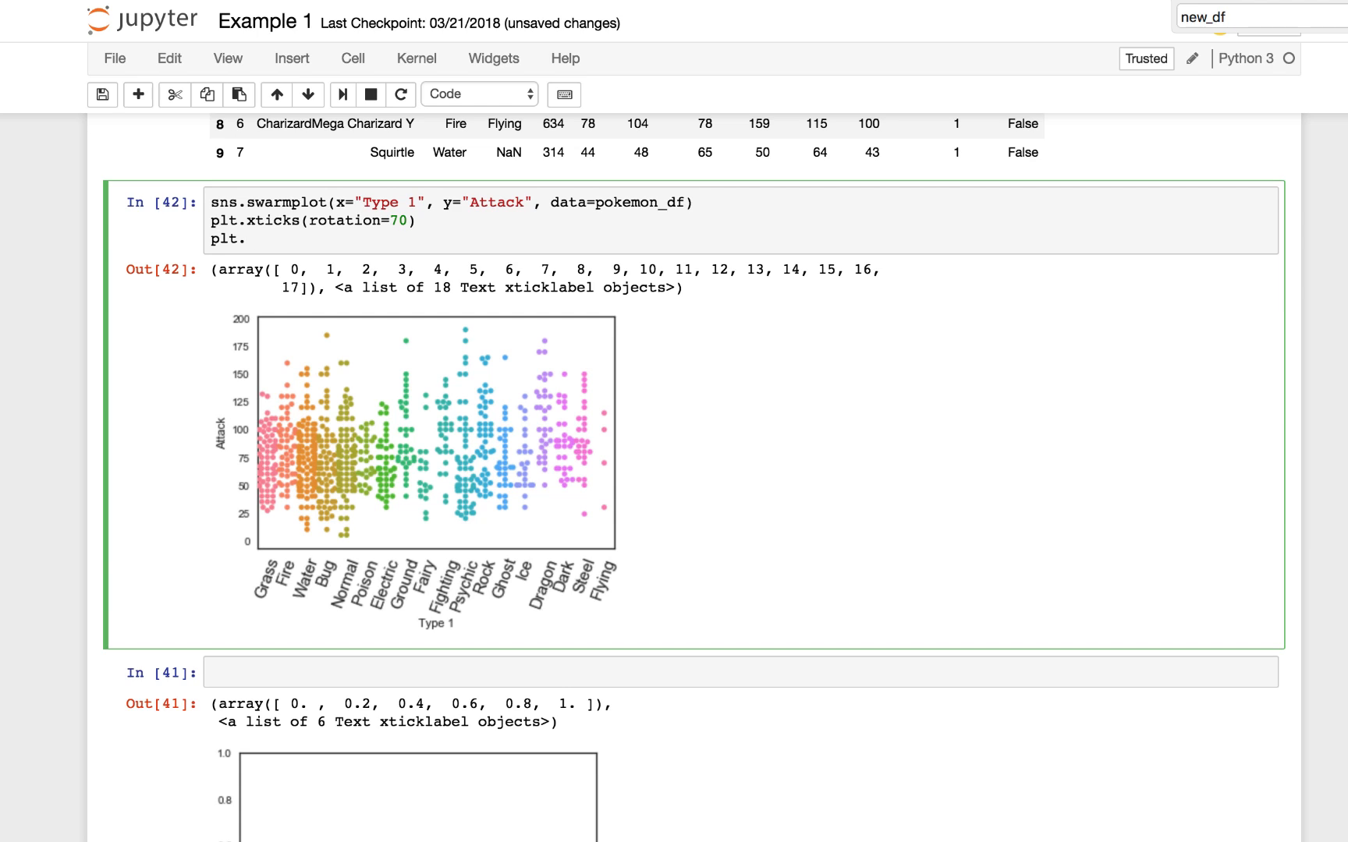
text(rcPar)
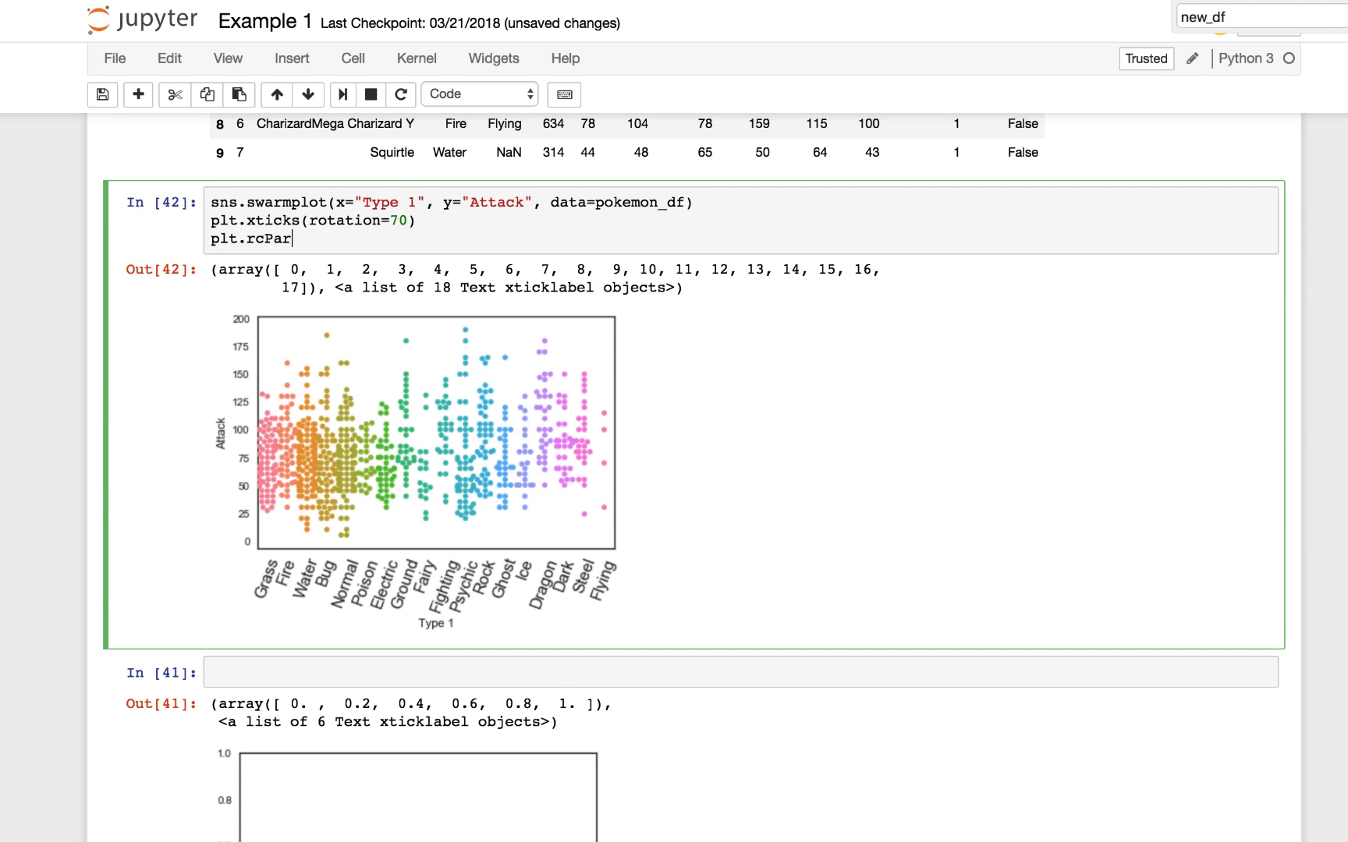
text(ams[)
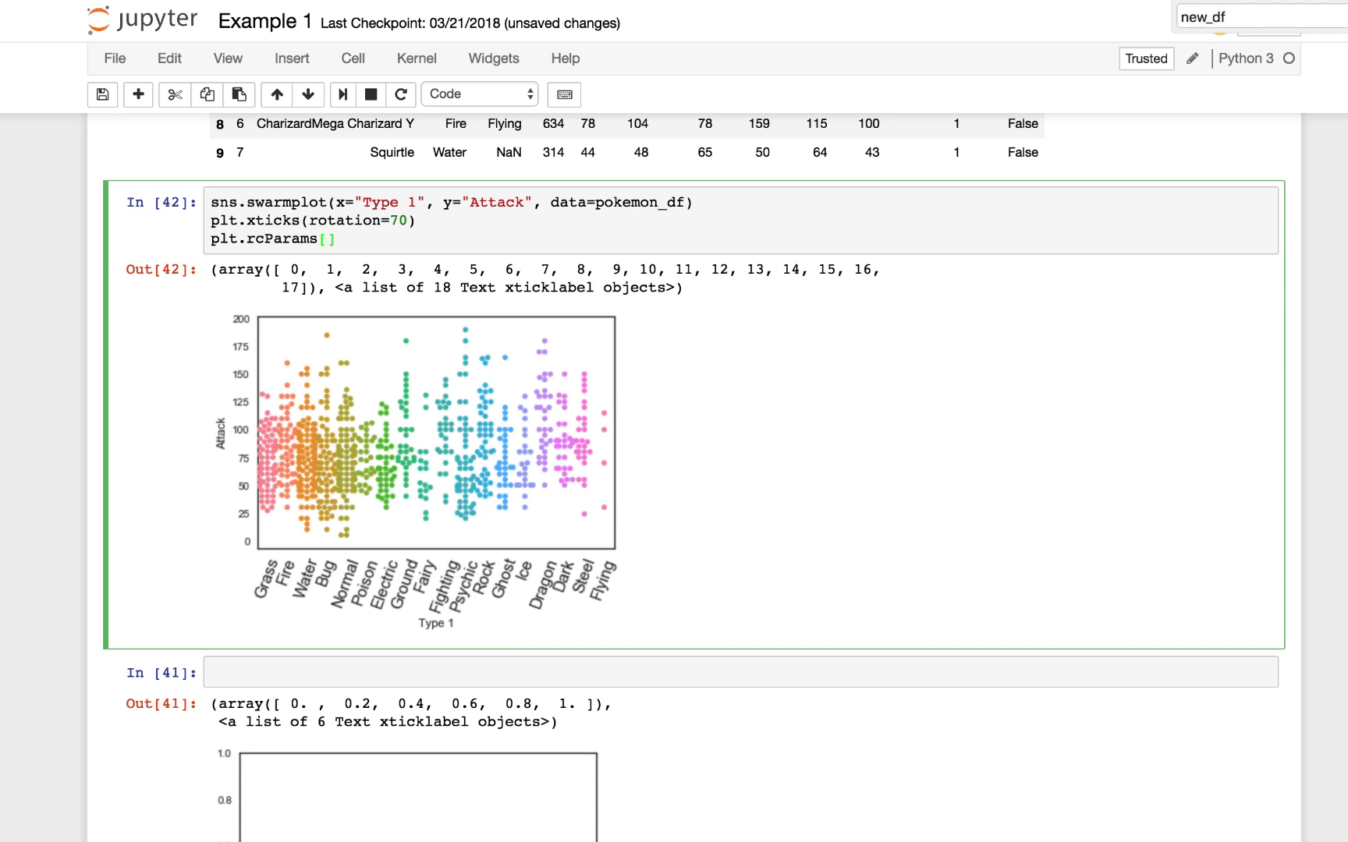
text("x")
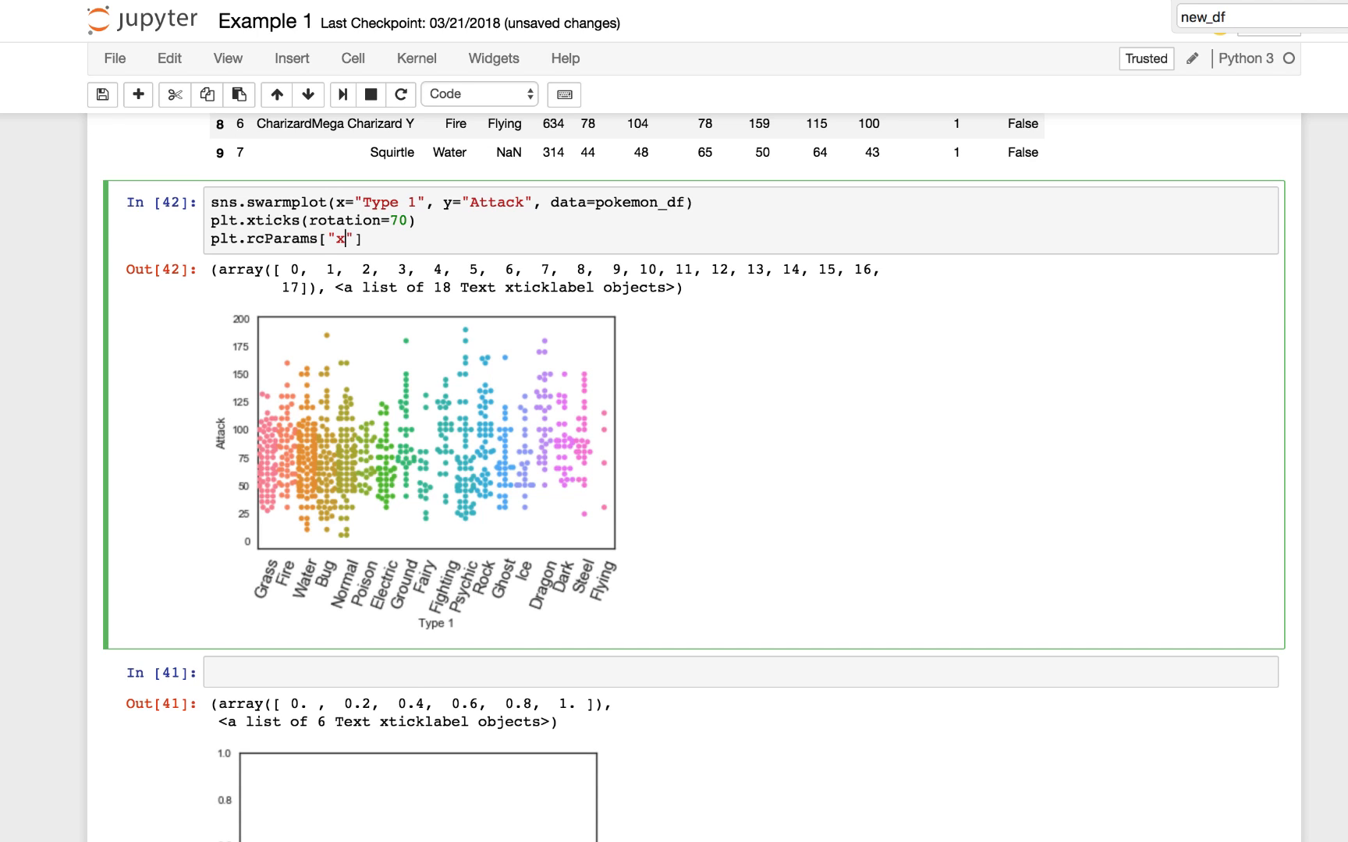
text(tick)
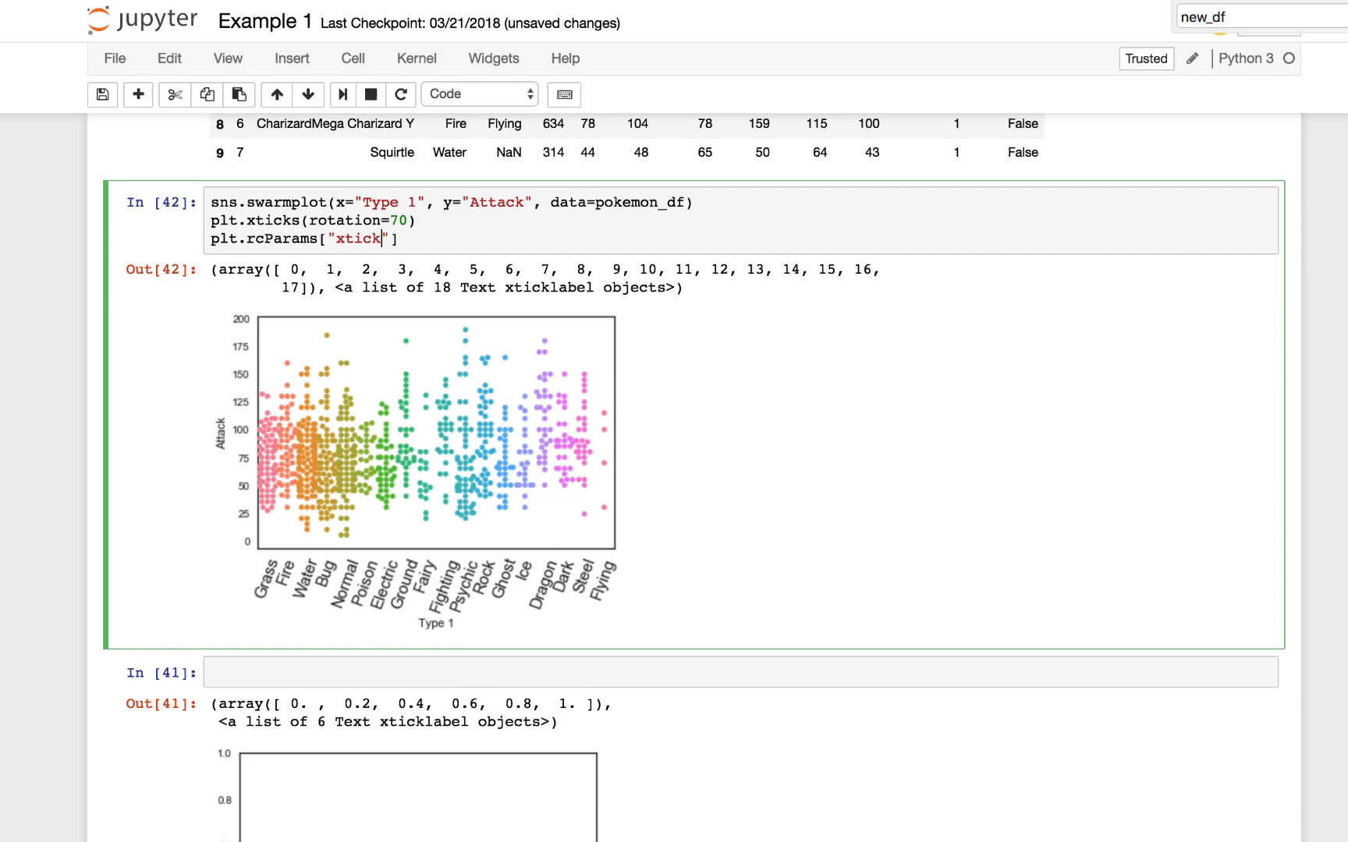
text(.label)
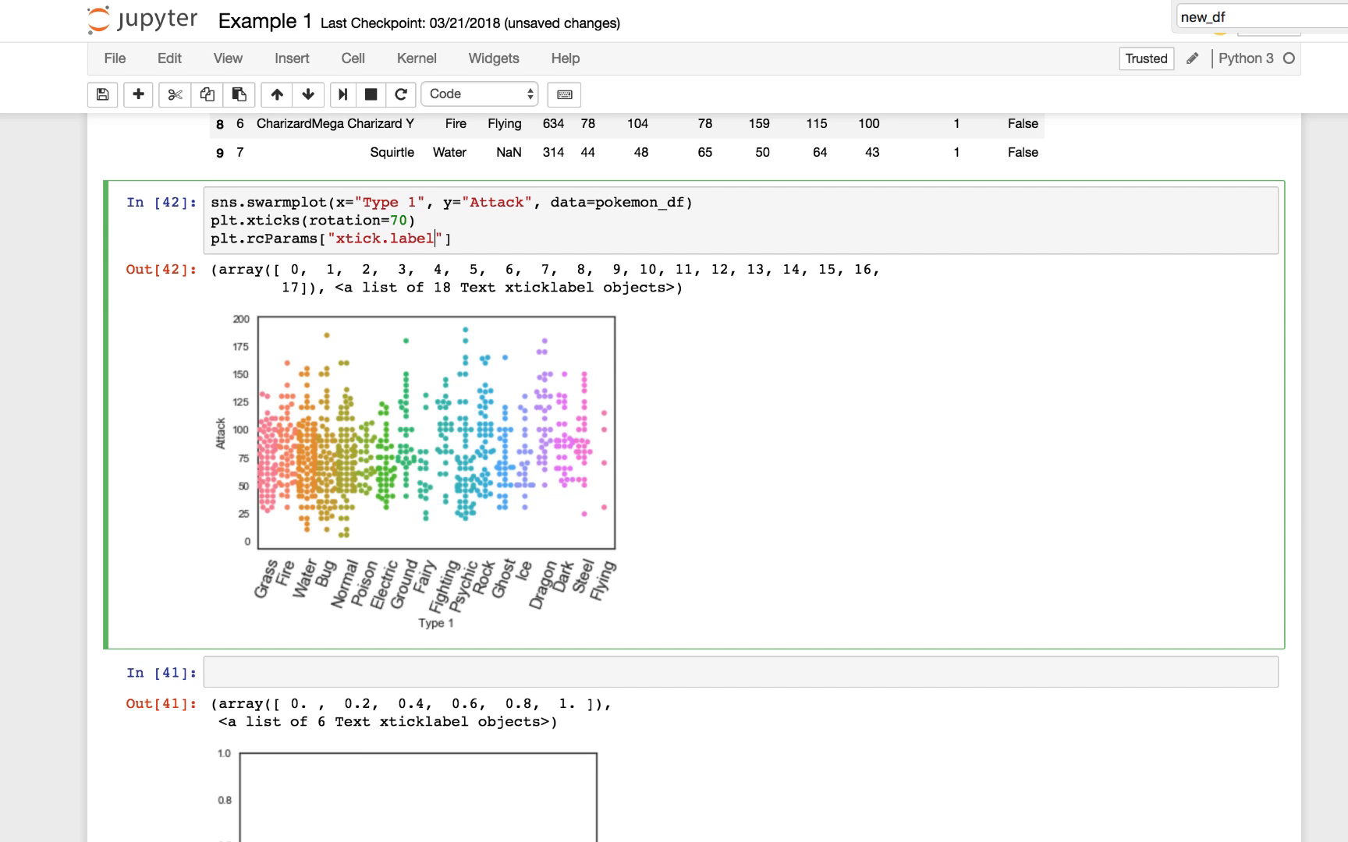
text(size)
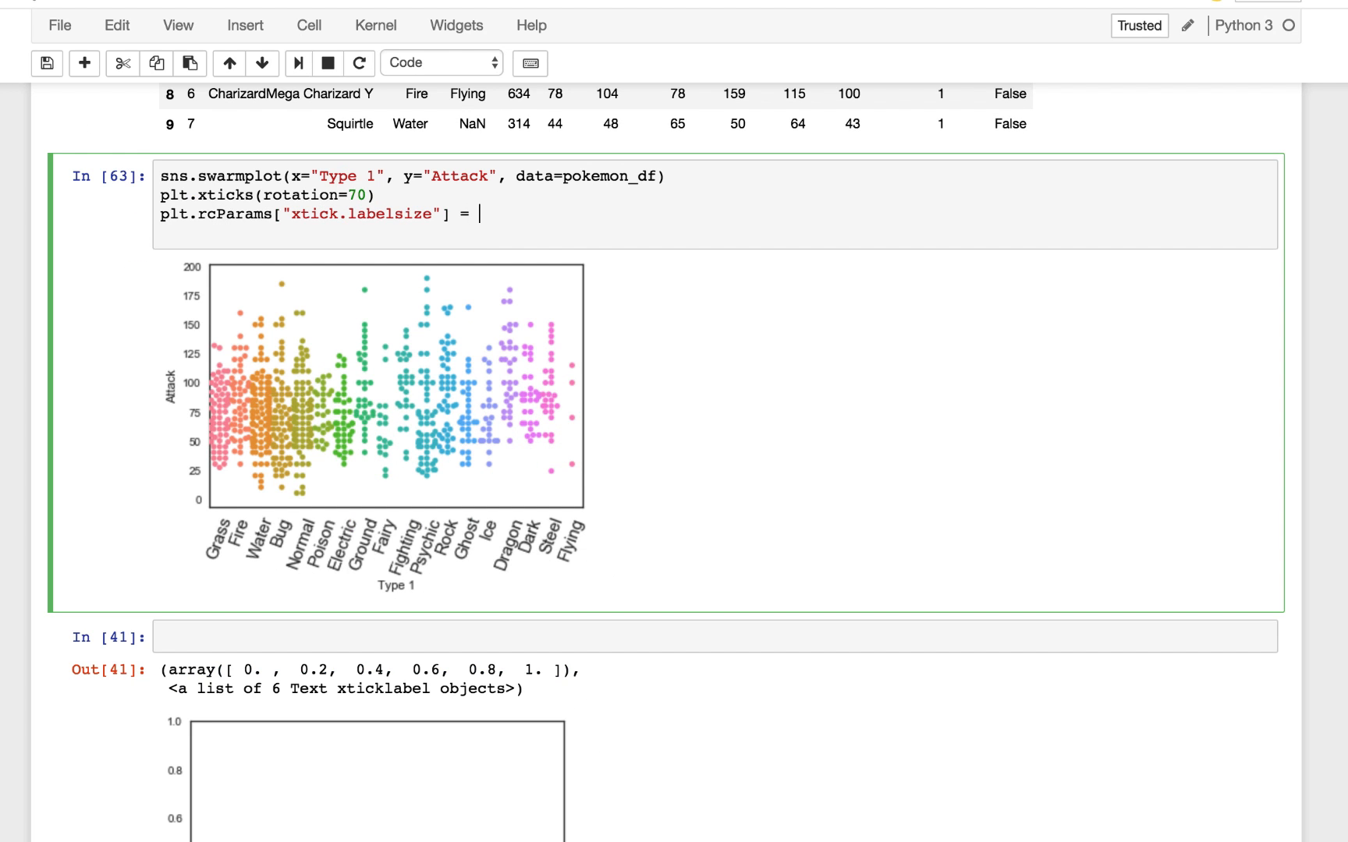
click(296, 62)
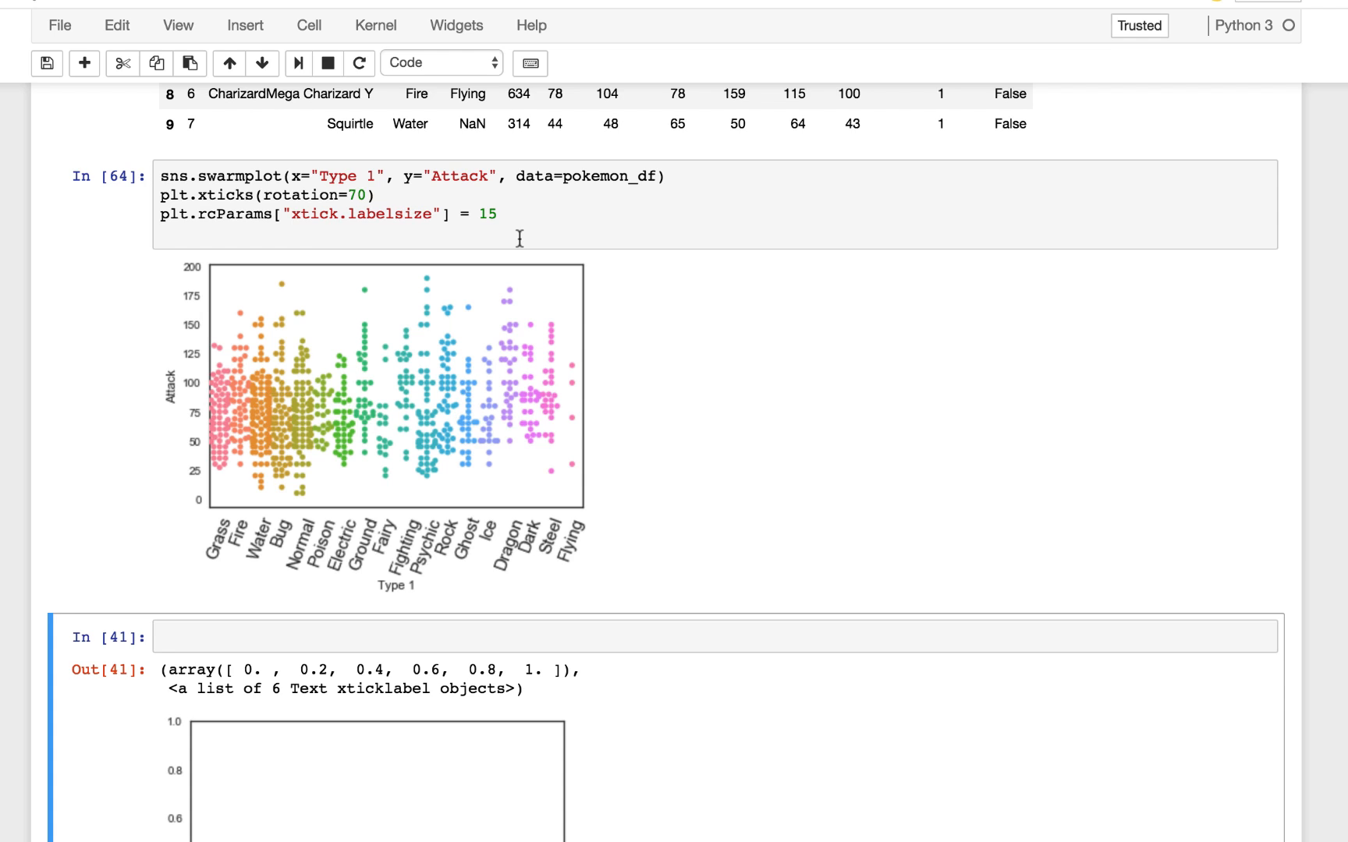
scroll(down, 3)
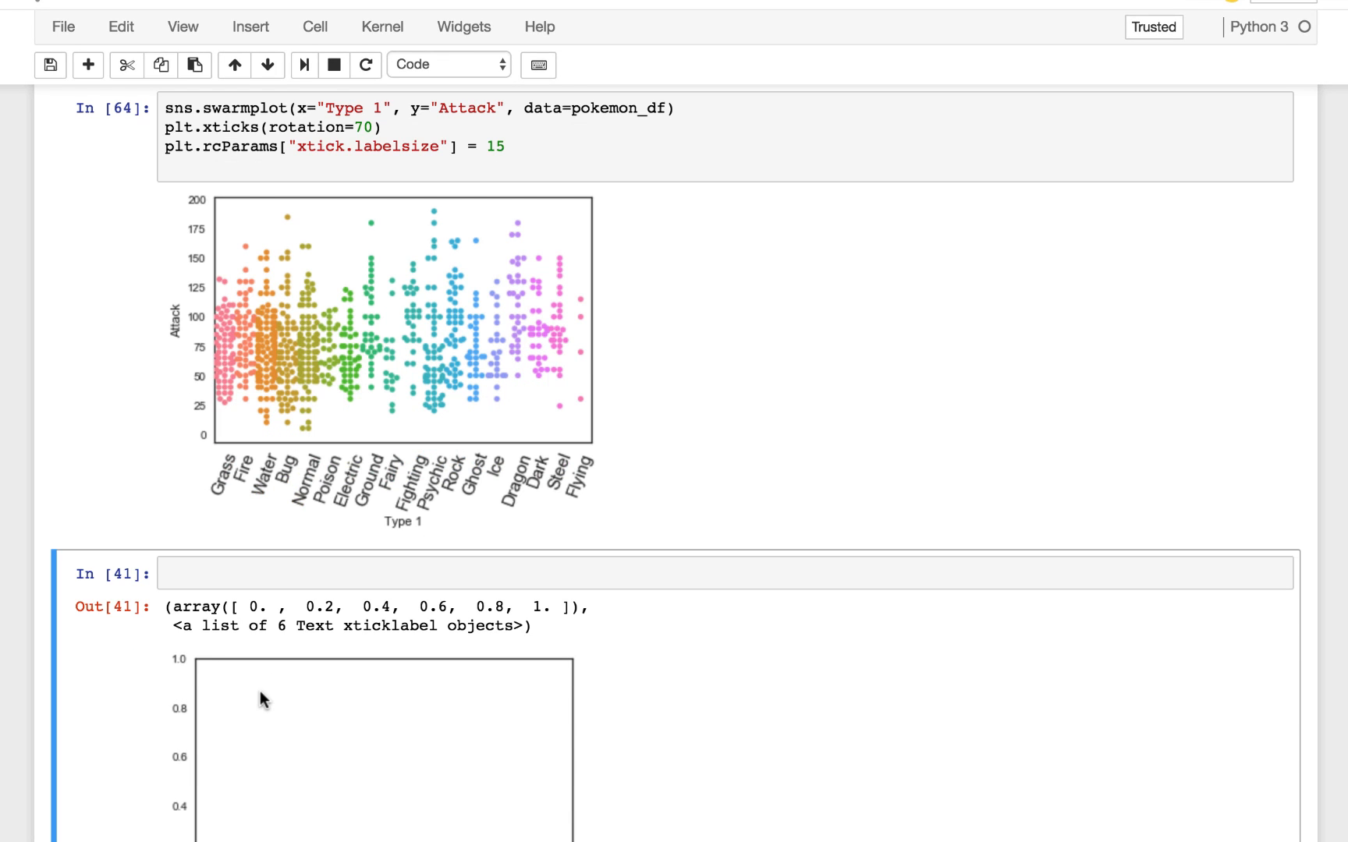
mouse_move(287, 441)
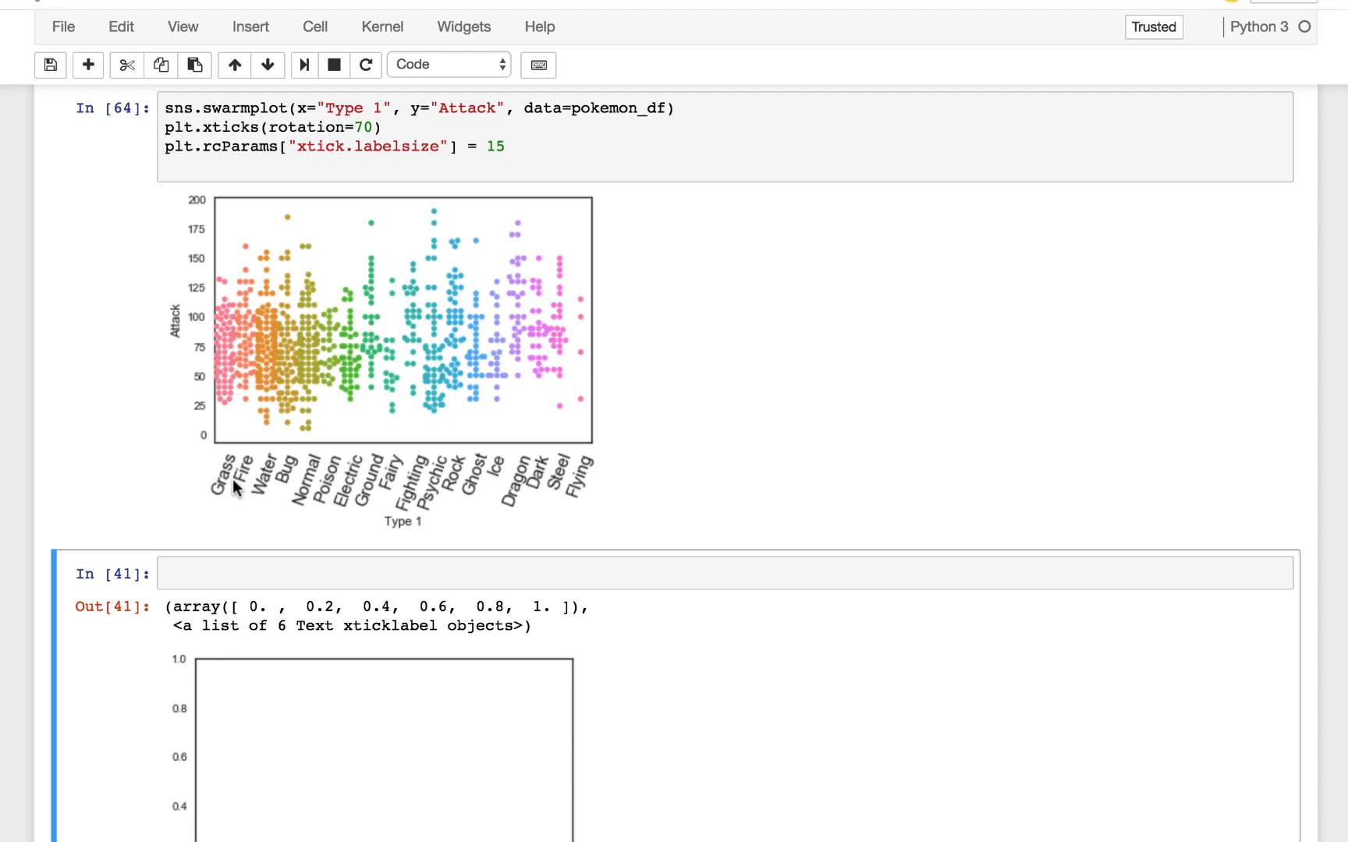
mouse_move(234, 488)
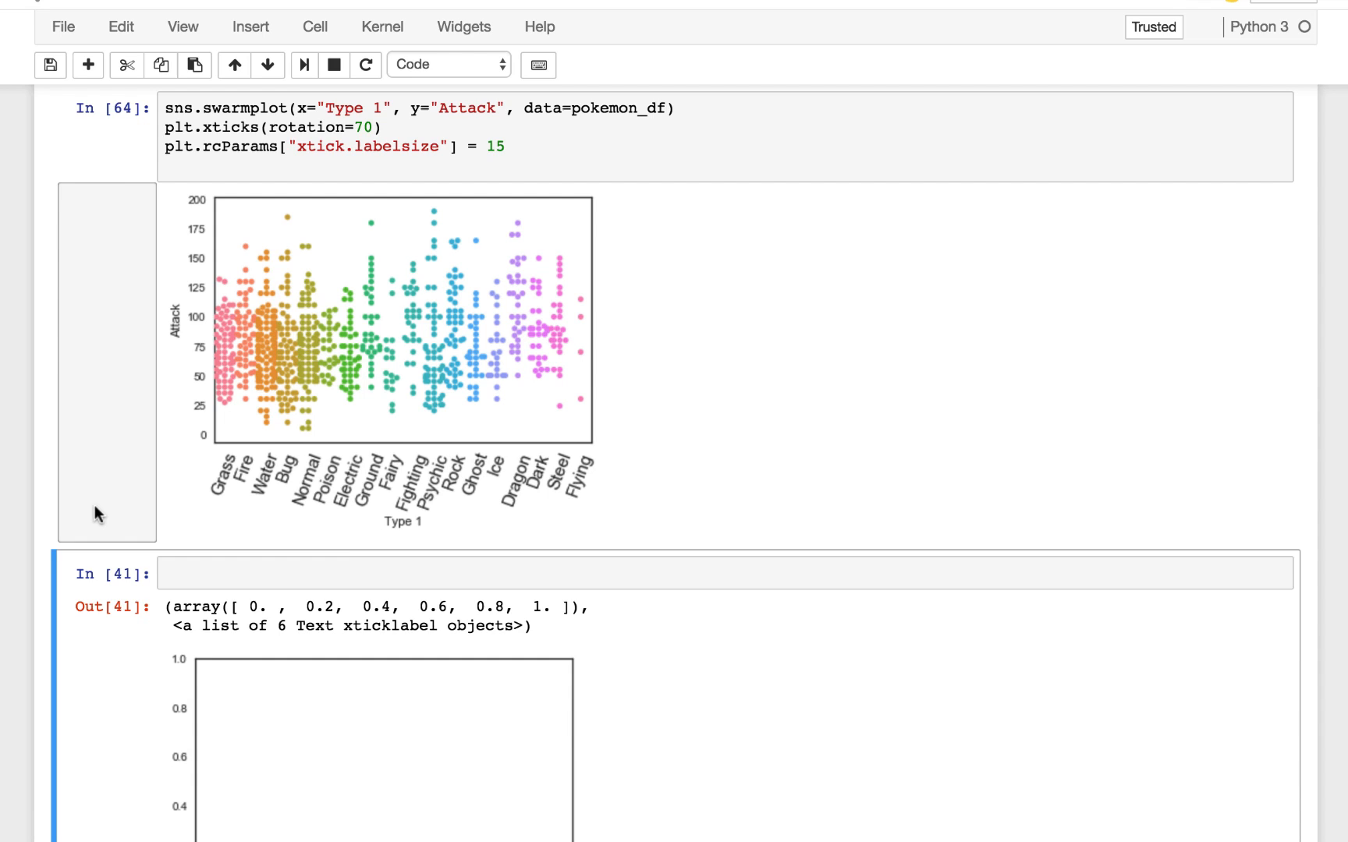
mouse_move(220, 395)
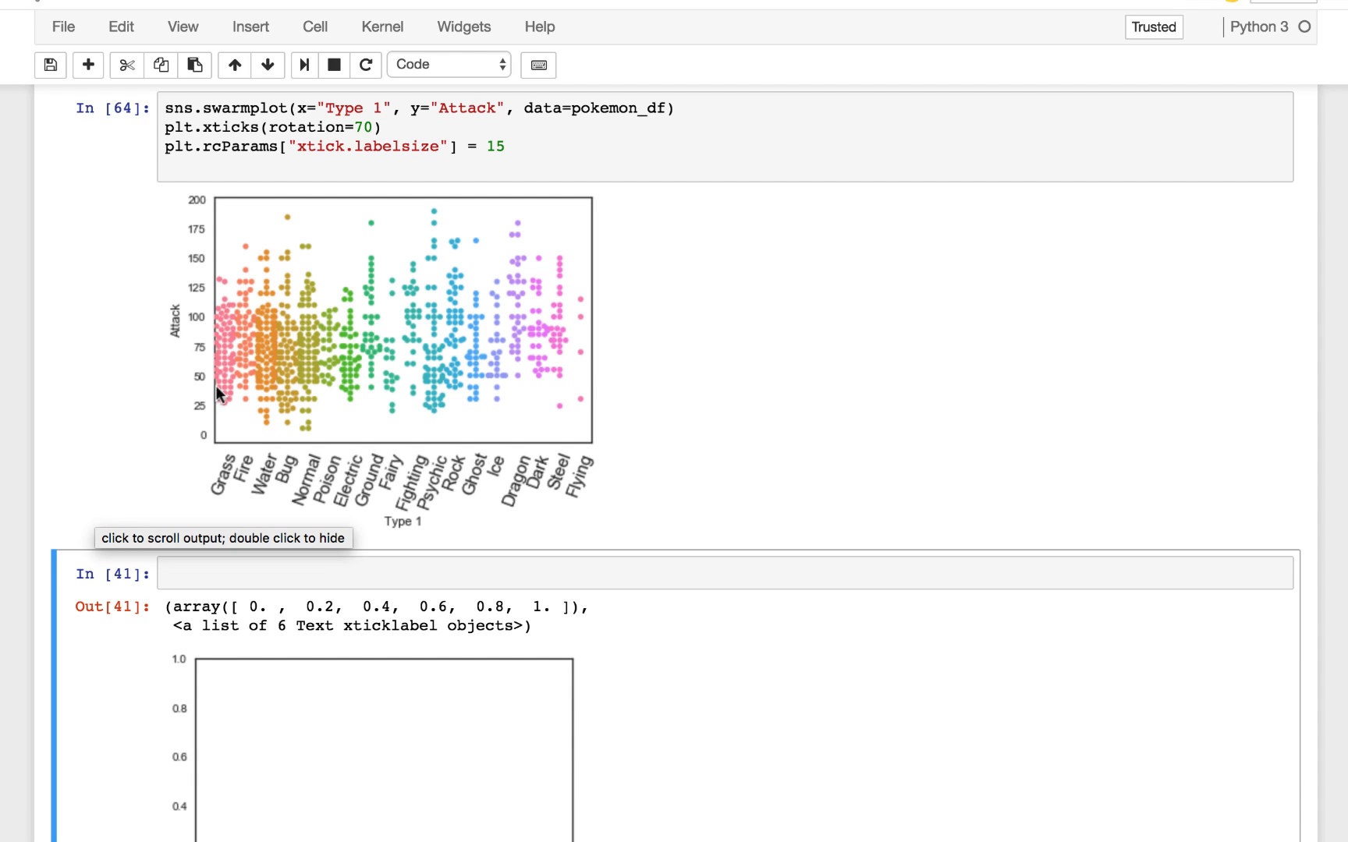
mouse_move(303, 370)
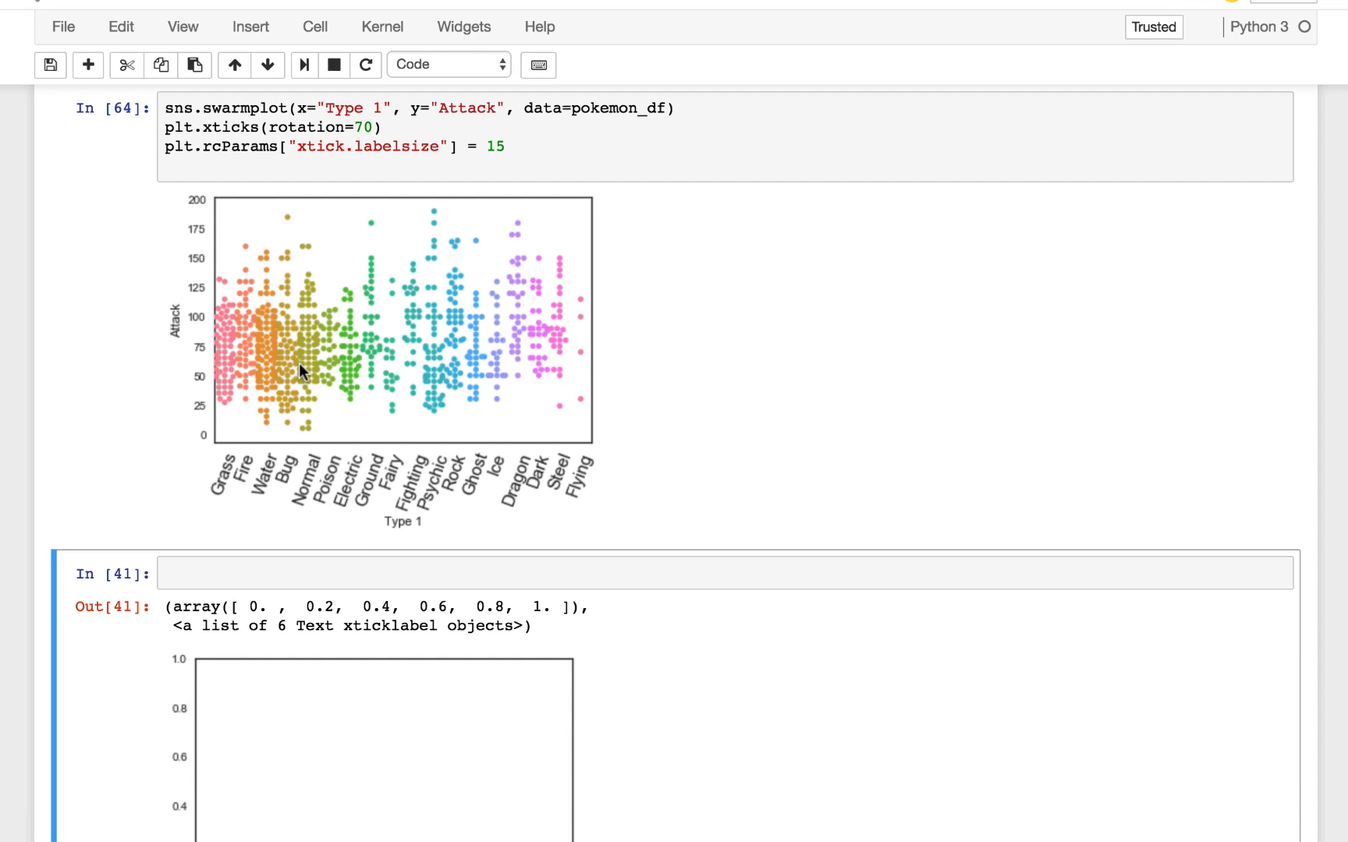
mouse_move(184, 297)
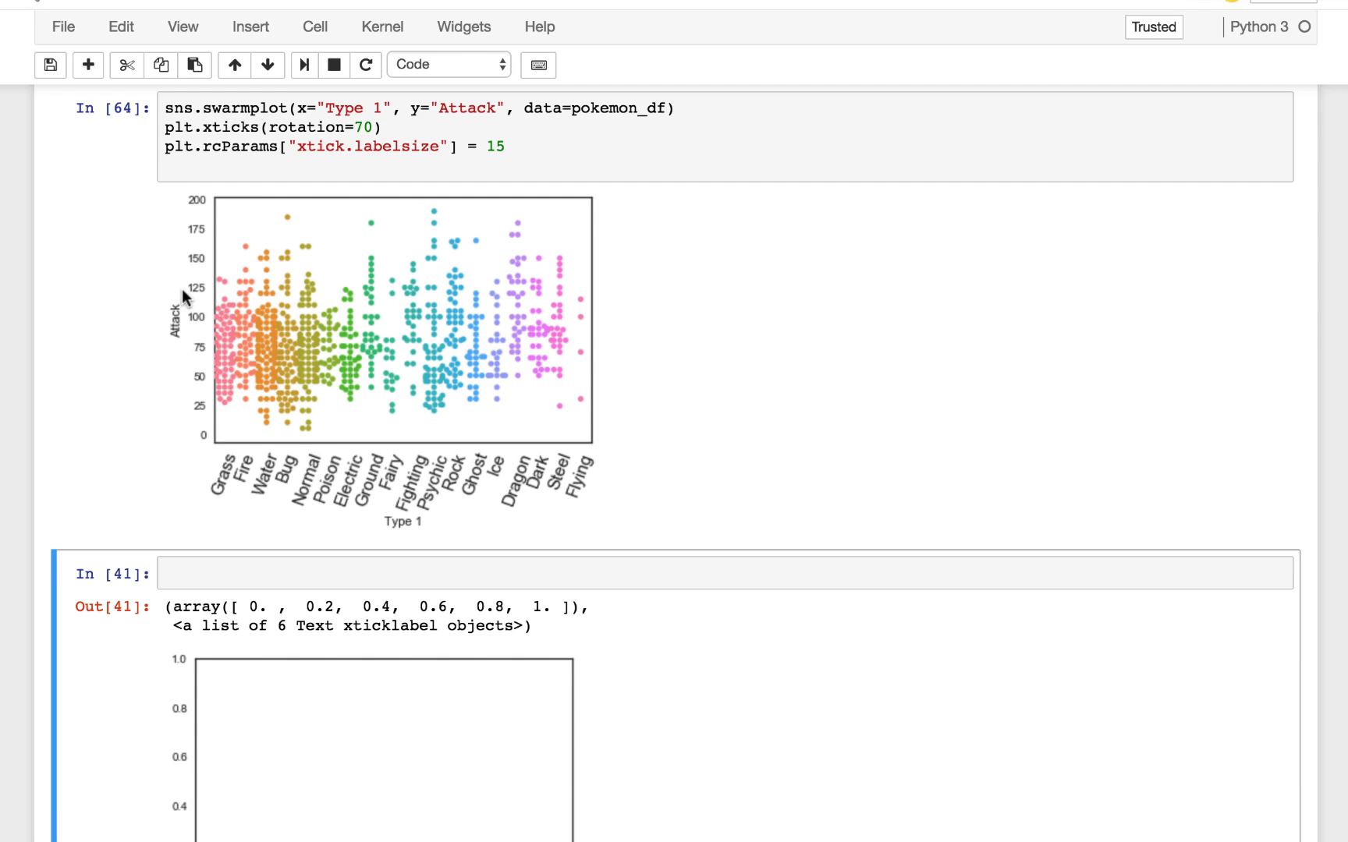
mouse_move(442, 218)
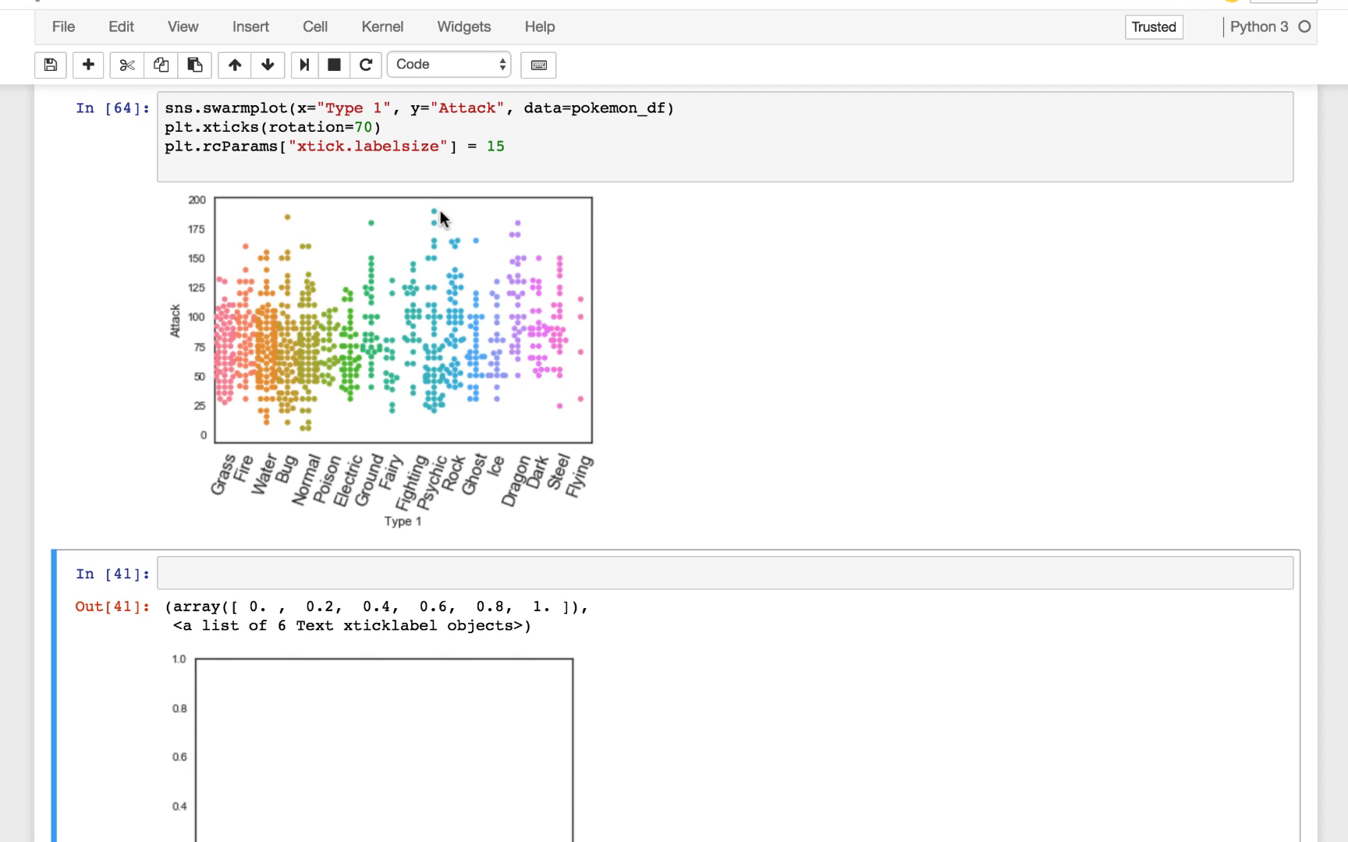
mouse_move(360, 290)
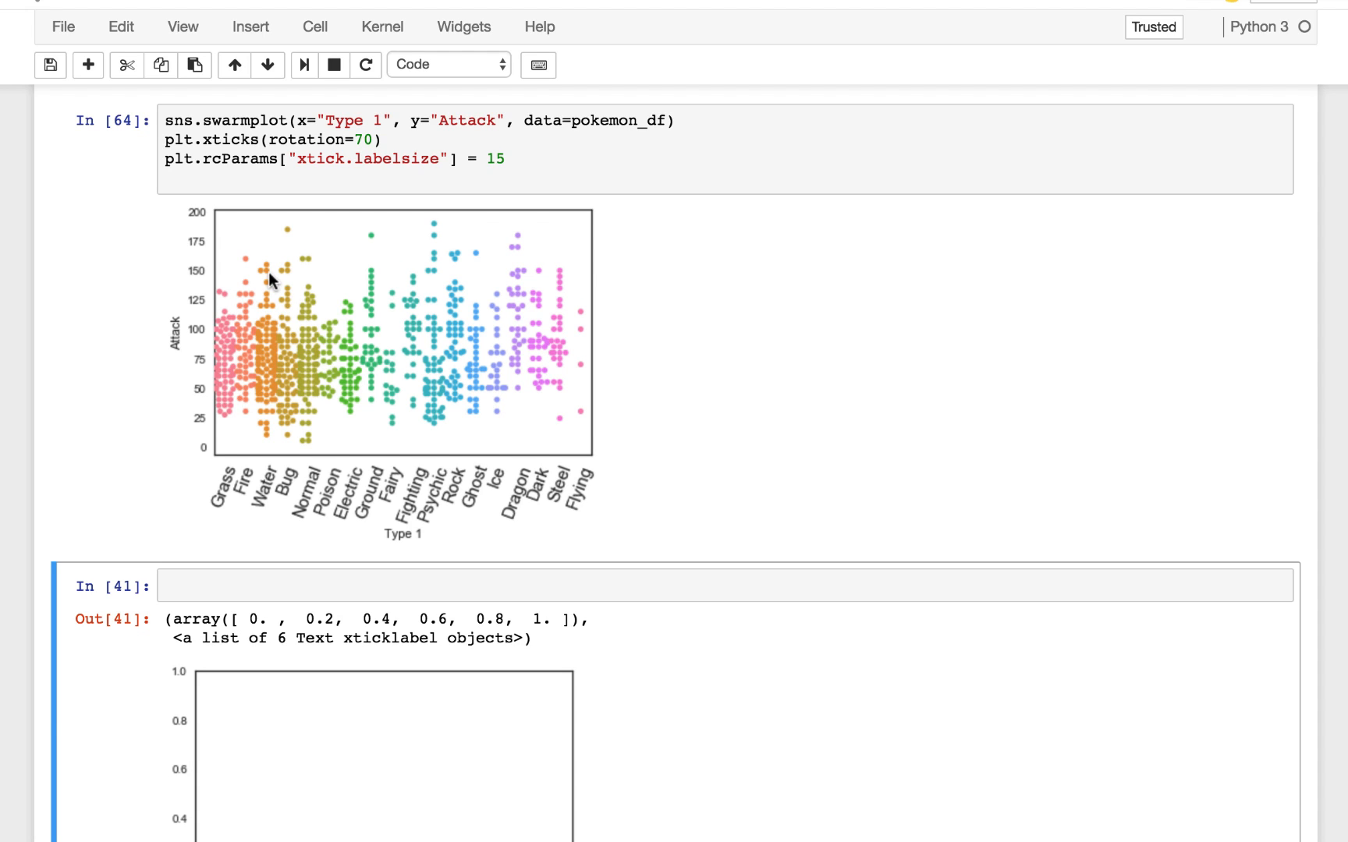
mouse_move(273, 296)
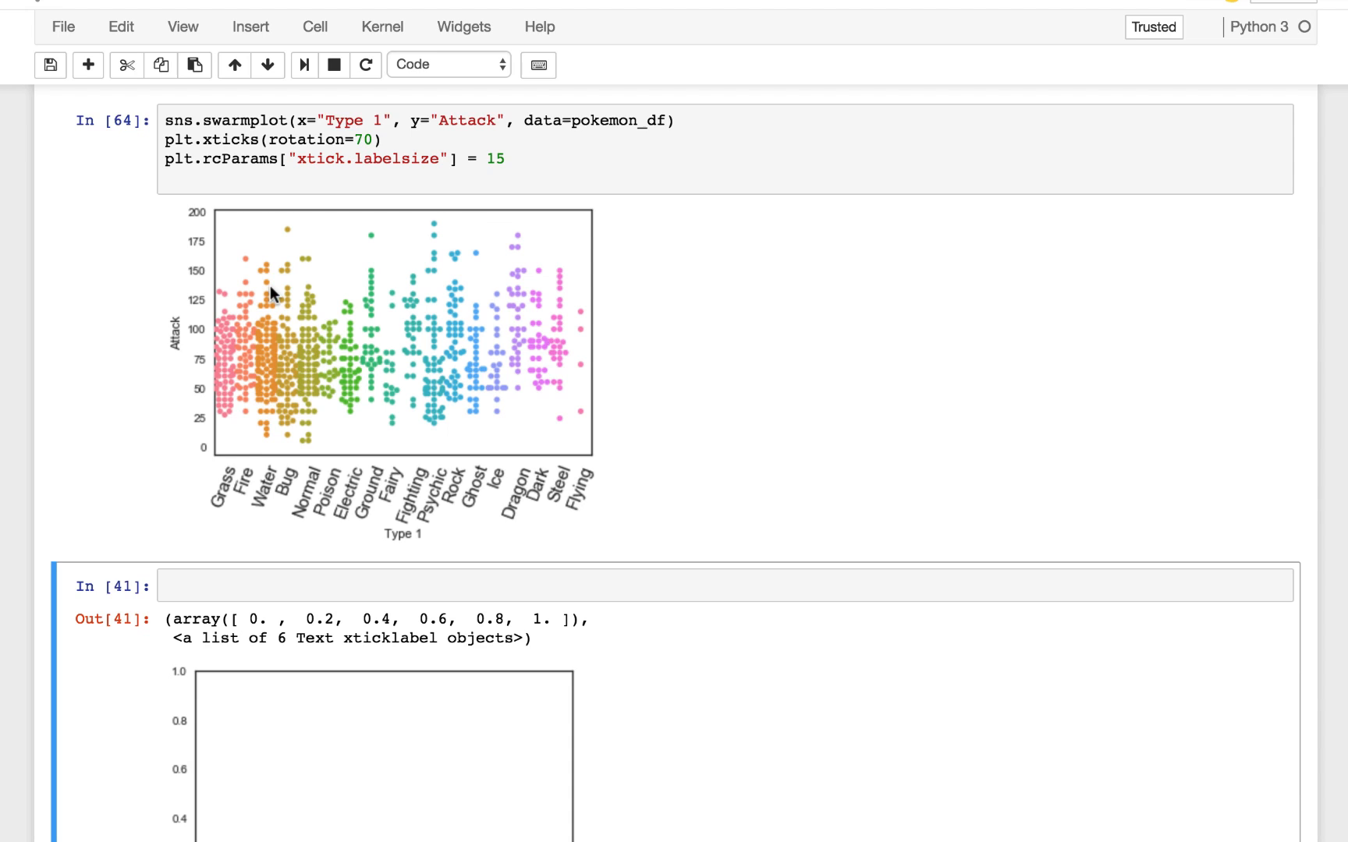
mouse_move(282, 264)
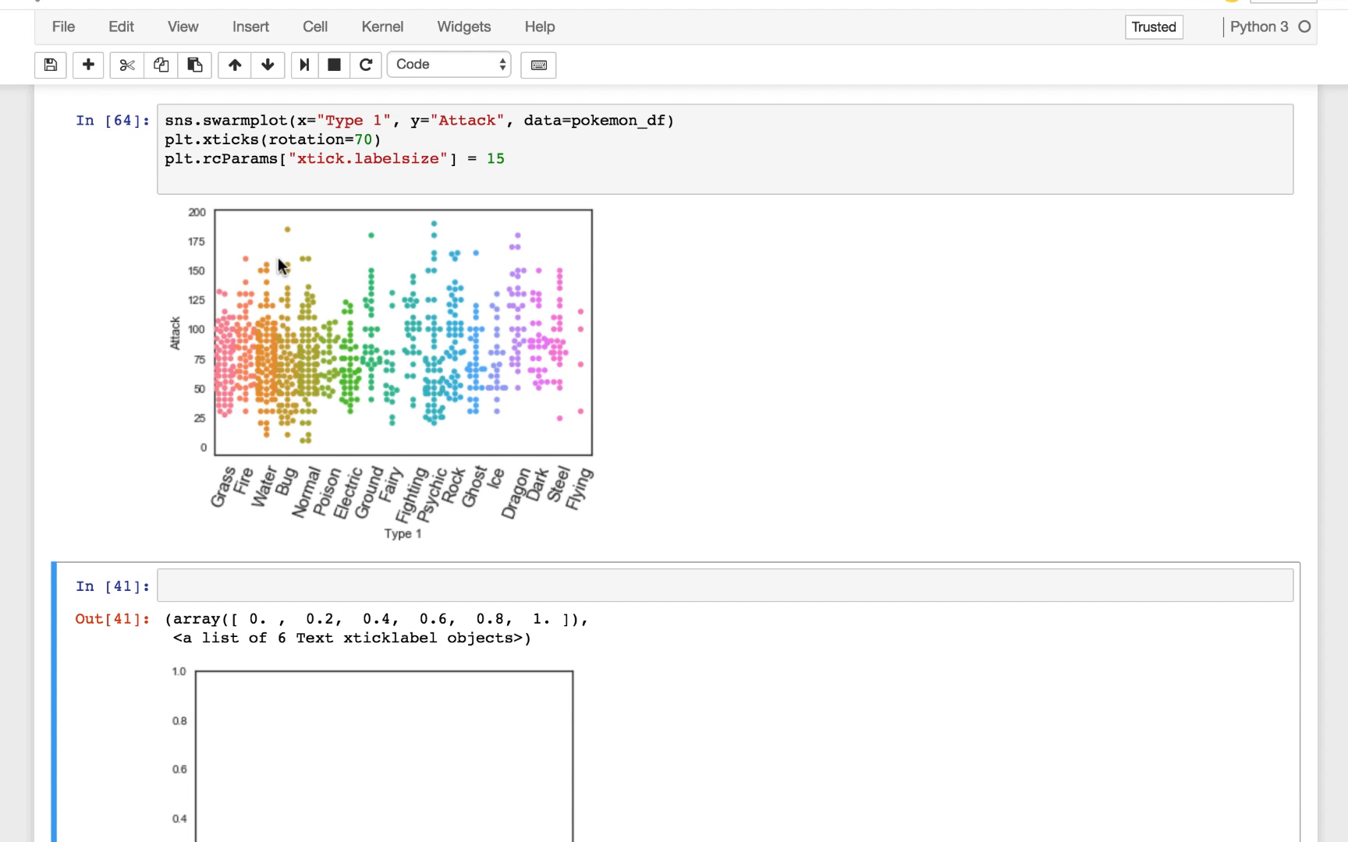
mouse_move(164, 490)
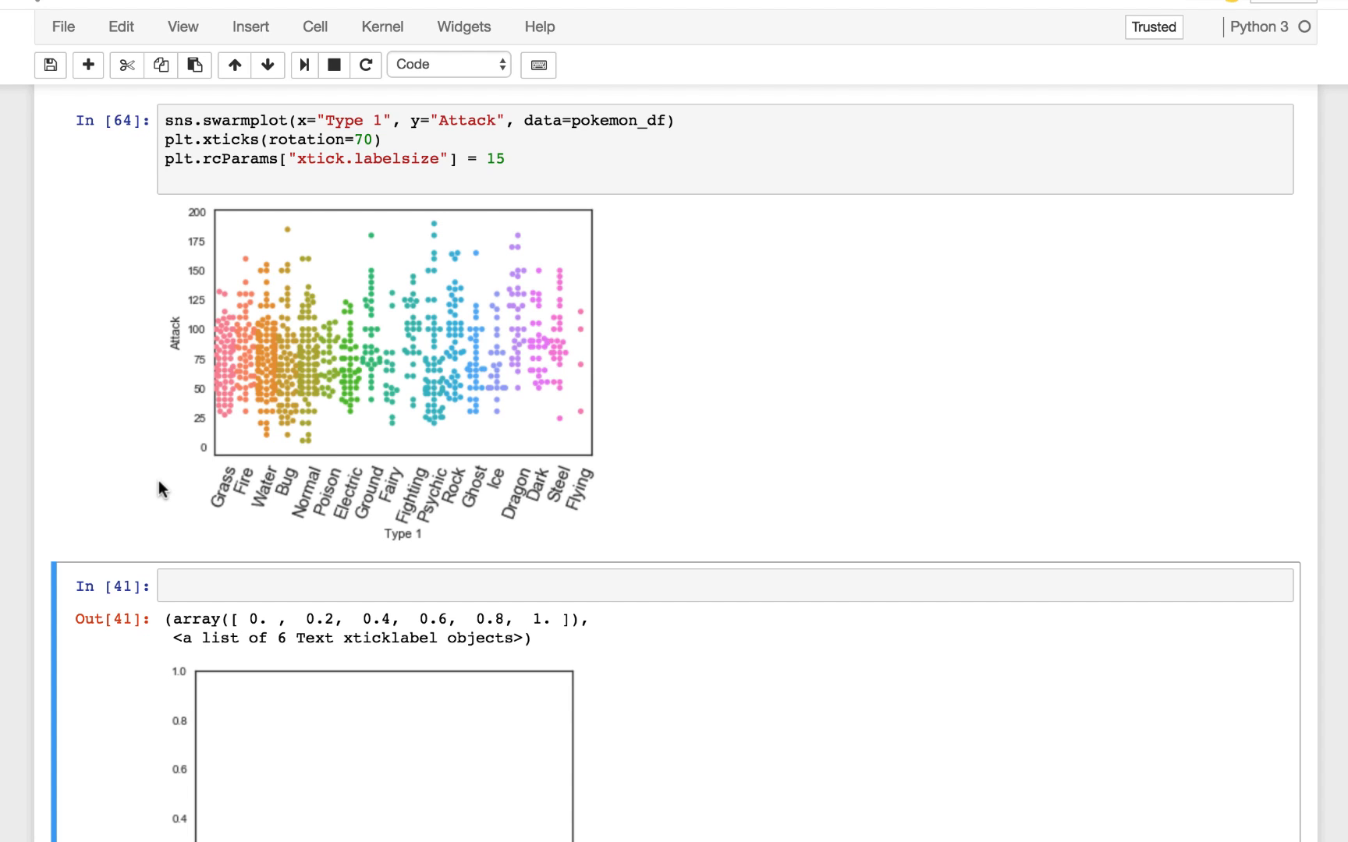